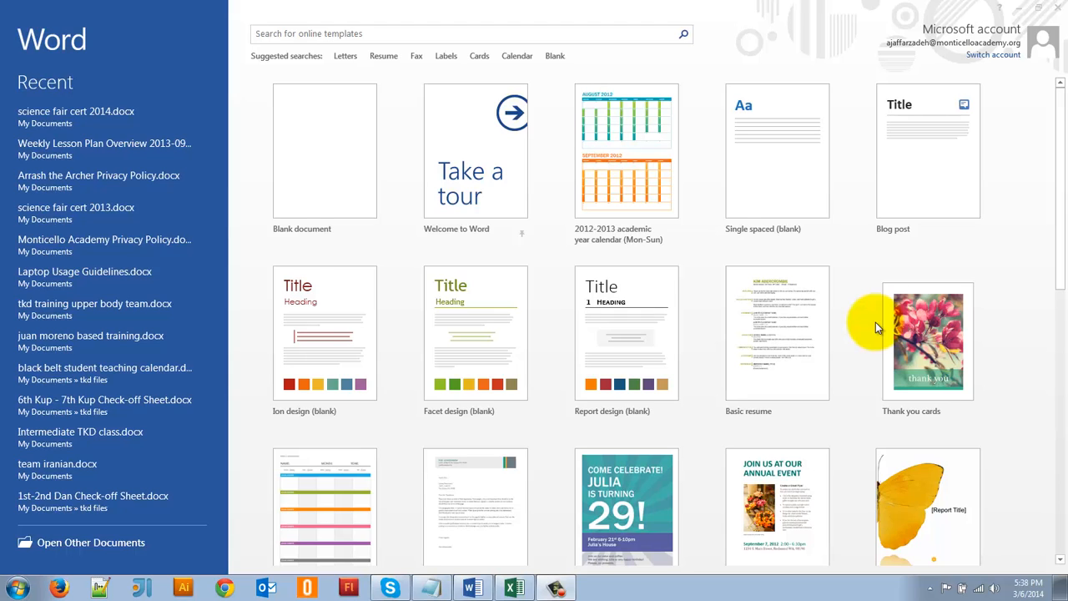
Launch Excel from the taskbar to reach its workbook template start screen
click(514, 587)
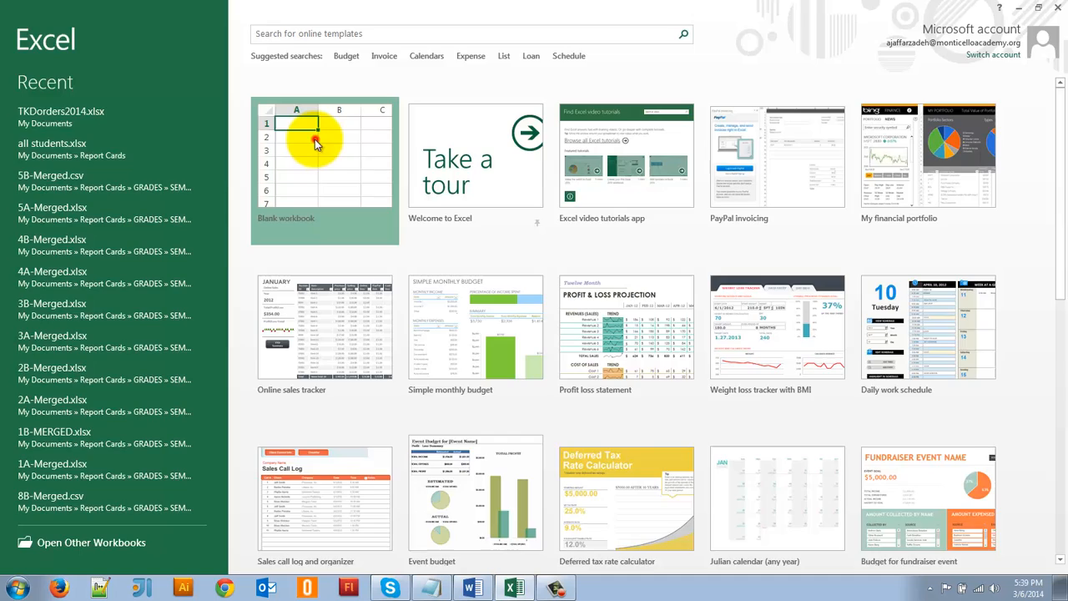
Start a blank workbook and enter the heading FName in cell A1
click(324, 156)
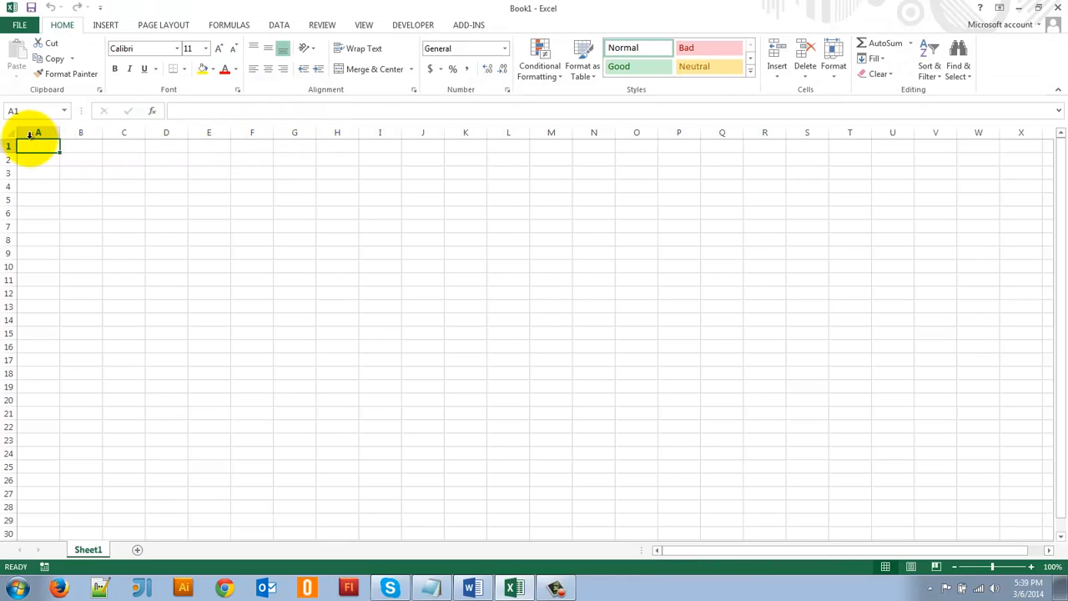
click(36, 131)
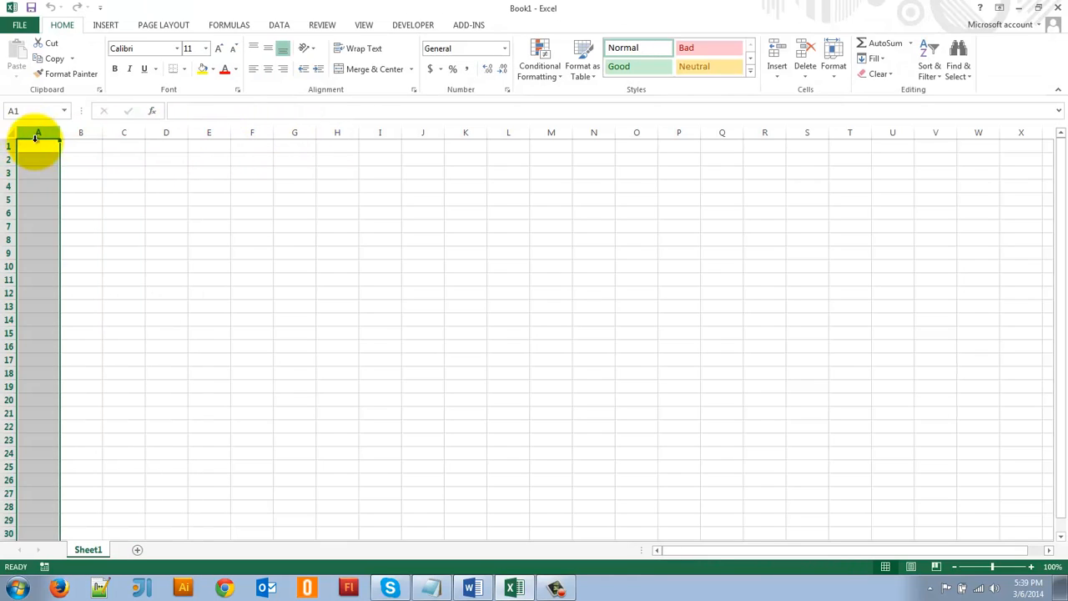
drag(39, 152, 209, 152)
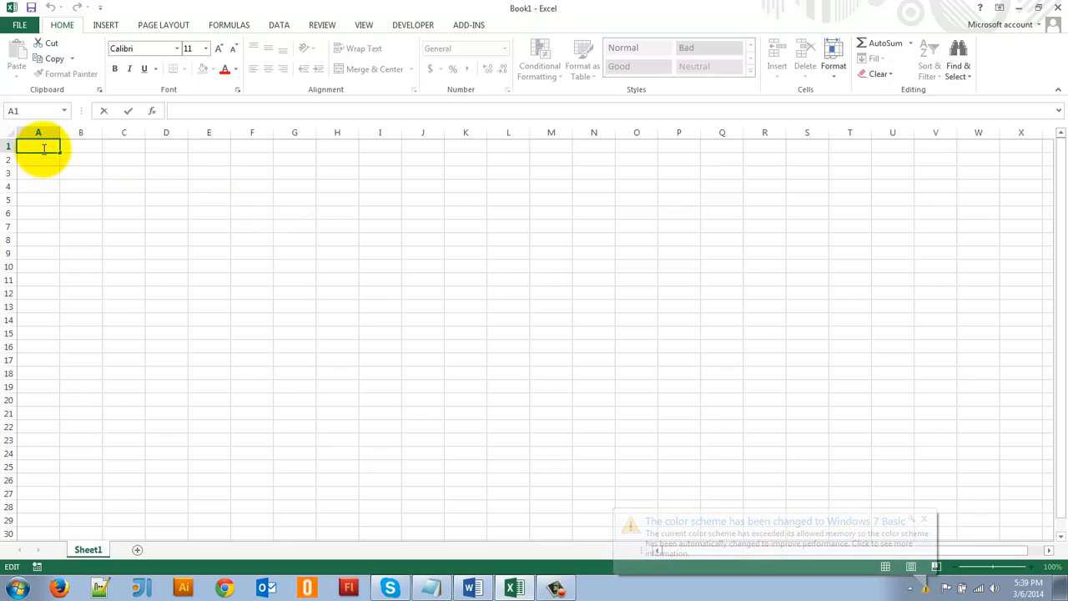
click(925, 518)
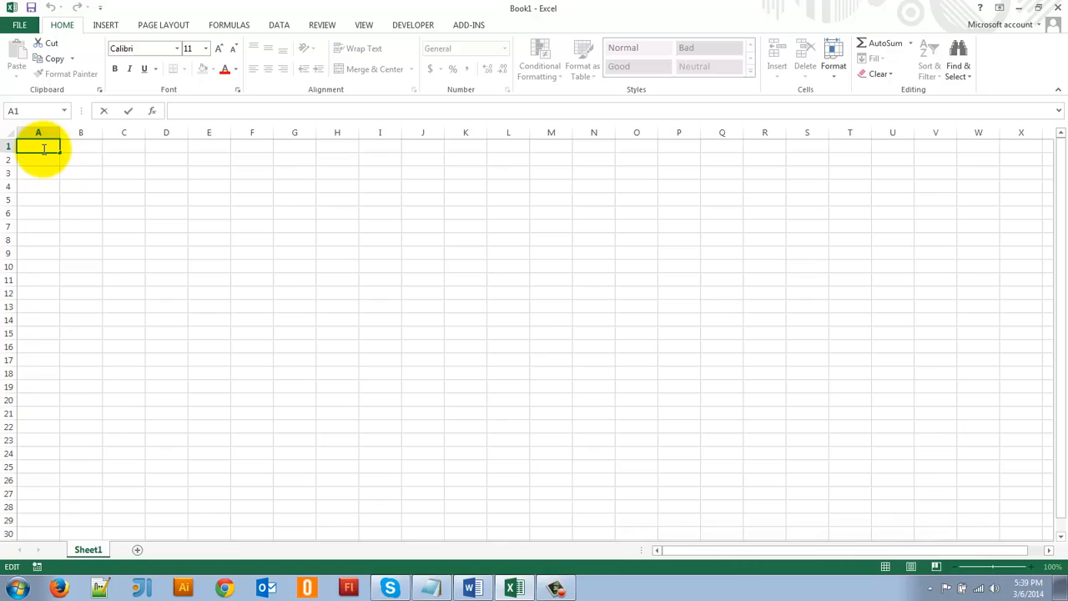
text(FName)
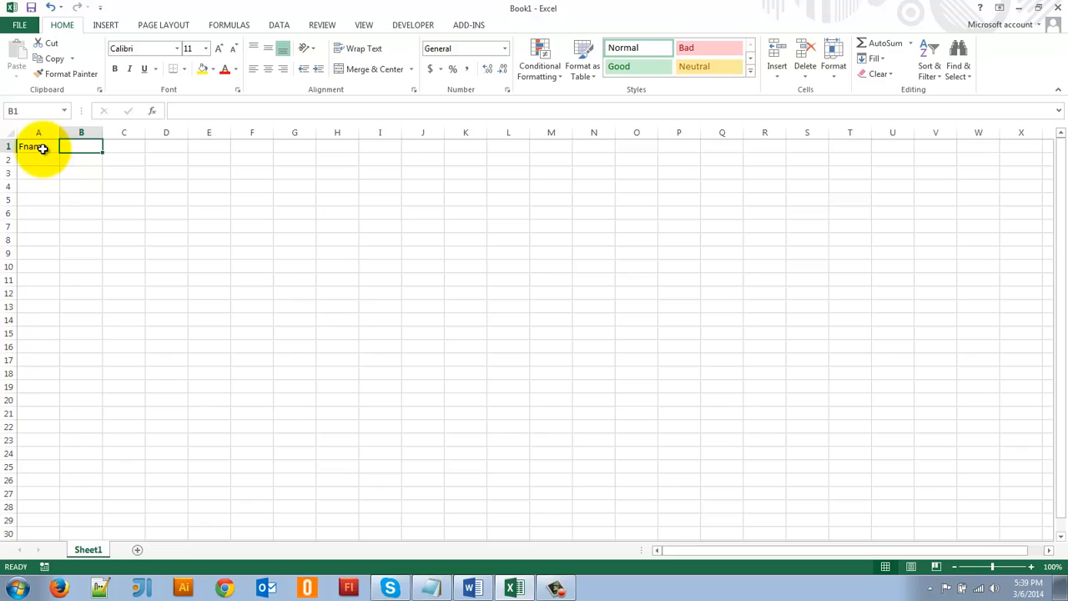
Enter the heading LName in cell B1 and confirm the header row
text(L)
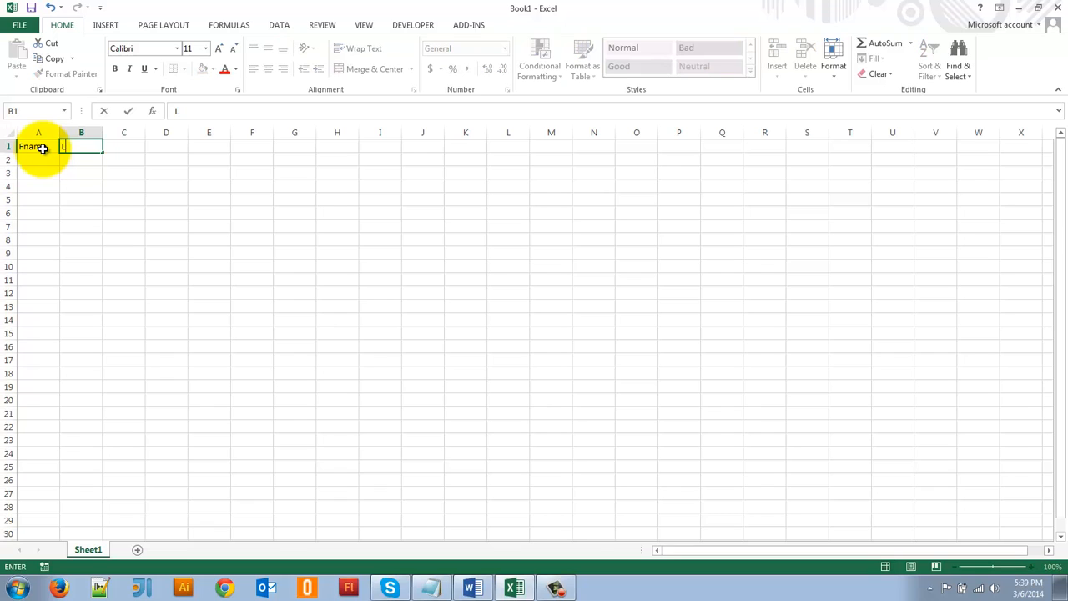
text(Name)
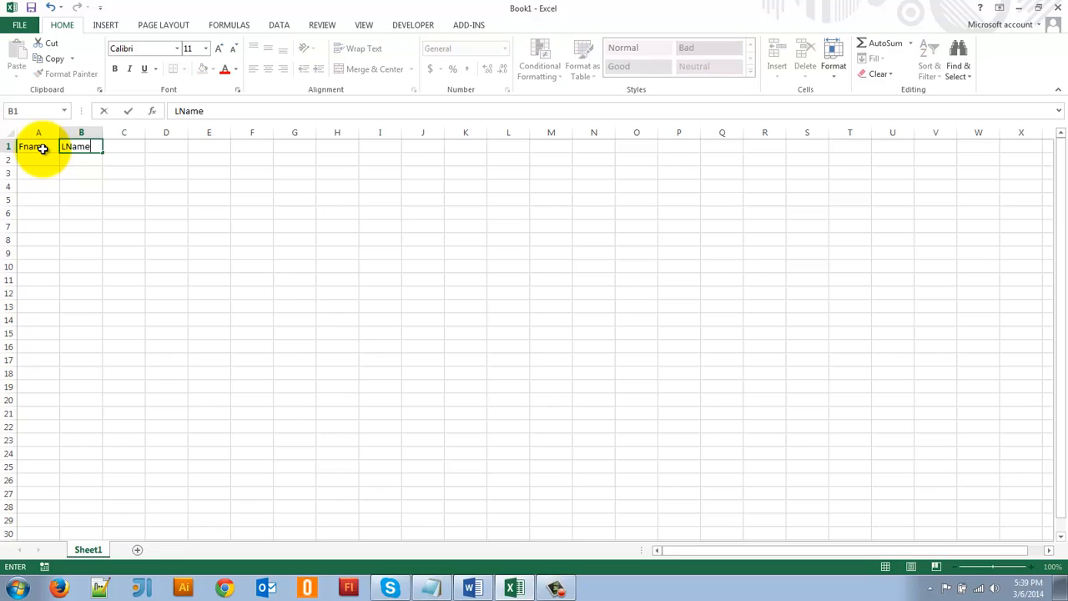
mouse_move(37, 162)
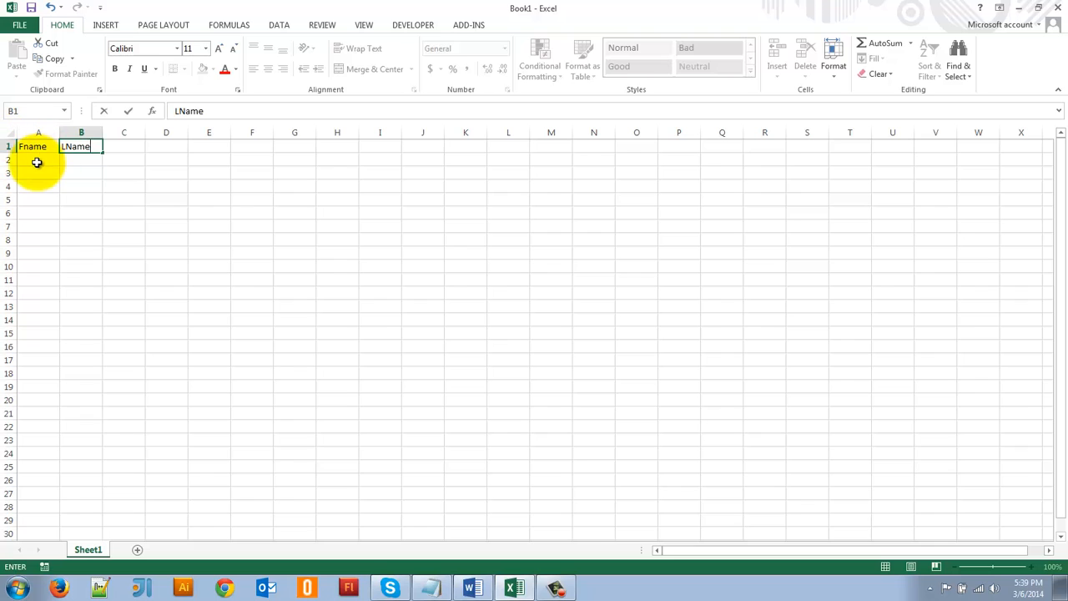
key(Return)
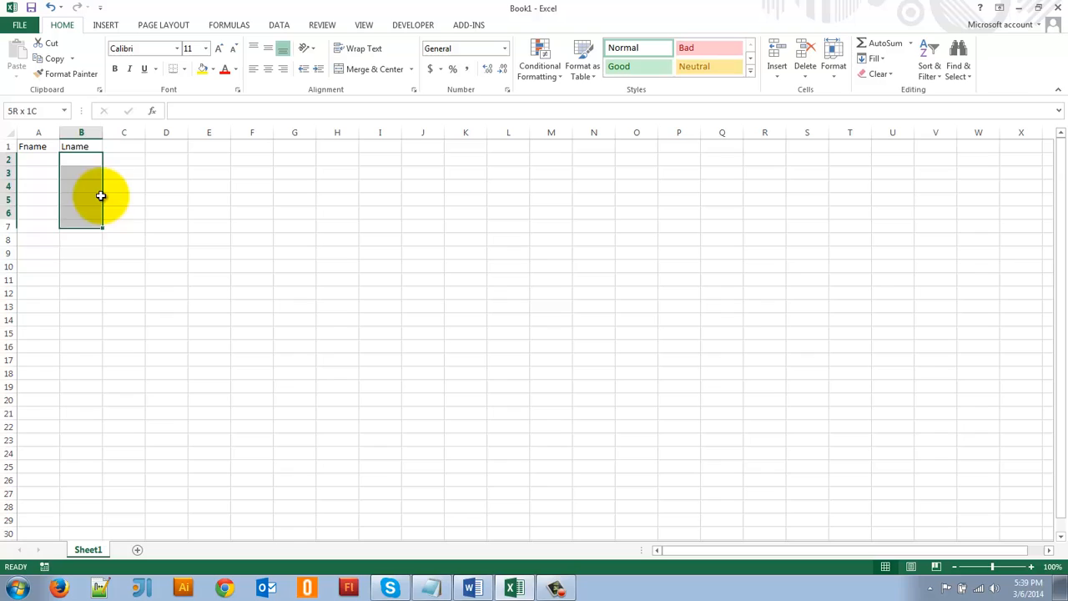
click(209, 159)
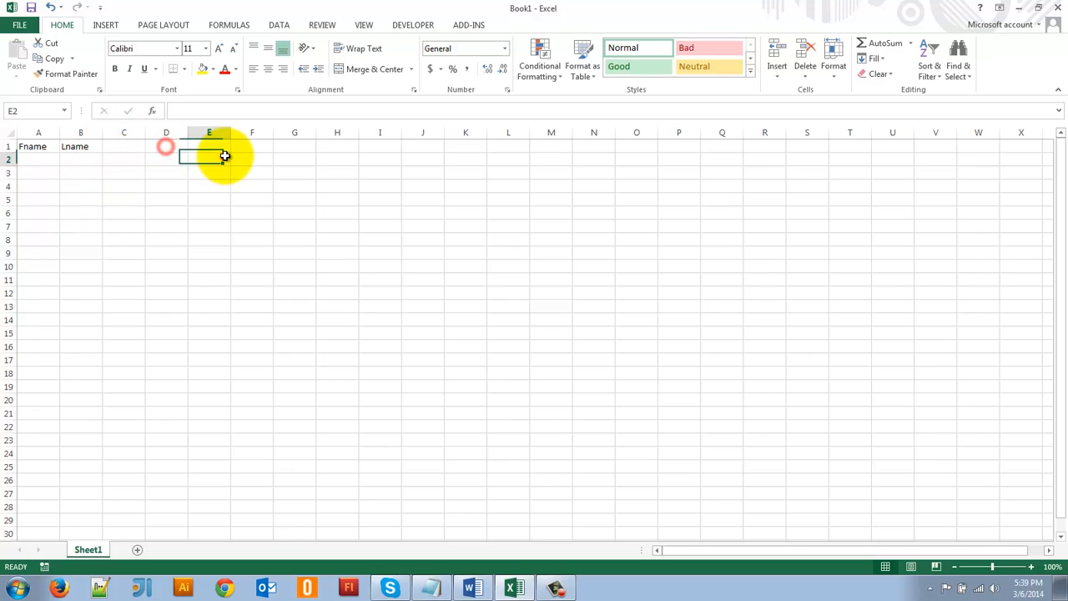
click(208, 146)
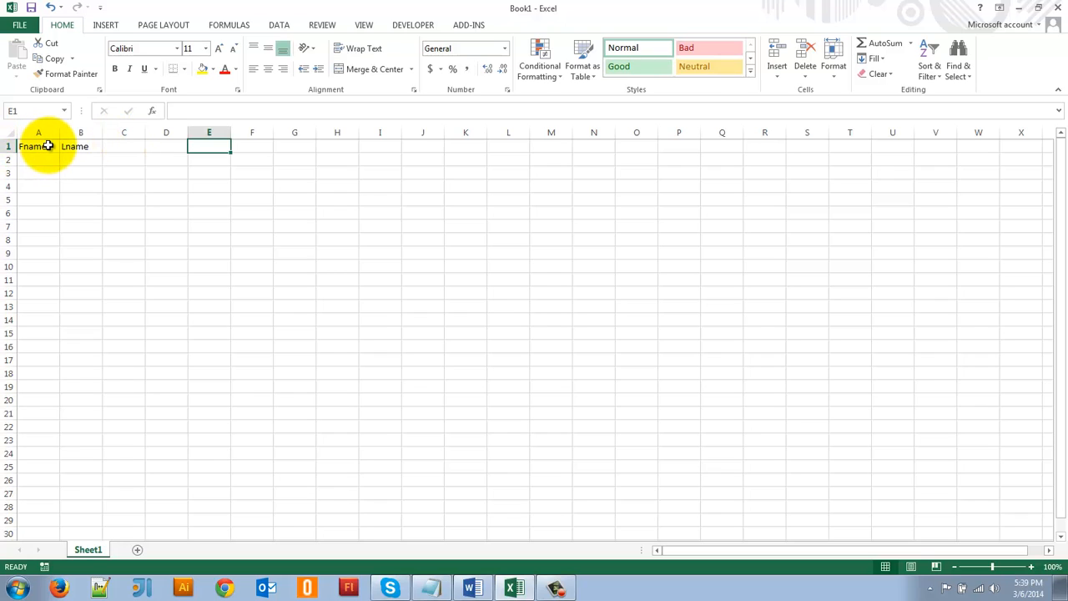
click(38, 147)
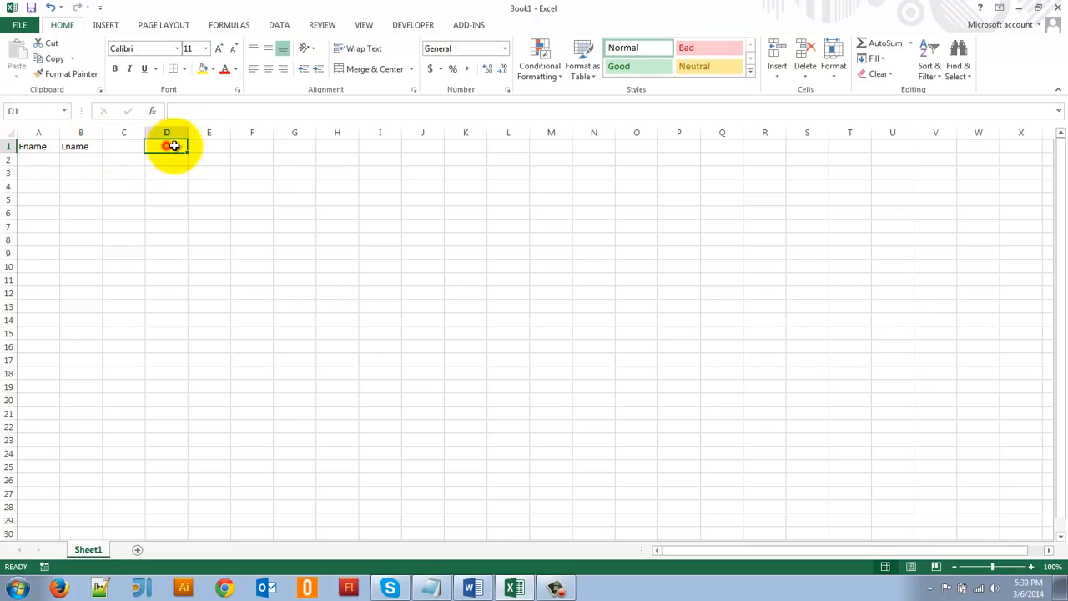
click(208, 147)
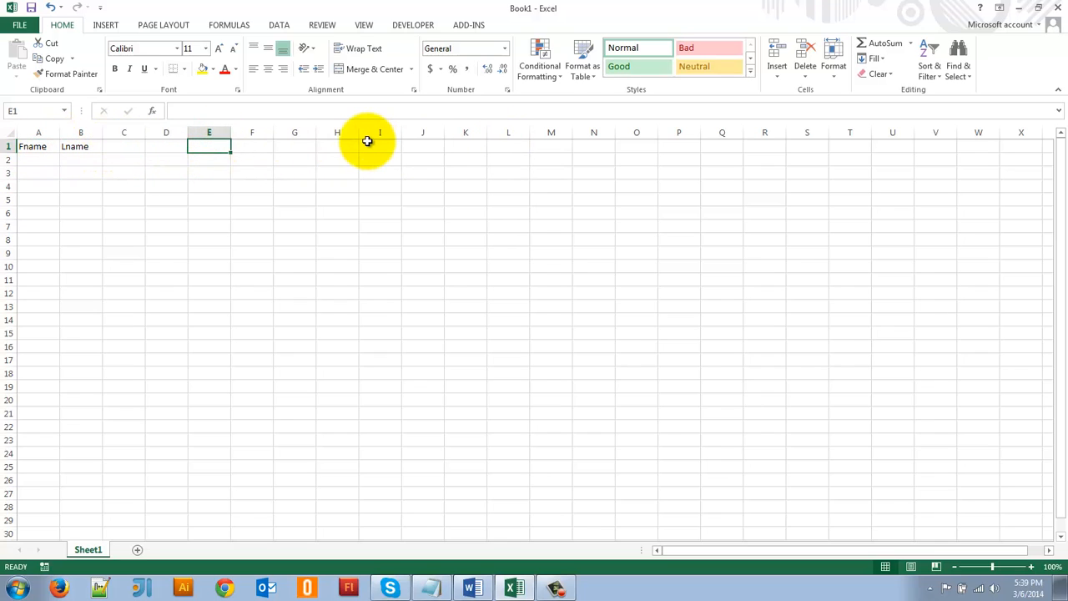
mouse_move(347, 142)
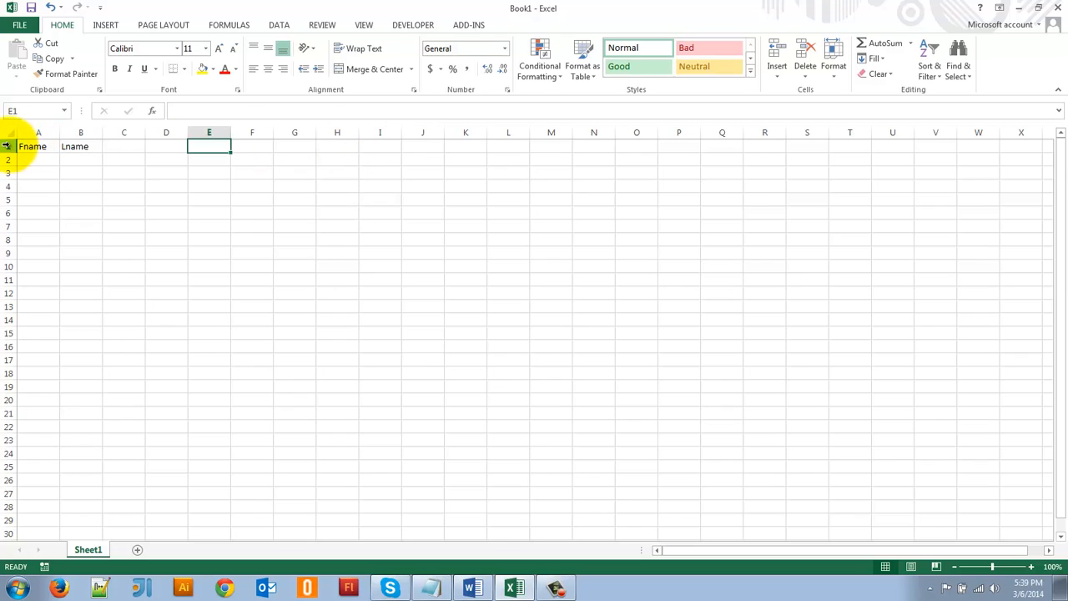
Make the row 1 headings bold and move to cell A2 for name entry
click(7, 147)
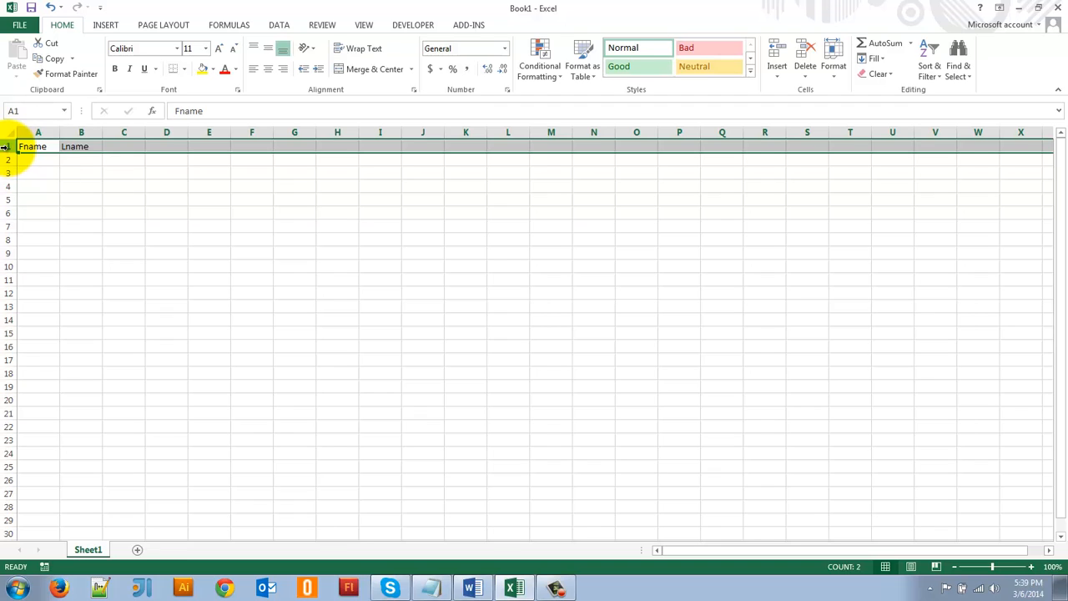
mouse_move(267, 147)
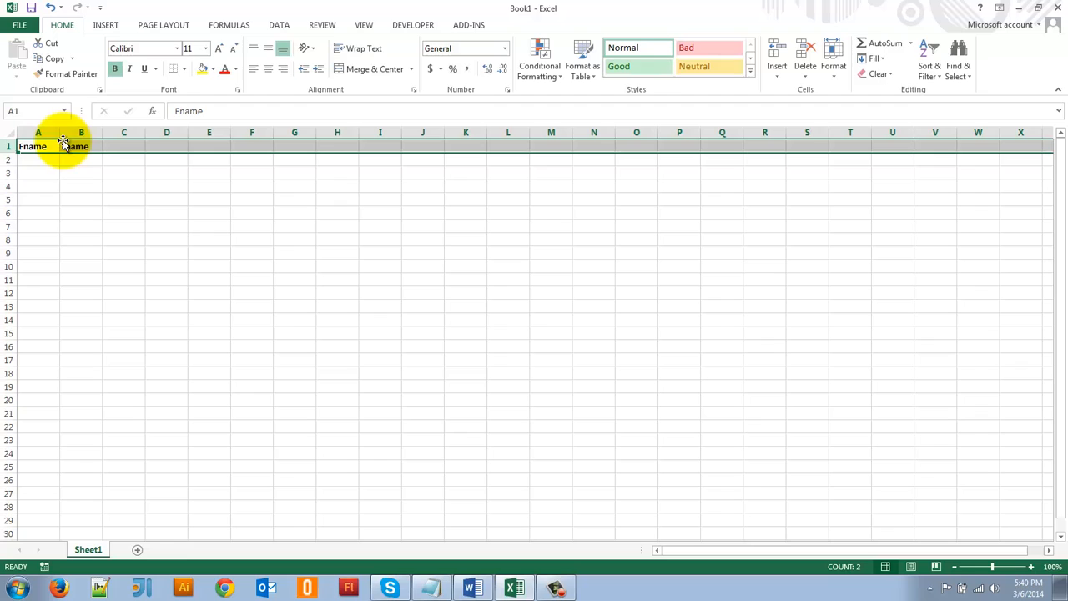
click(38, 147)
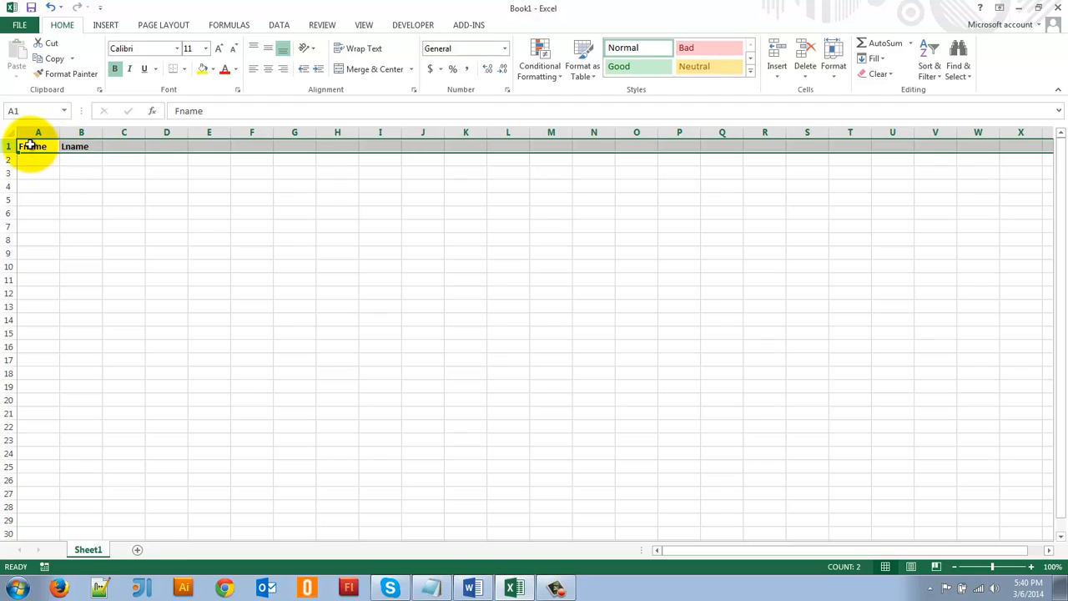
click(37, 160)
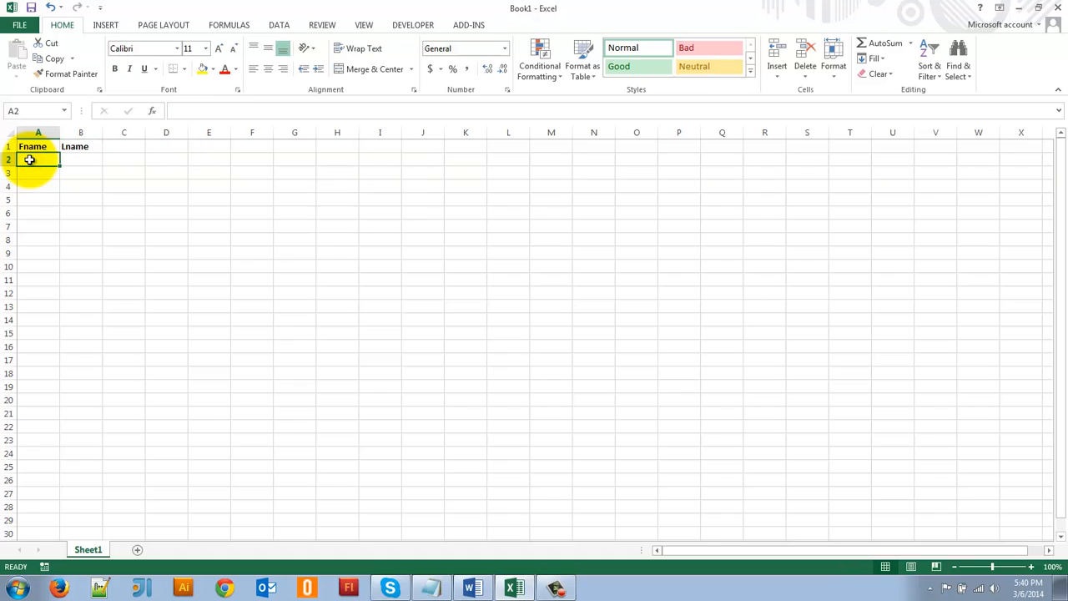
Enter ten first and last name pairs, Sarah Johnson through Jennifer Lee, in rows 2–11
text(Sarah)
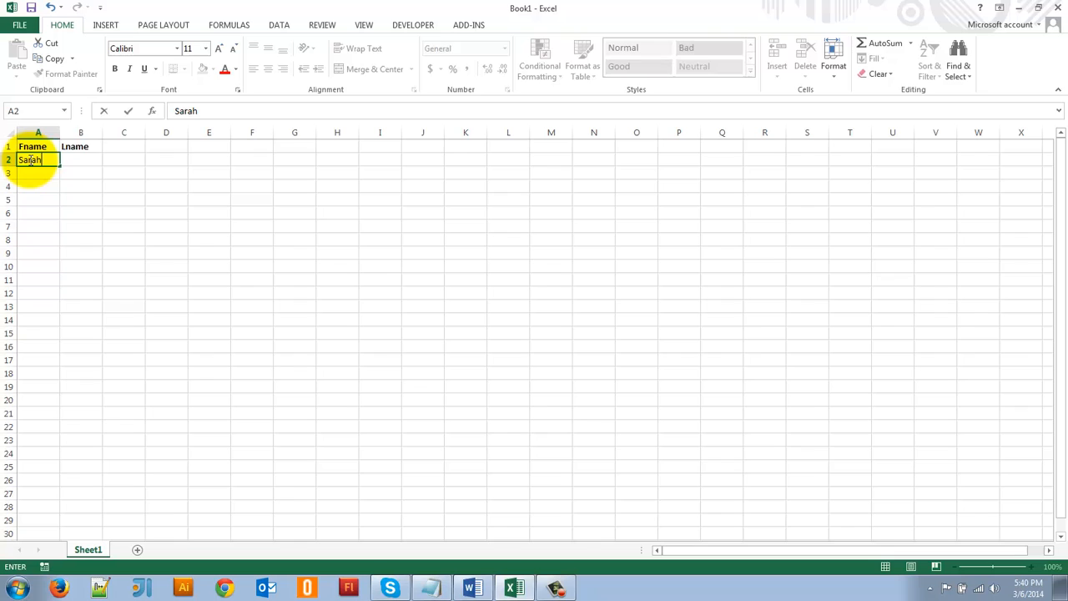
text(Johnson)
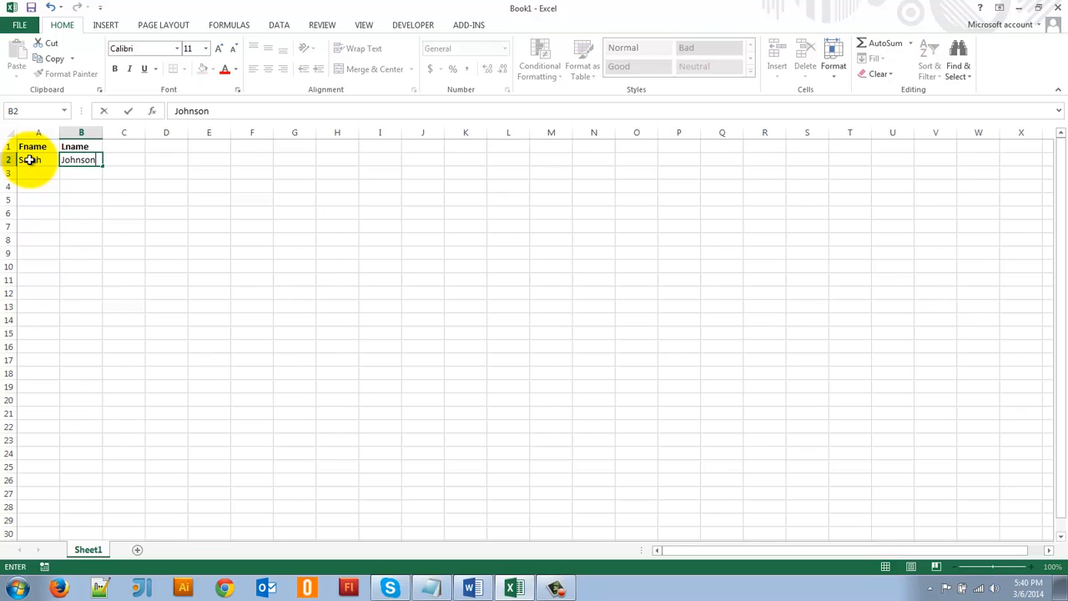
text(Jaffarzadeh)
click(39, 186)
text(Bo)
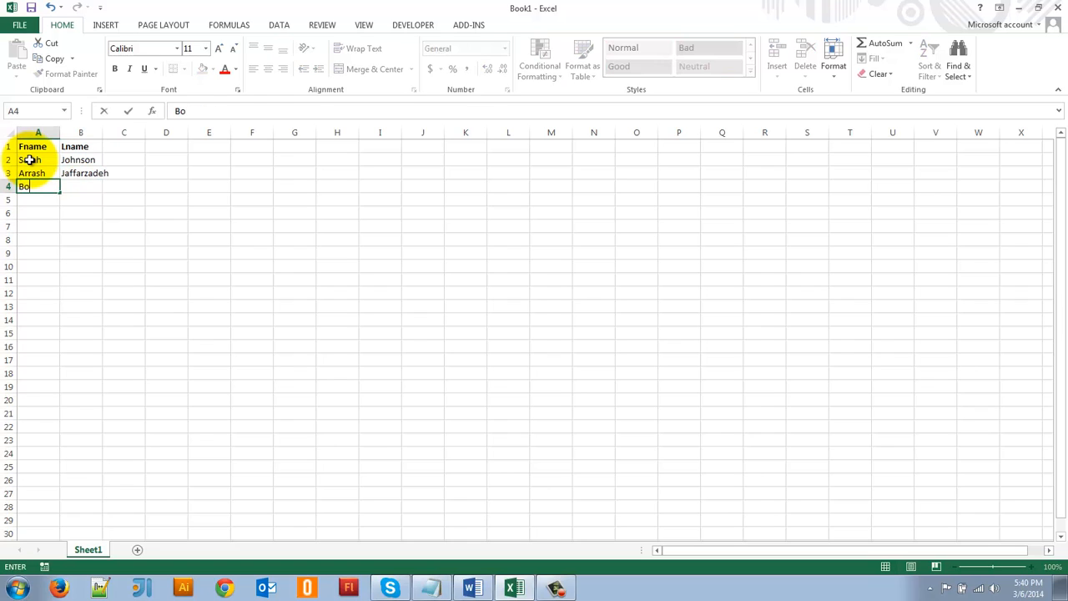
text(Frankenson)
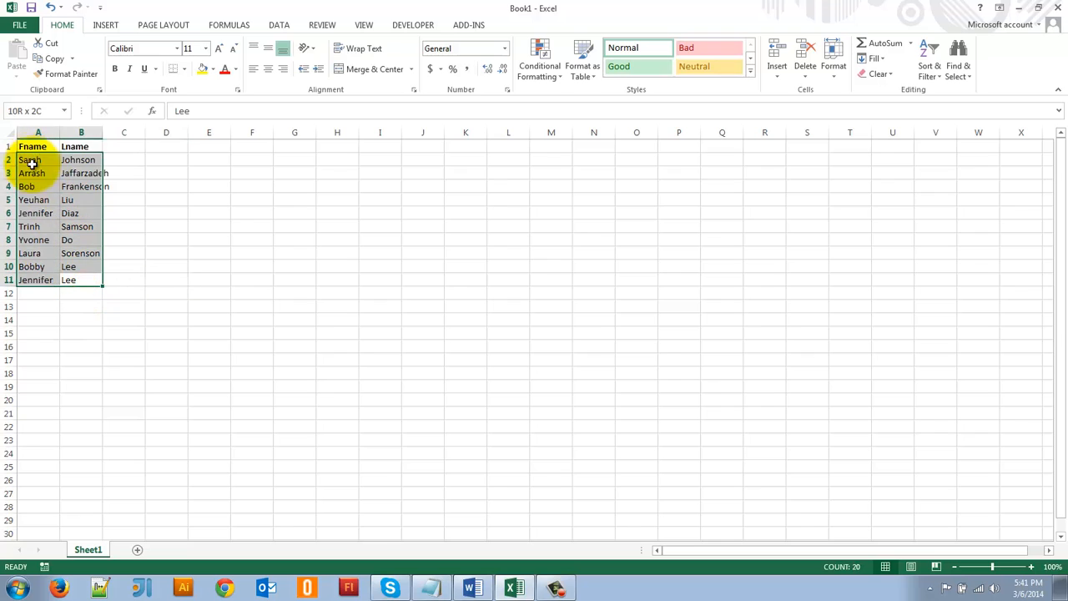
click(80, 160)
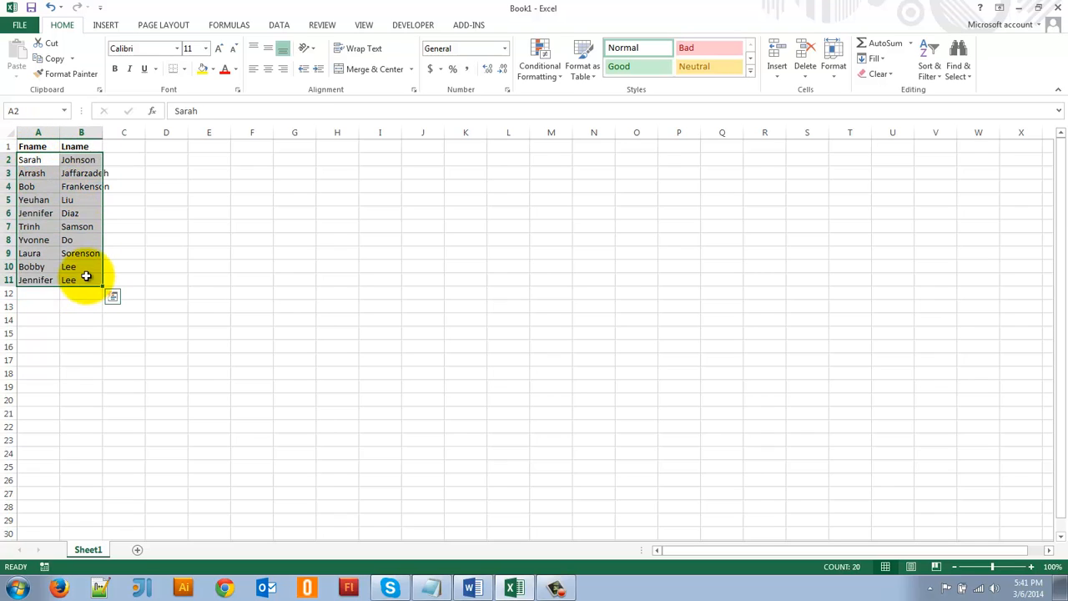
click(80, 281)
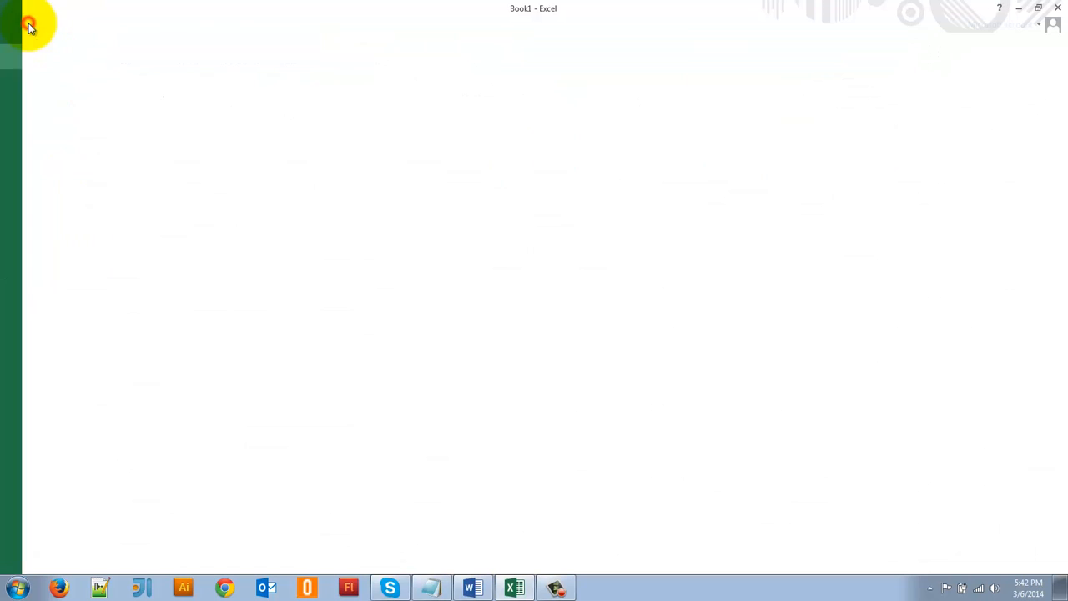
Save the name list workbook as 'my sample list' in the Documents library
click(30, 25)
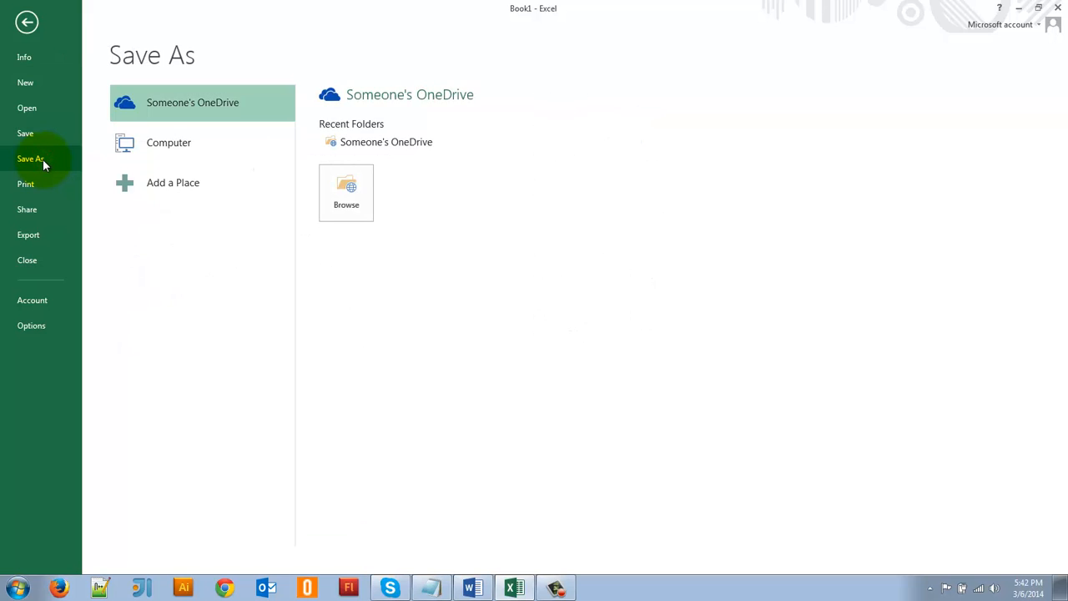
click(168, 141)
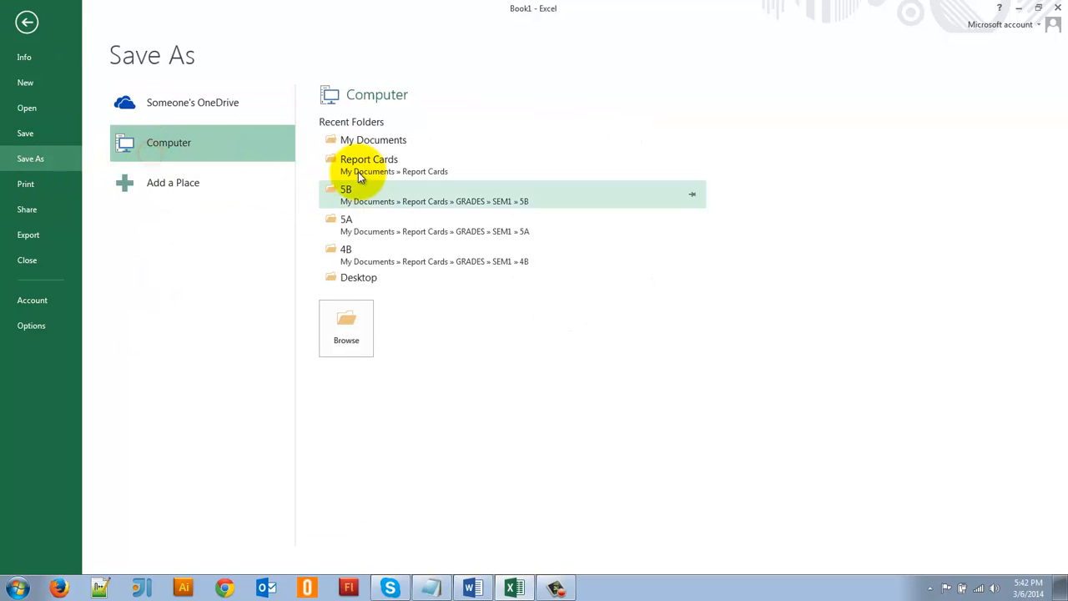
mouse_move(514, 302)
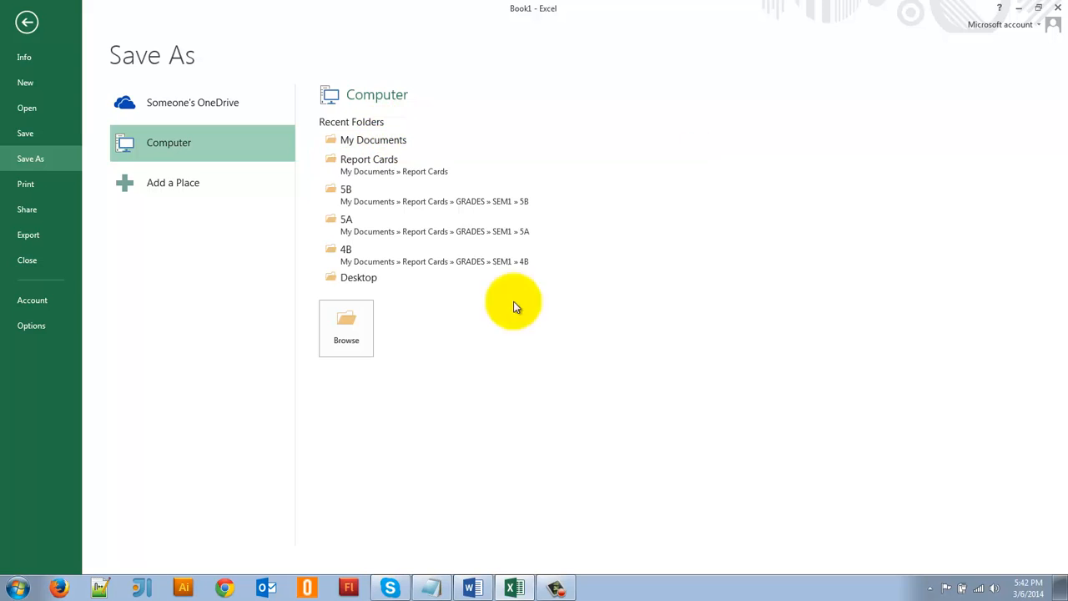
click(345, 321)
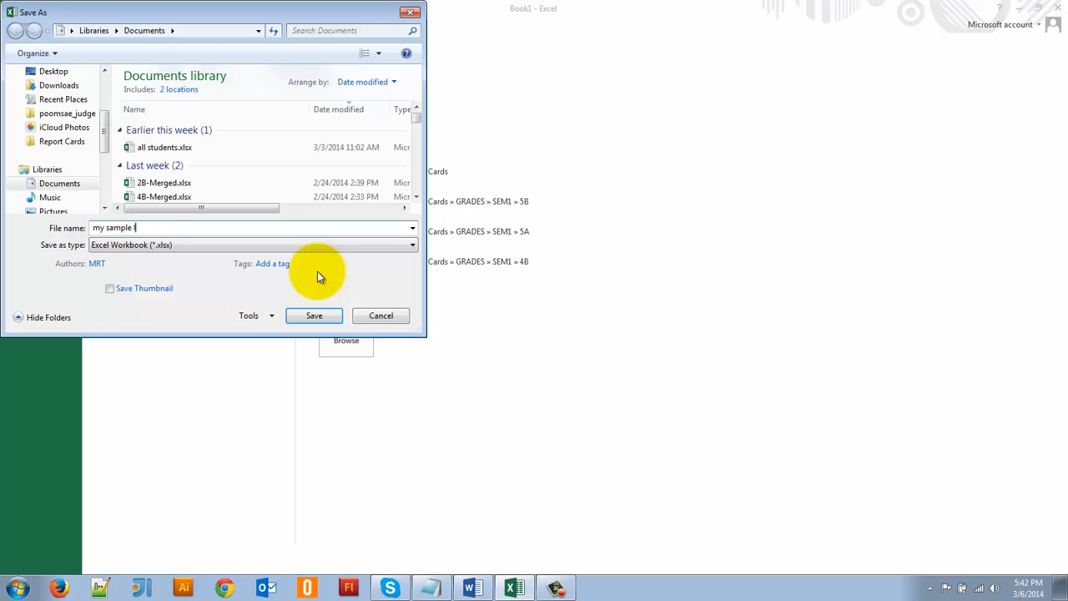
text(ist)
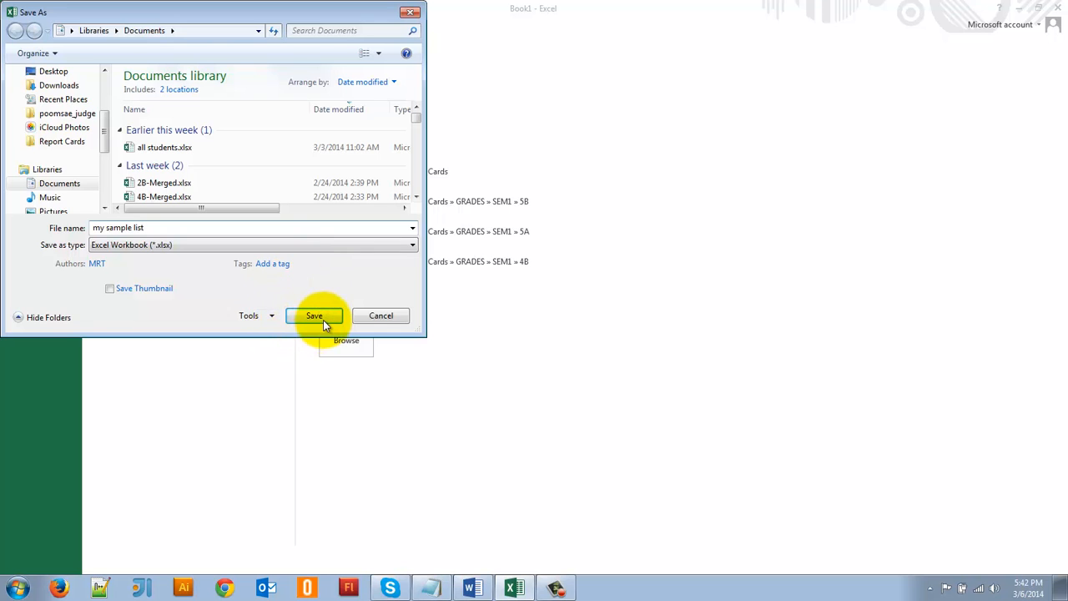
click(314, 315)
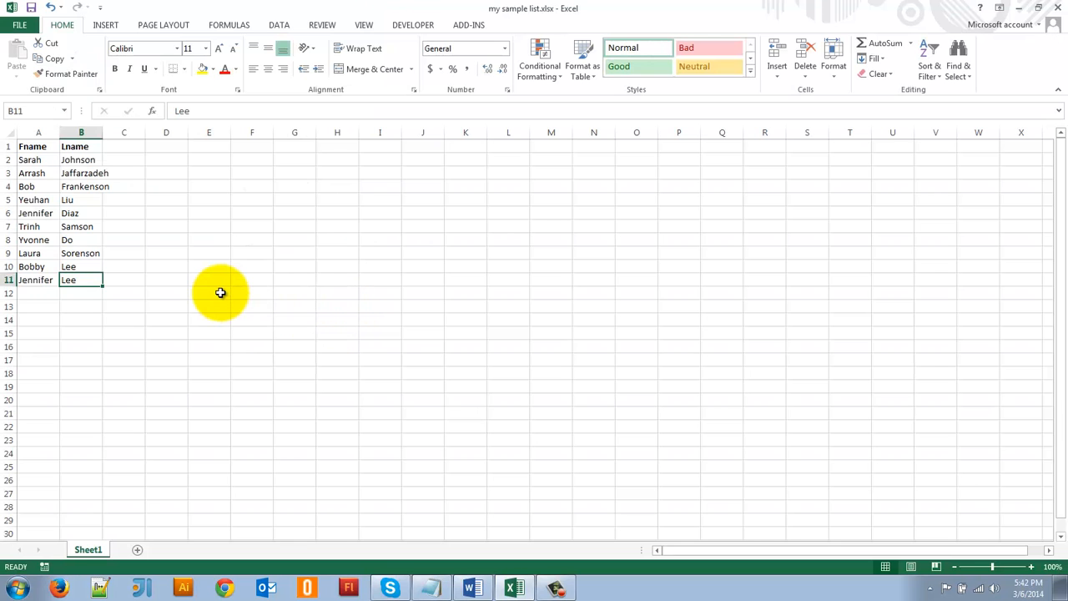
mouse_move(220, 281)
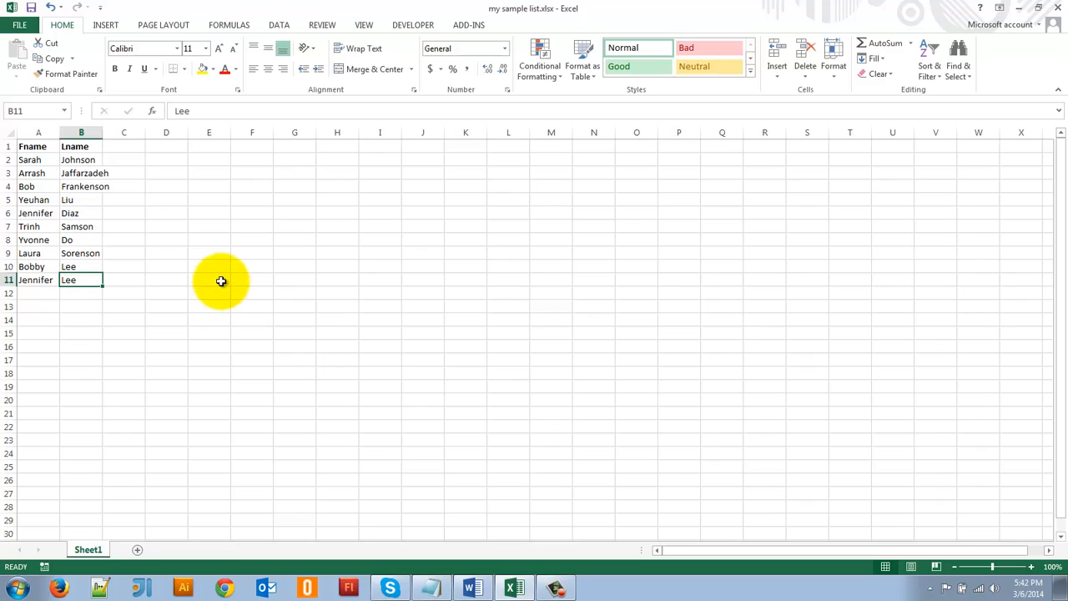
mouse_move(1060, 10)
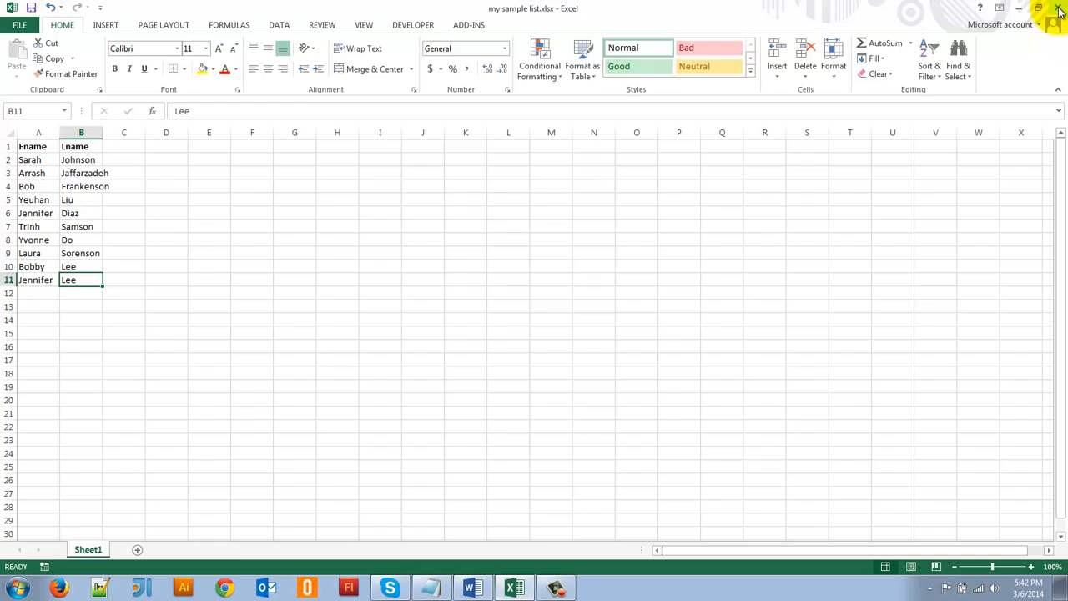
Close Excel and begin searching Word's online templates for 'certificate'
click(471, 588)
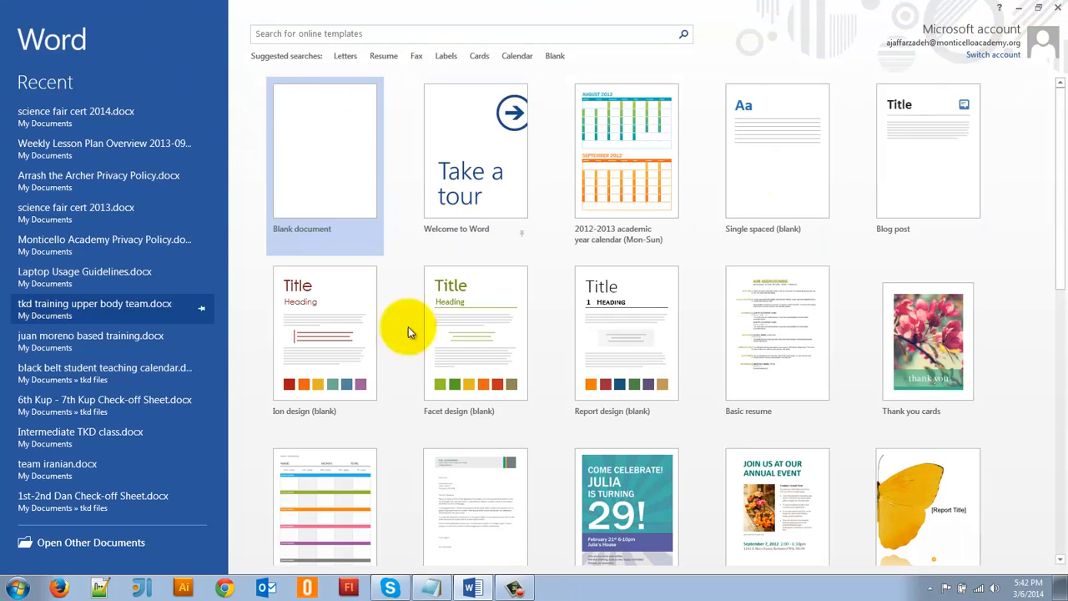
mouse_move(392, 230)
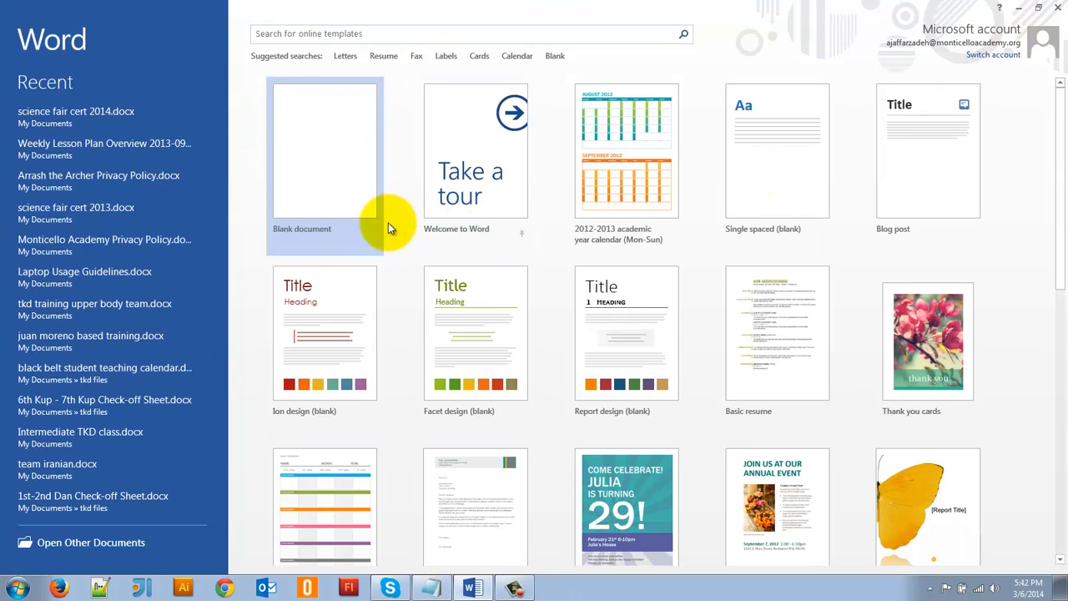
mouse_move(330, 159)
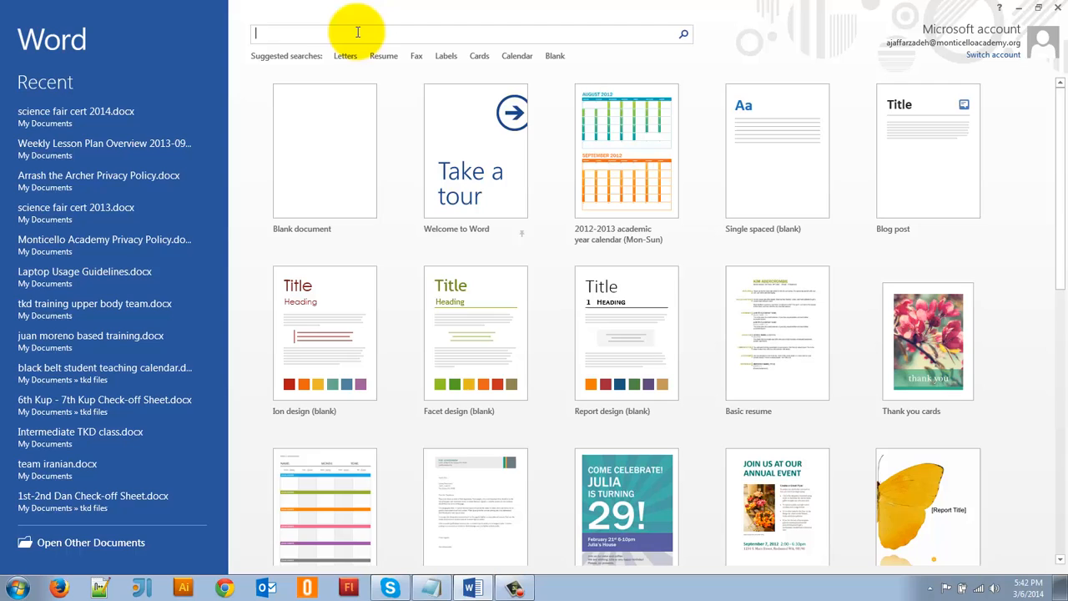
text(cer)
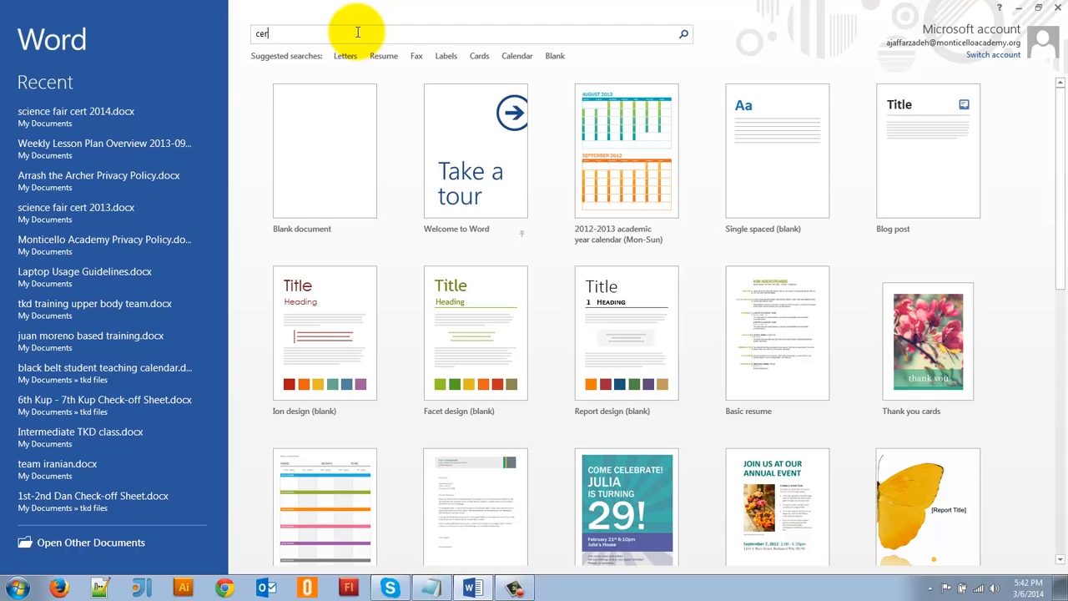
Search 'certificate' and create a document from the Most Inspirational Player award template
text(tificate)
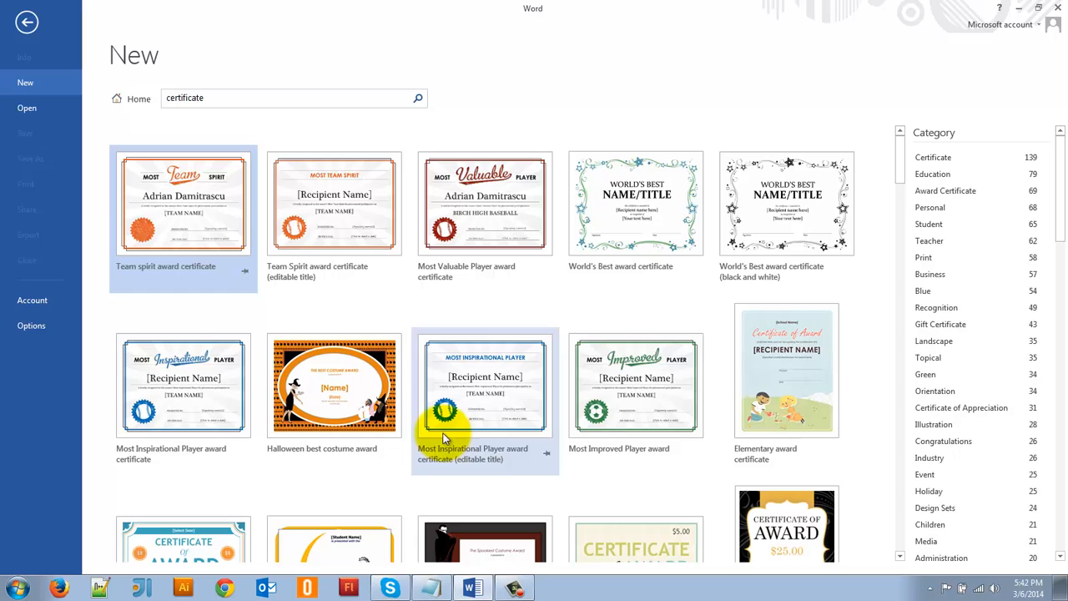
mouse_move(540, 340)
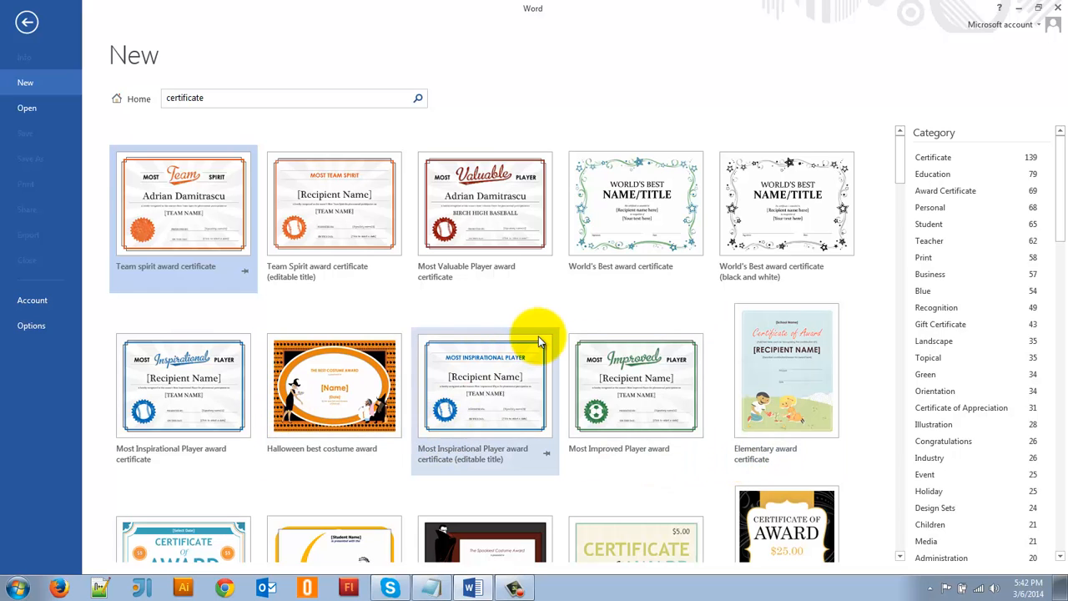
mouse_move(361, 364)
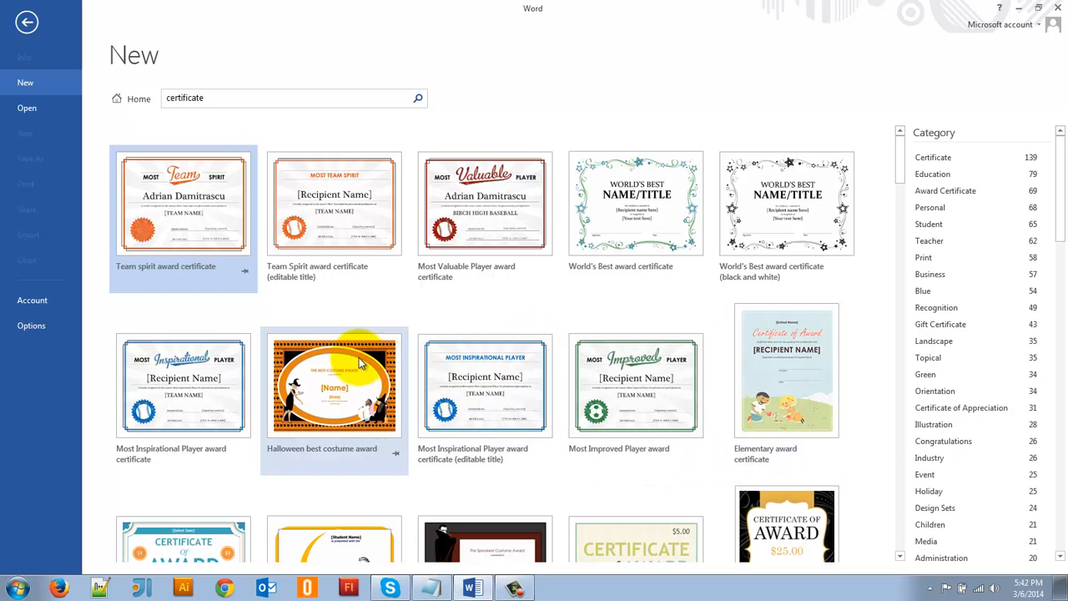
scroll(down, 3)
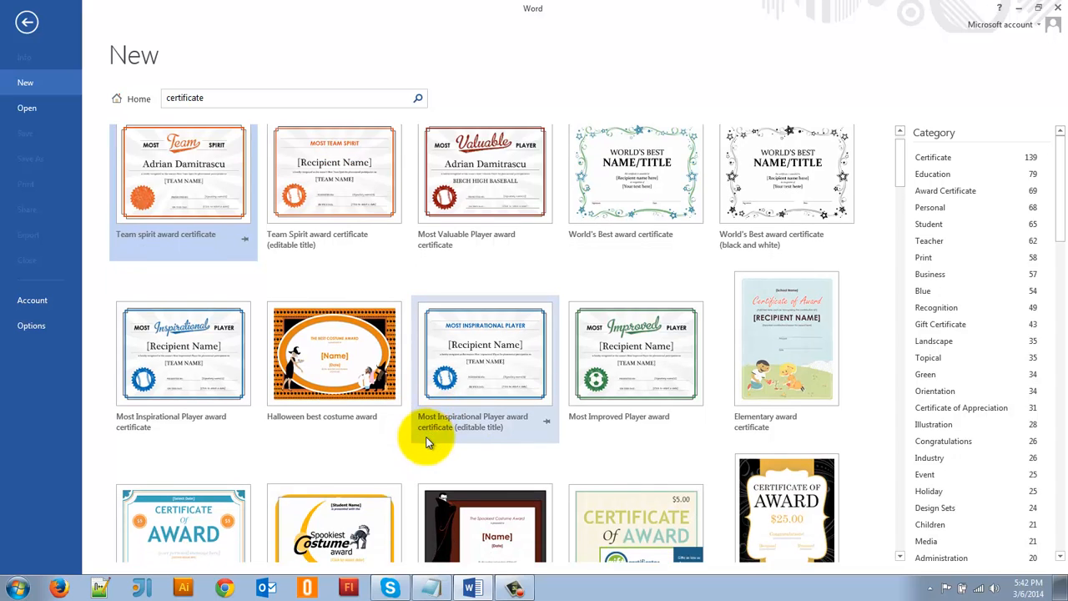
scroll(down, 3)
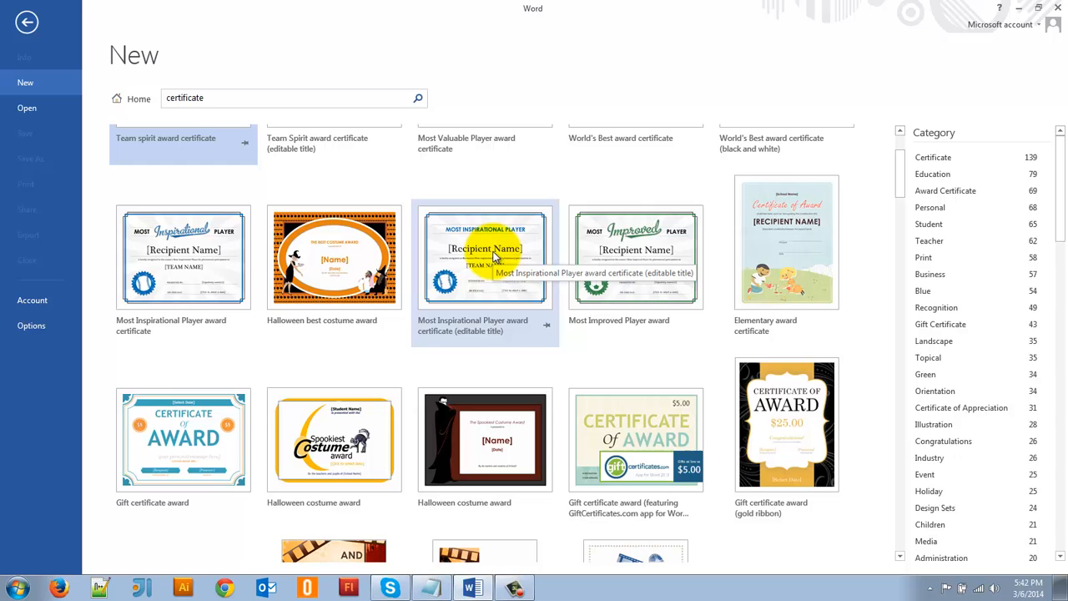
click(484, 257)
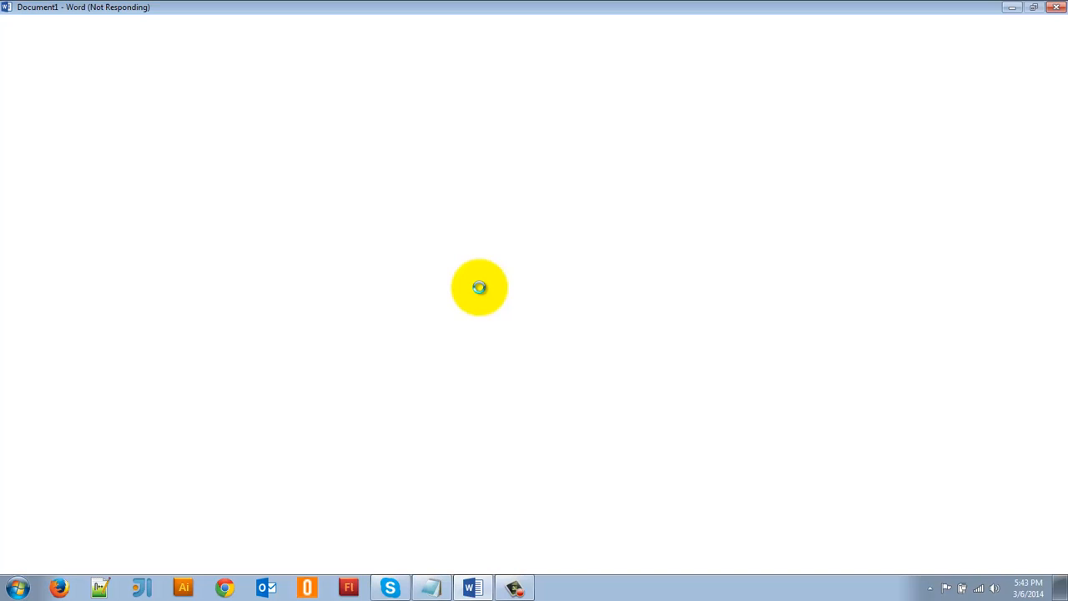
mouse_move(514, 259)
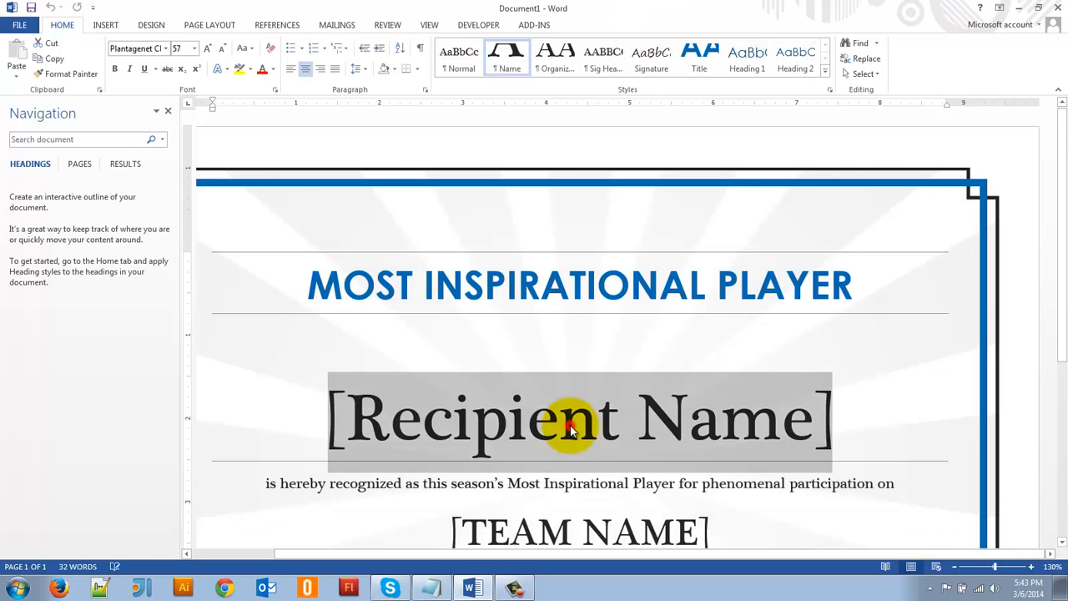
Replace the team name placeholder with MUSTANGS
scroll(down, 3)
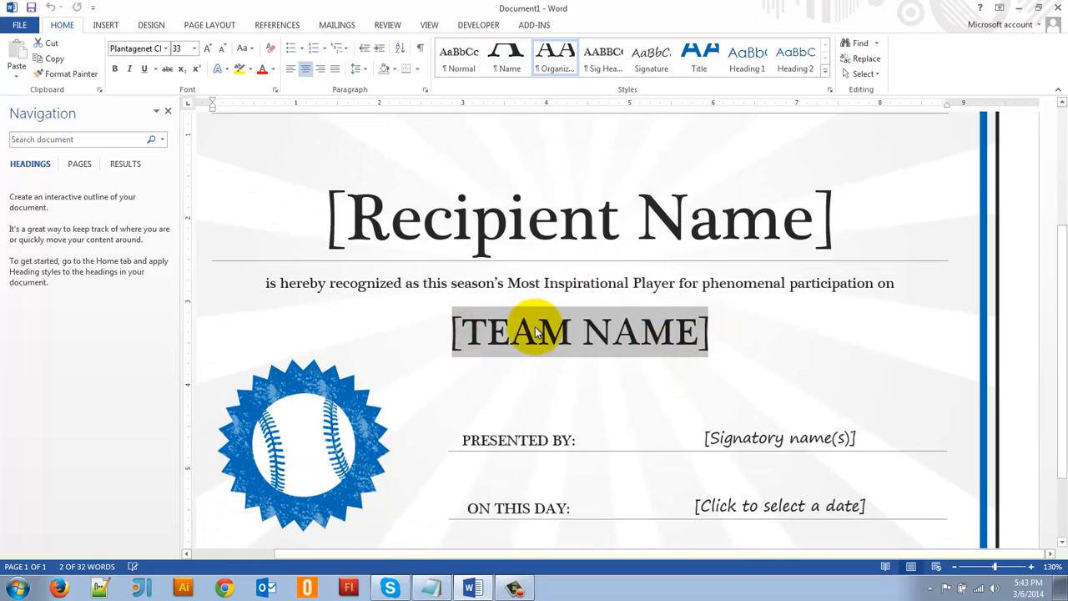
text(M)
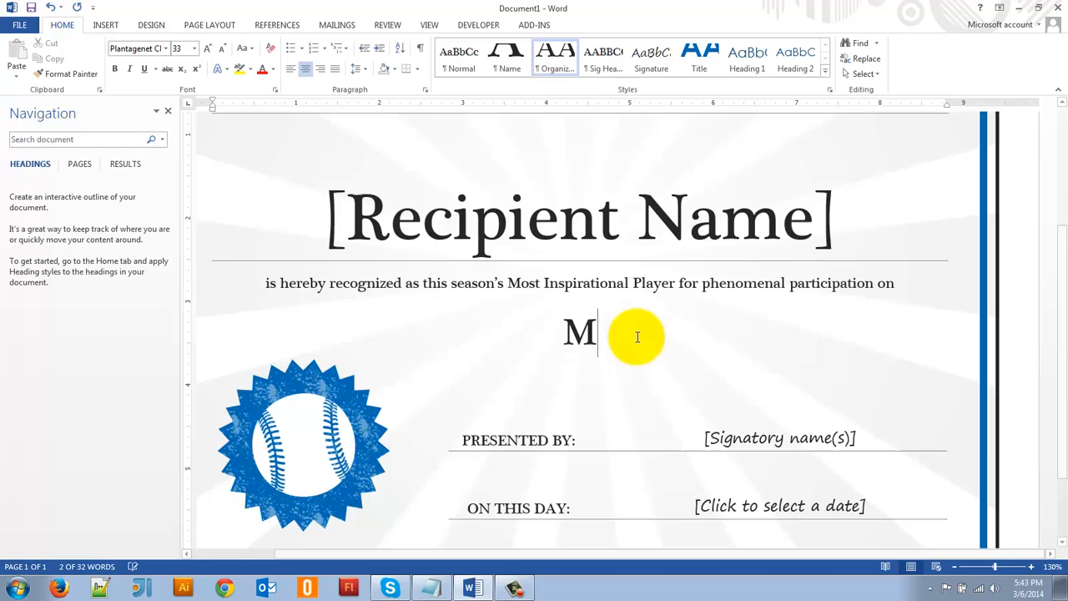
text(USTANG)
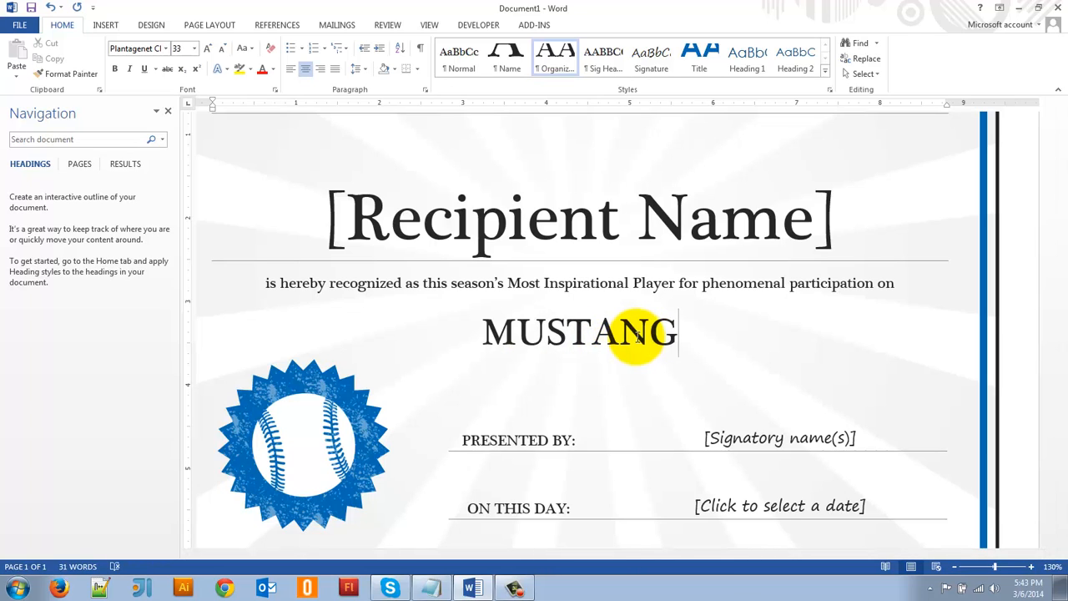
text(S)
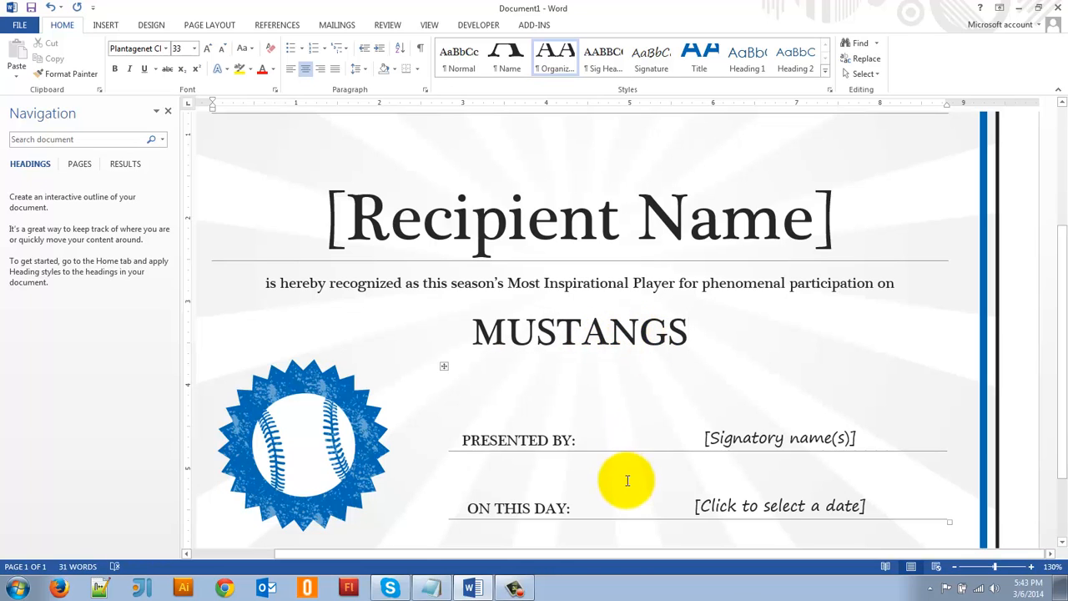
click(777, 437)
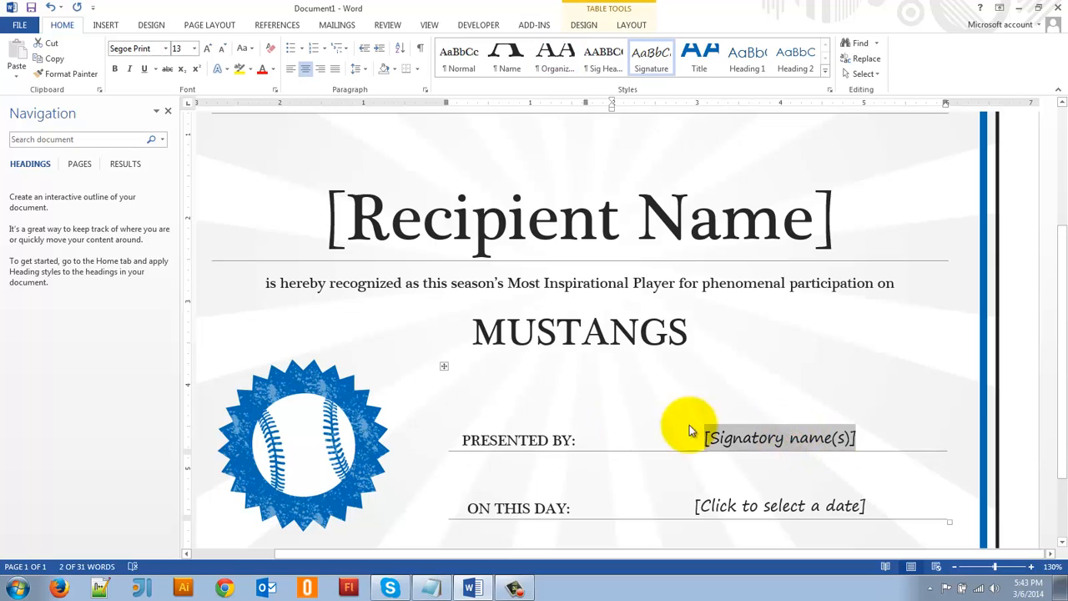
mouse_move(667, 441)
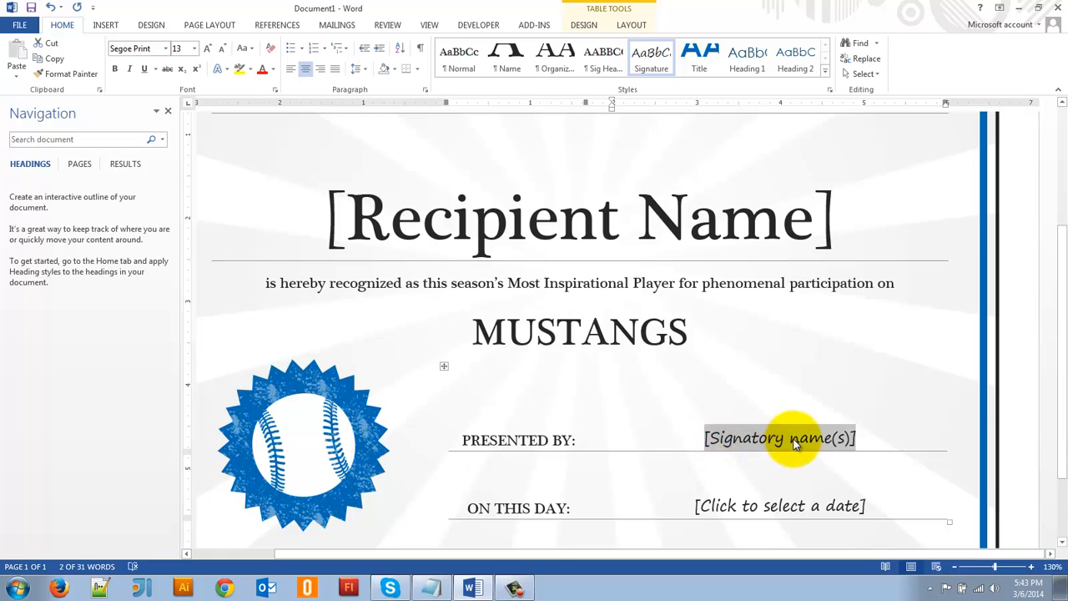
mouse_move(844, 414)
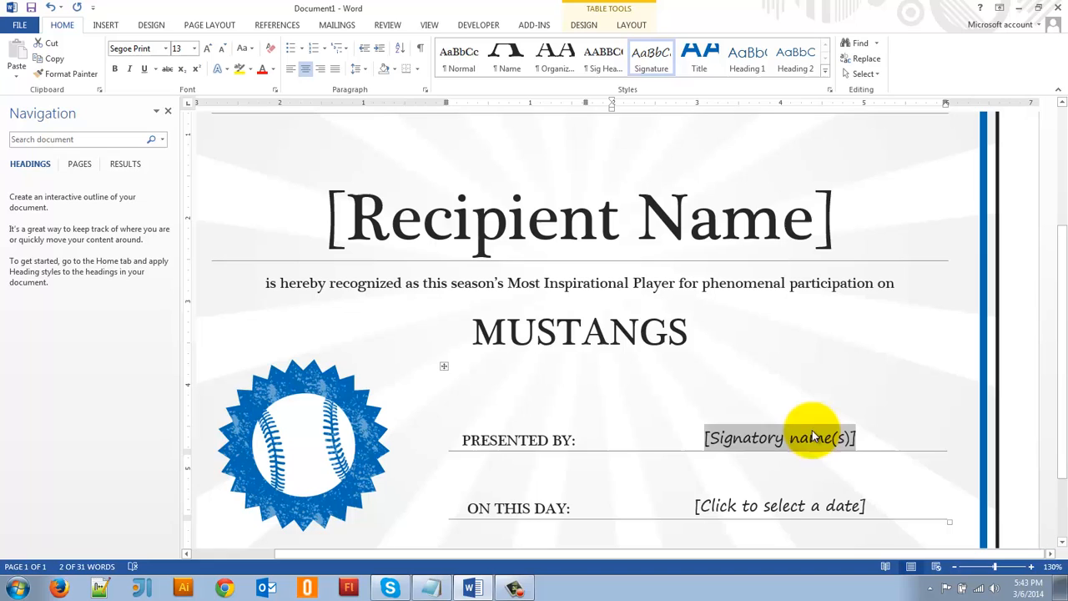
mouse_move(776, 441)
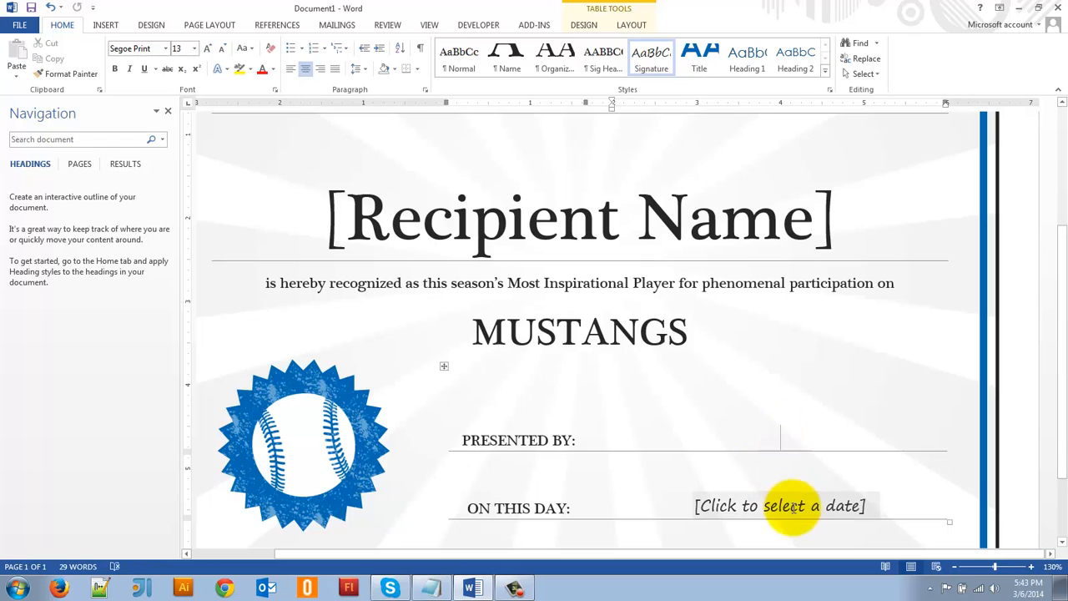
mouse_move(835, 488)
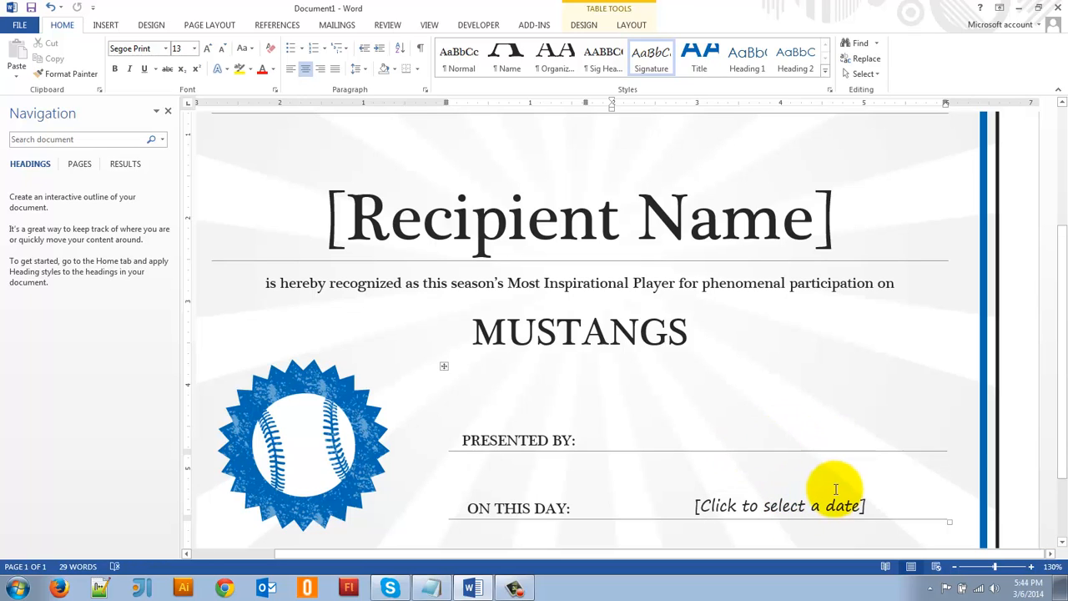
text(Arrash Jaffar)
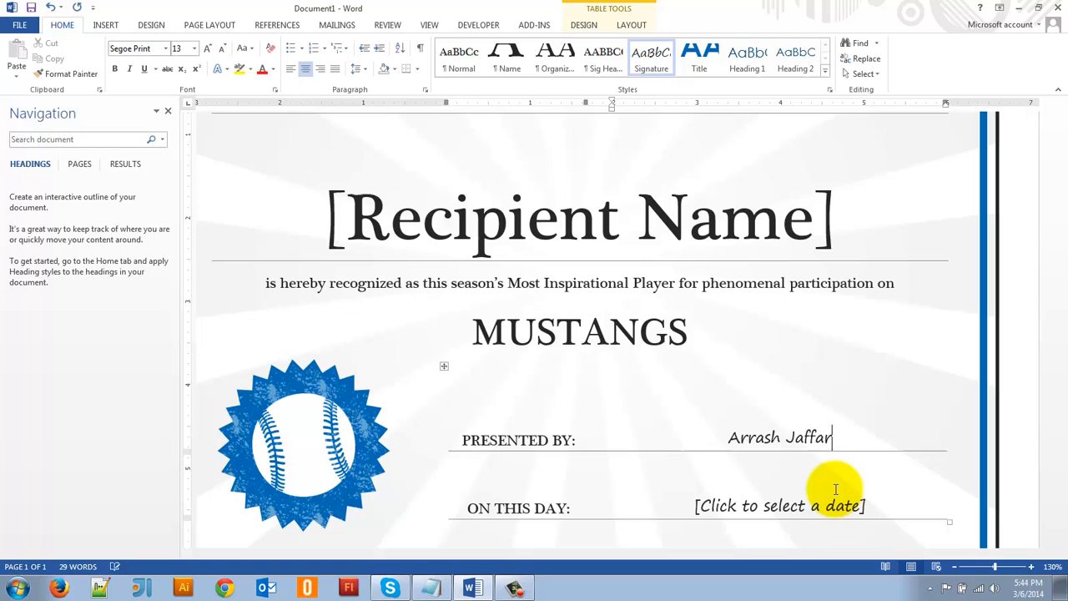
text(zadeh)
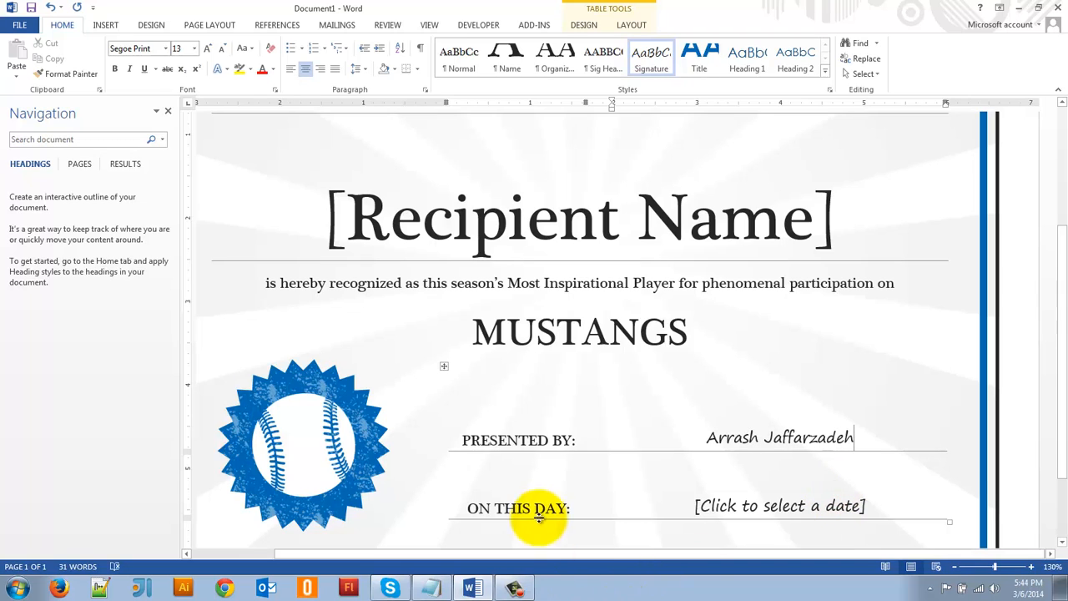
Set the certificate date to March 7, 2014 from the calendar picker
click(778, 506)
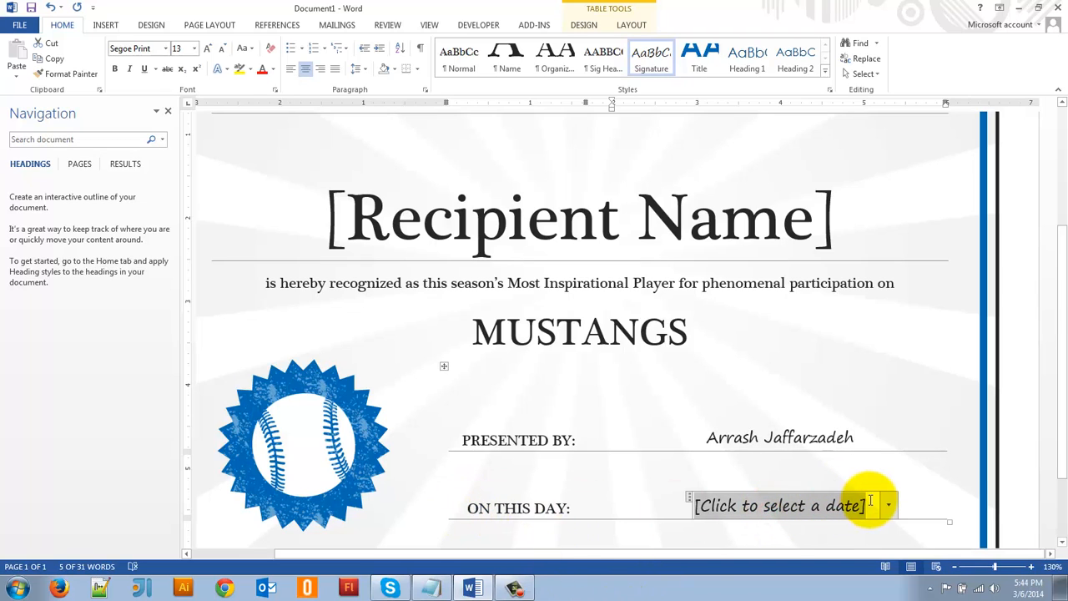
click(888, 506)
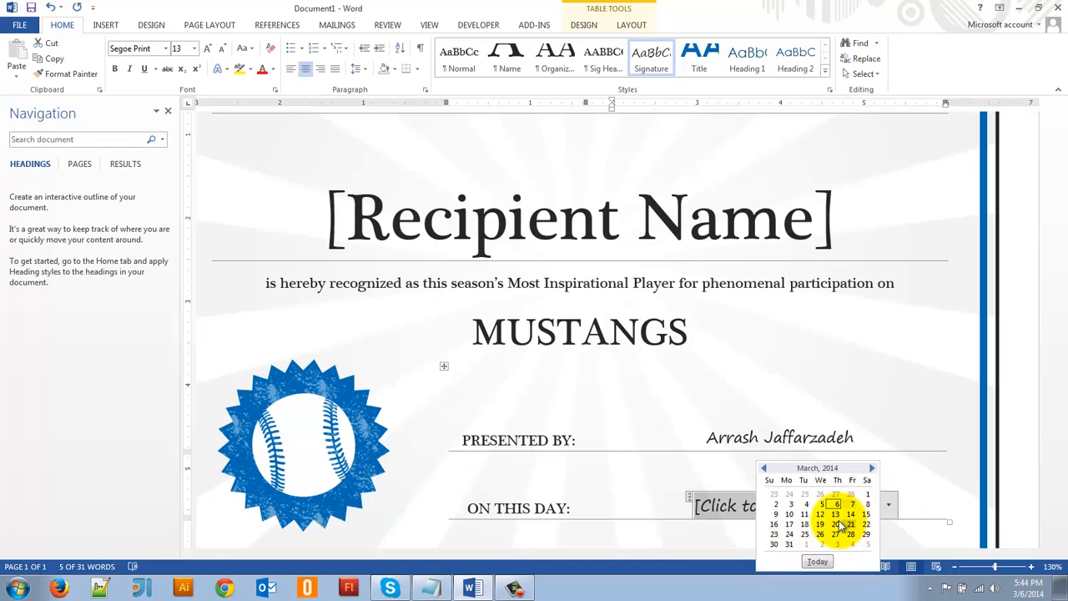
click(851, 503)
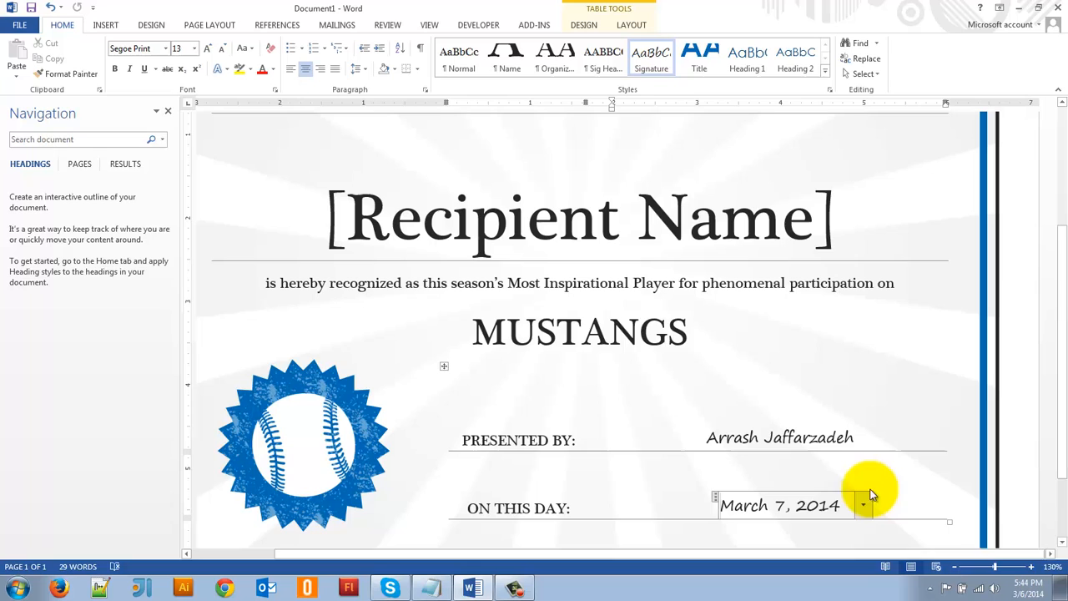
mouse_move(614, 361)
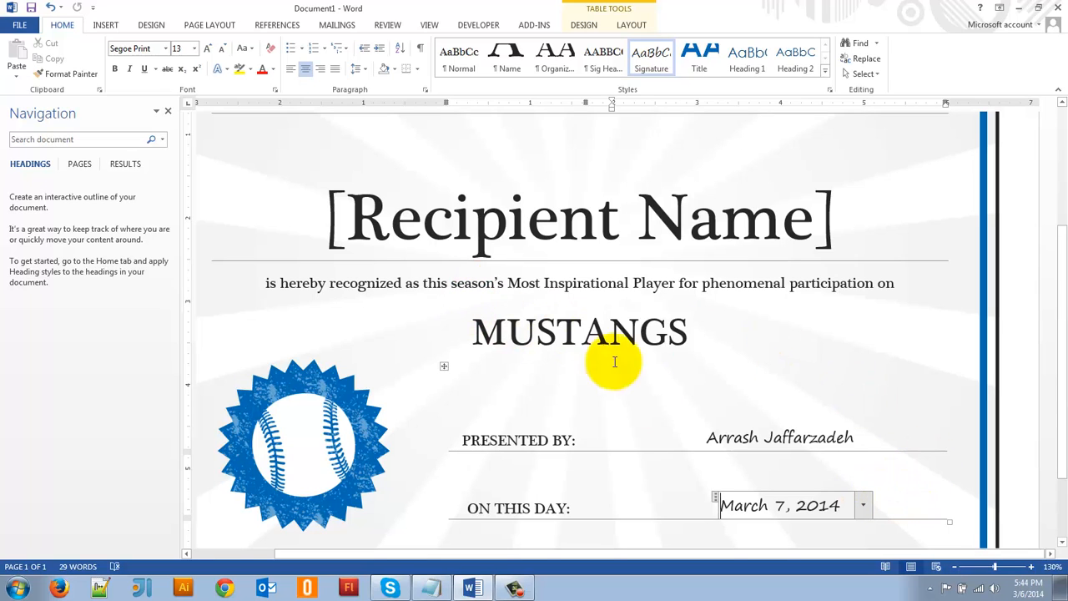
scroll(up, 3)
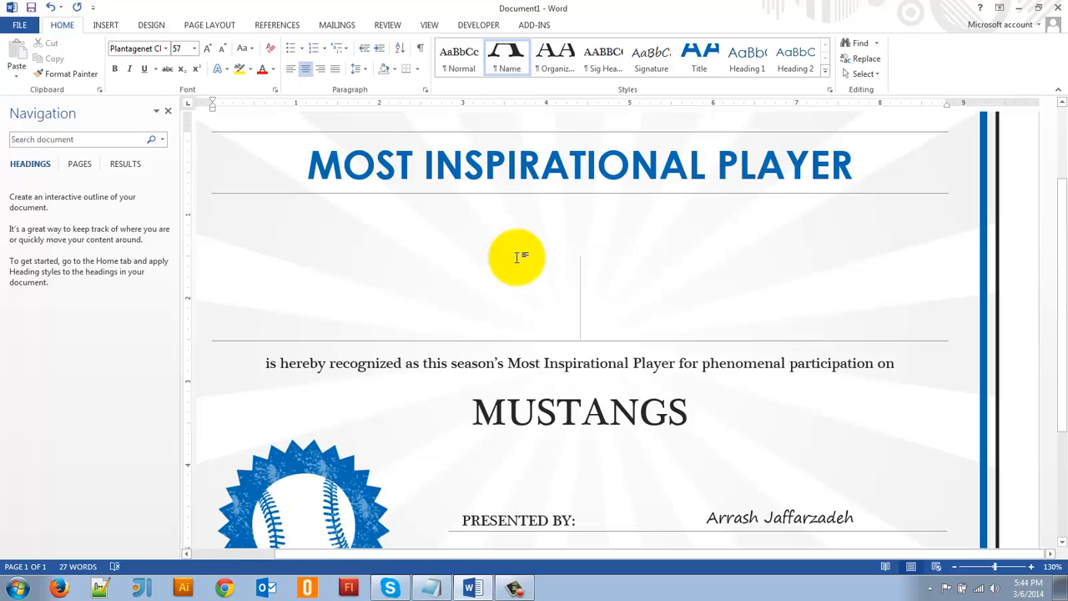
mouse_move(337, 25)
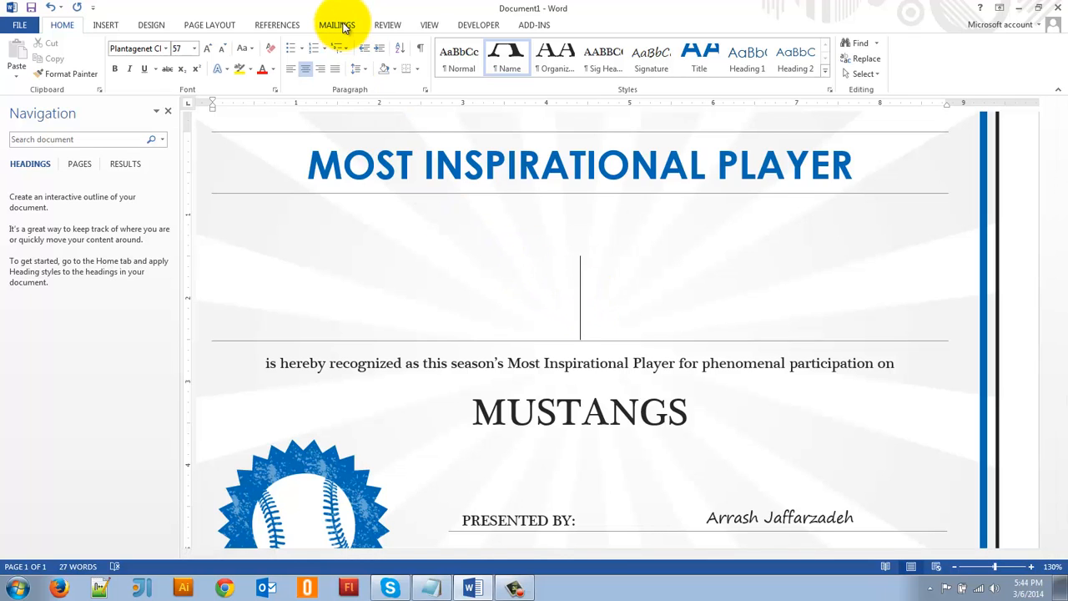
Show the Mailings tools and review the Start Mail Merge document types
click(337, 25)
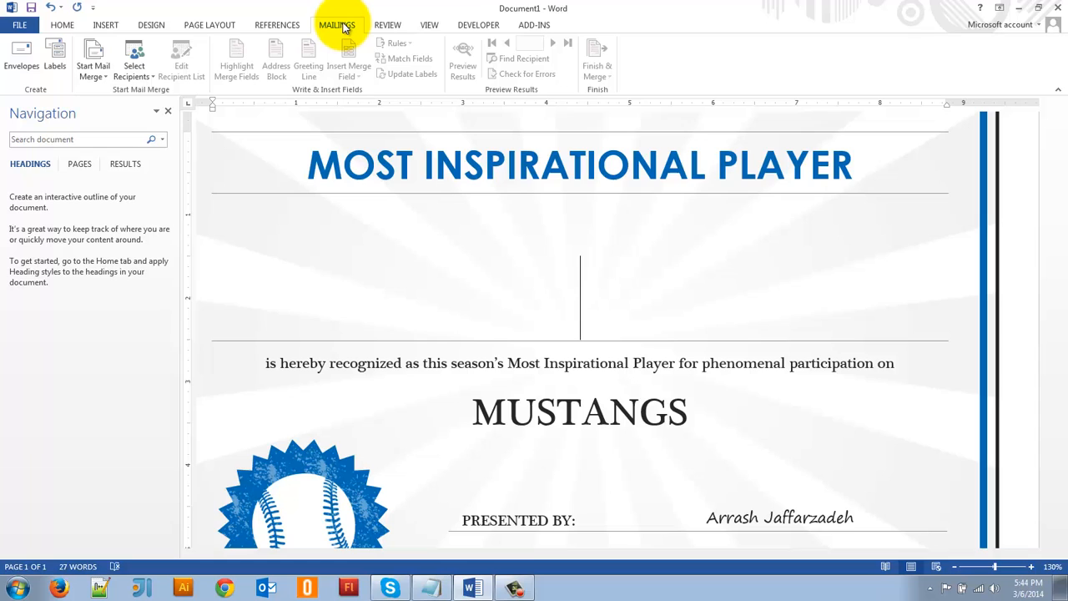
mouse_move(226, 60)
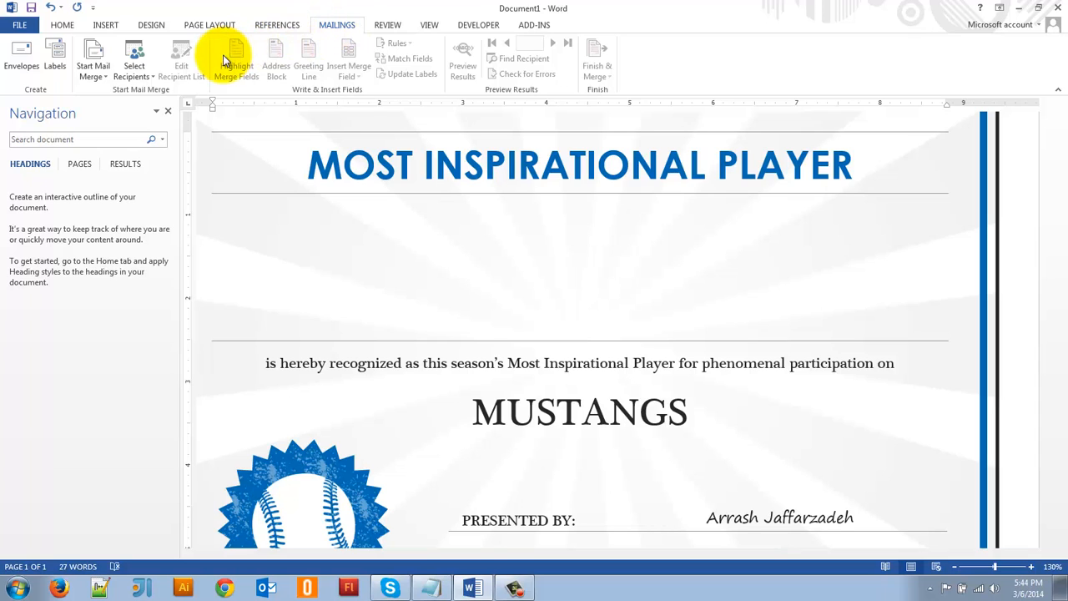
mouse_move(93, 58)
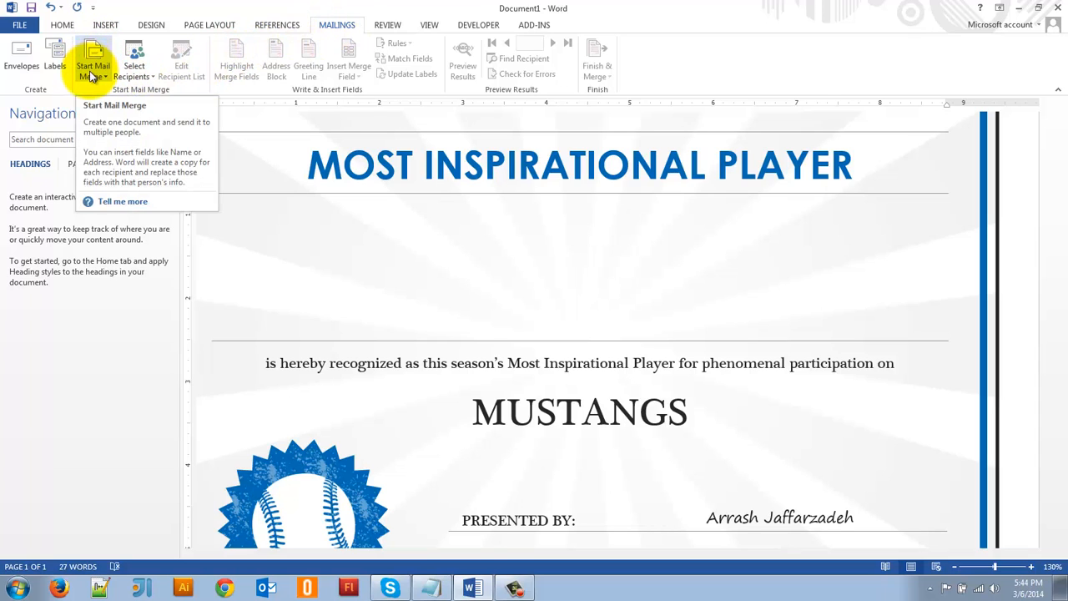
click(93, 60)
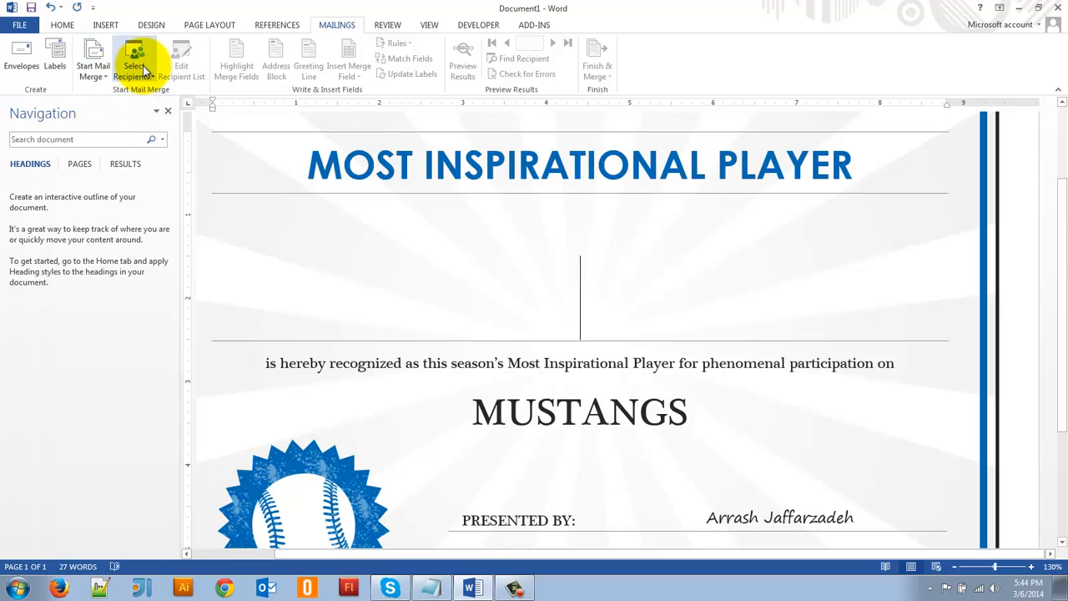
click(94, 58)
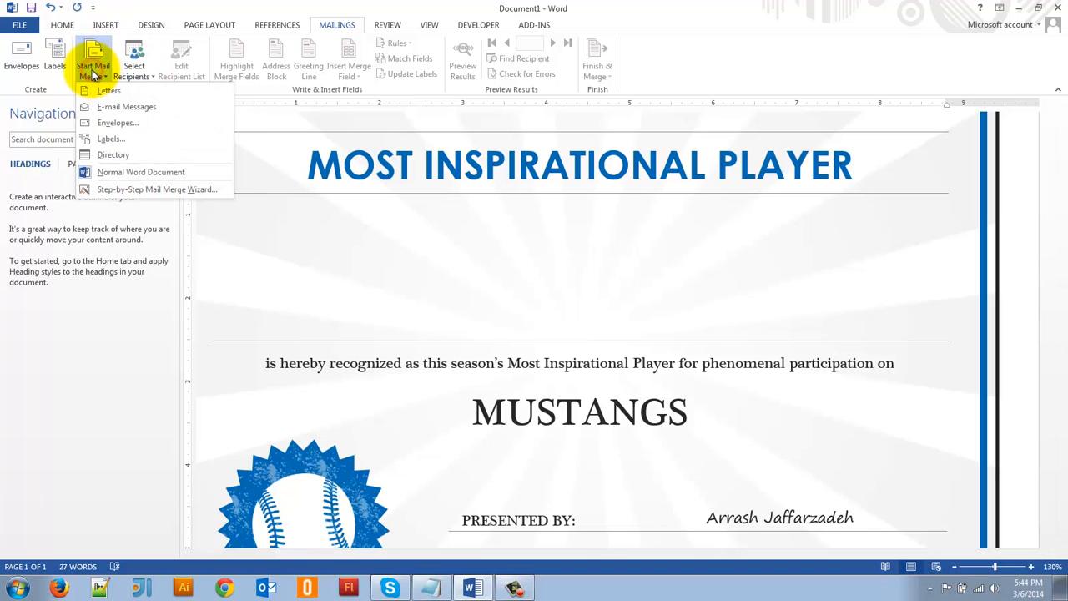
mouse_move(127, 107)
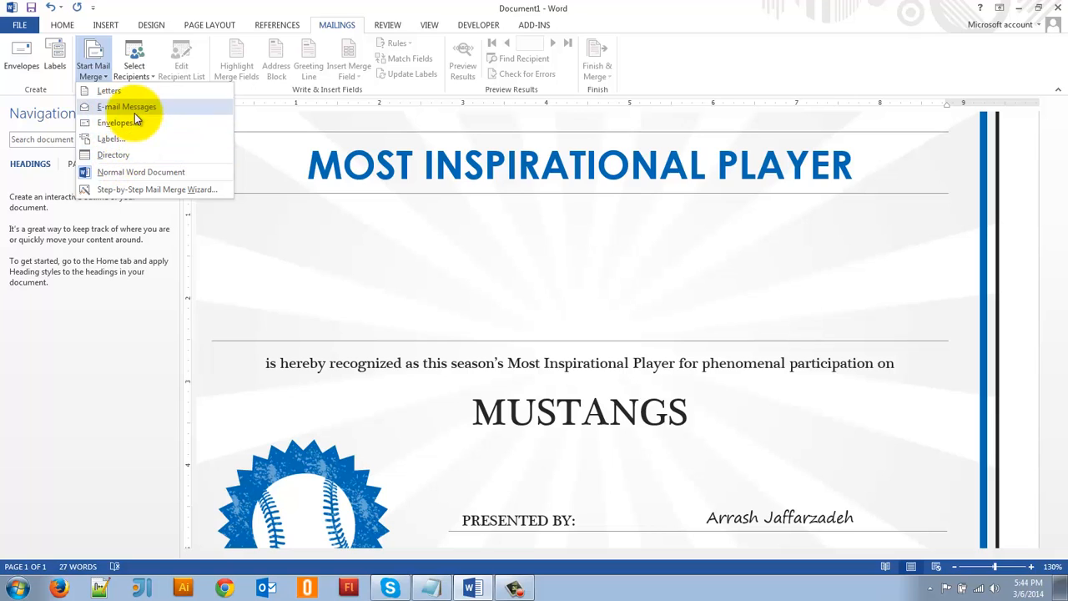
mouse_move(123, 109)
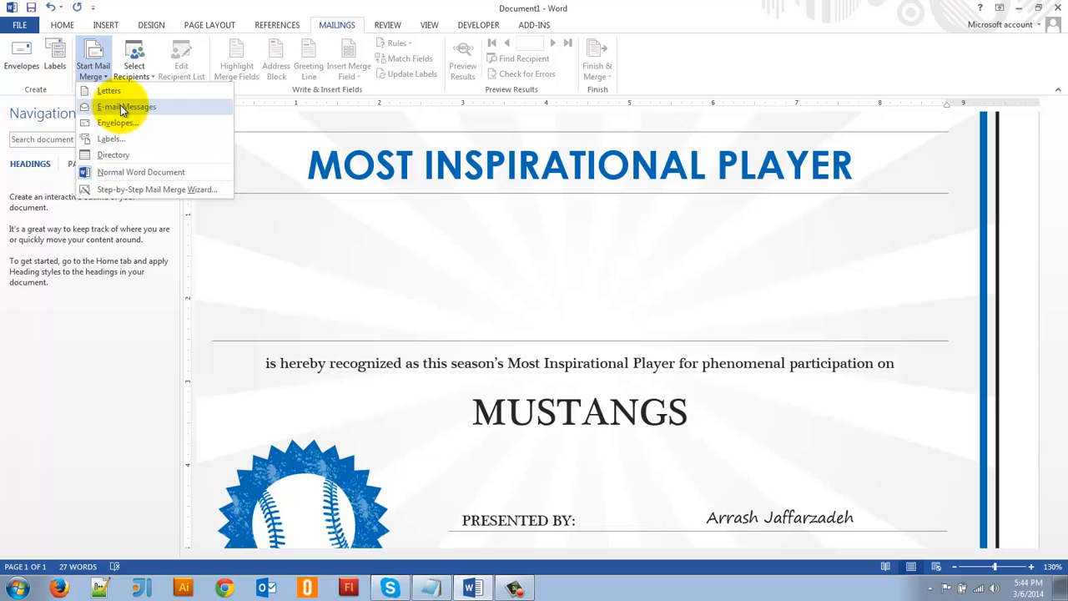
mouse_move(113, 154)
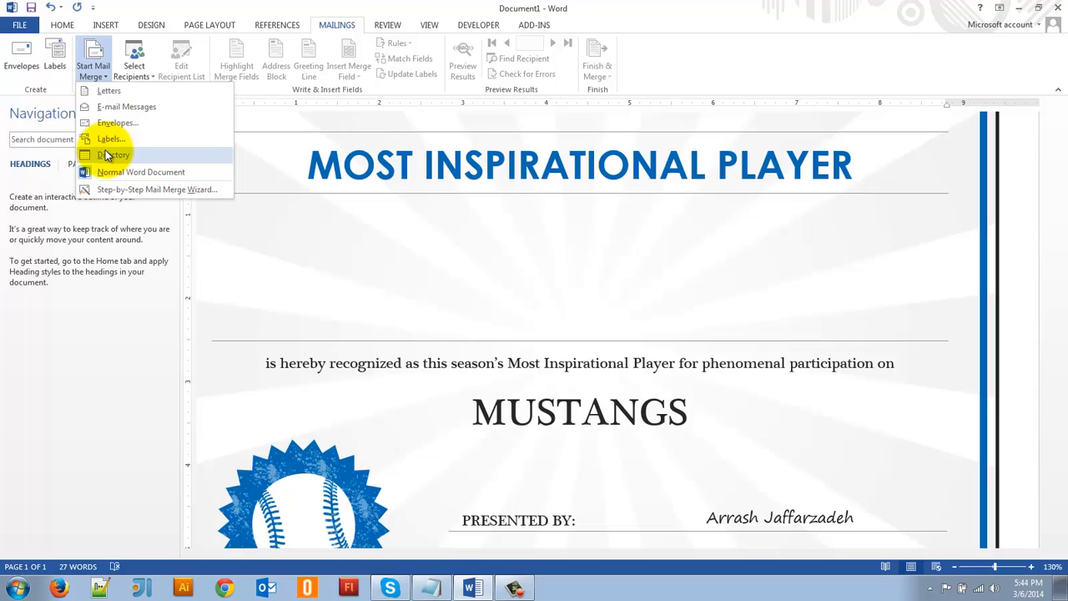
mouse_move(599, 130)
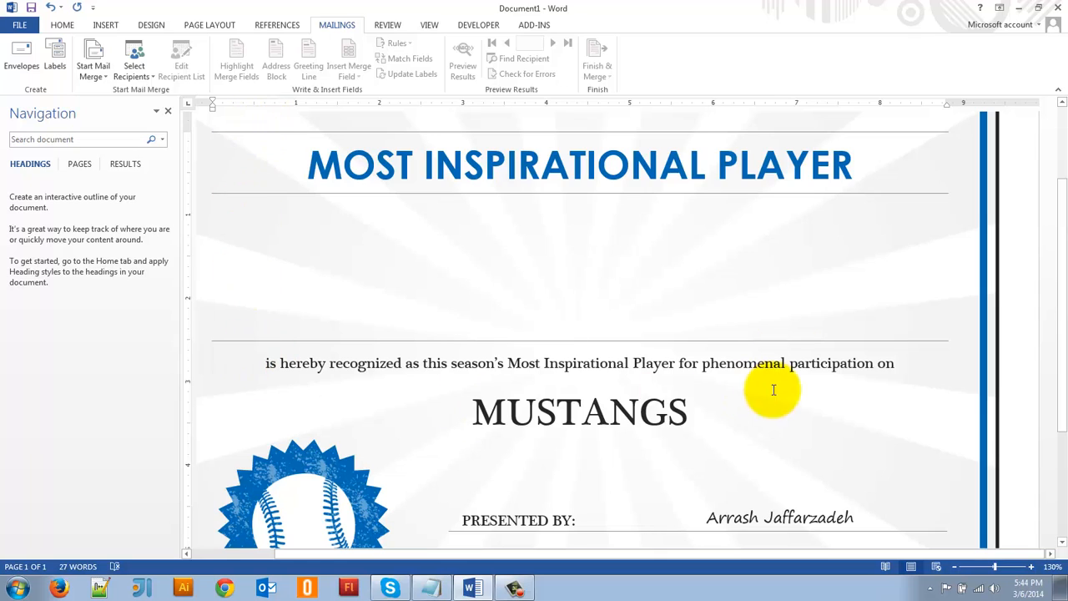
mouse_move(182, 165)
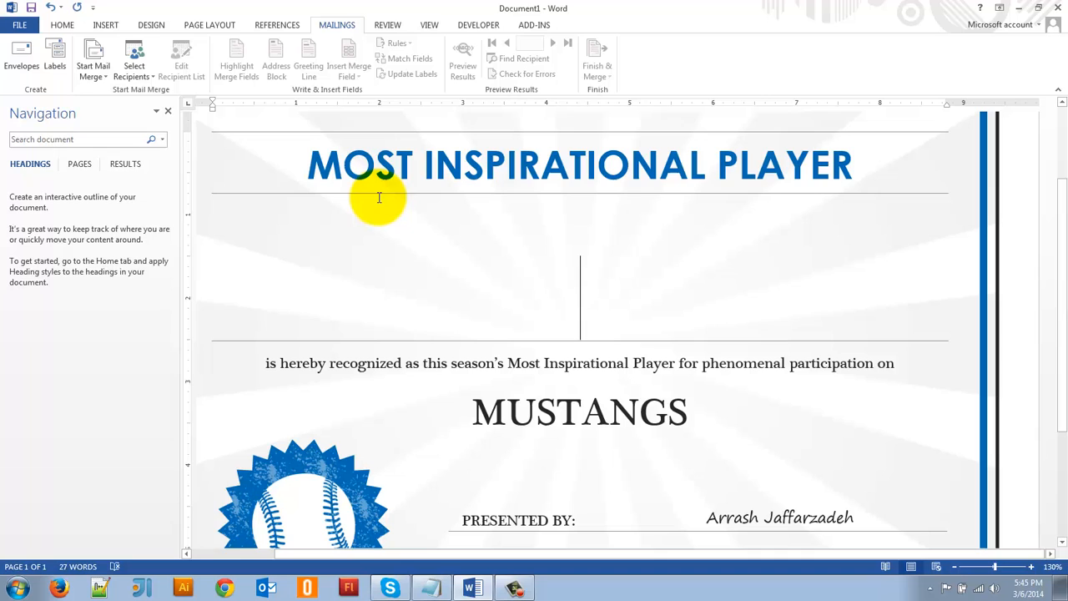
click(93, 60)
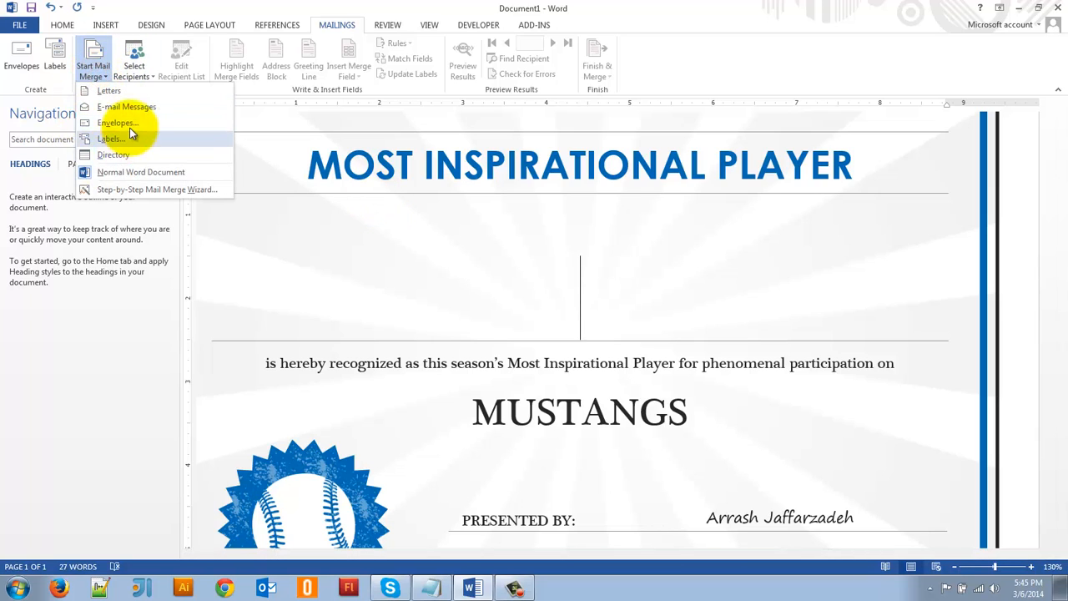
mouse_move(91, 106)
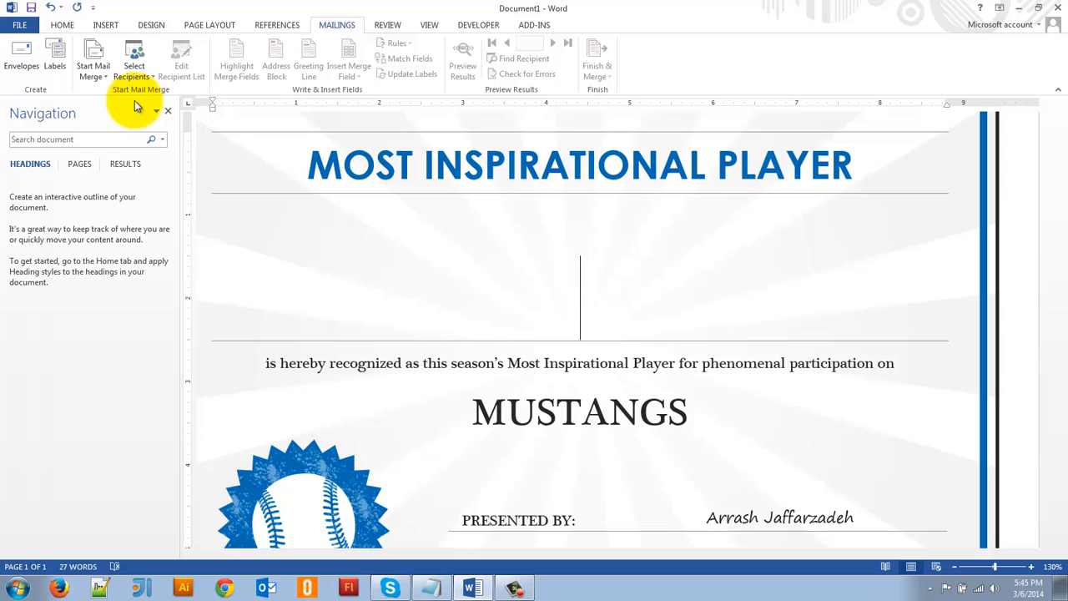
mouse_move(134, 59)
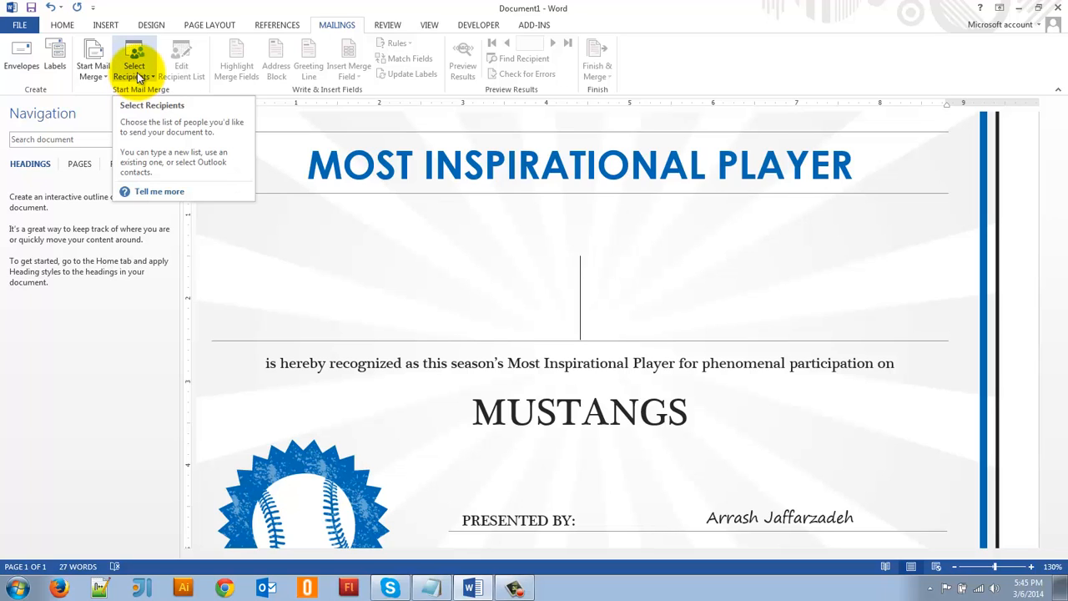
Choose Use an Existing List under Select Recipients to reach the data source picker
click(134, 67)
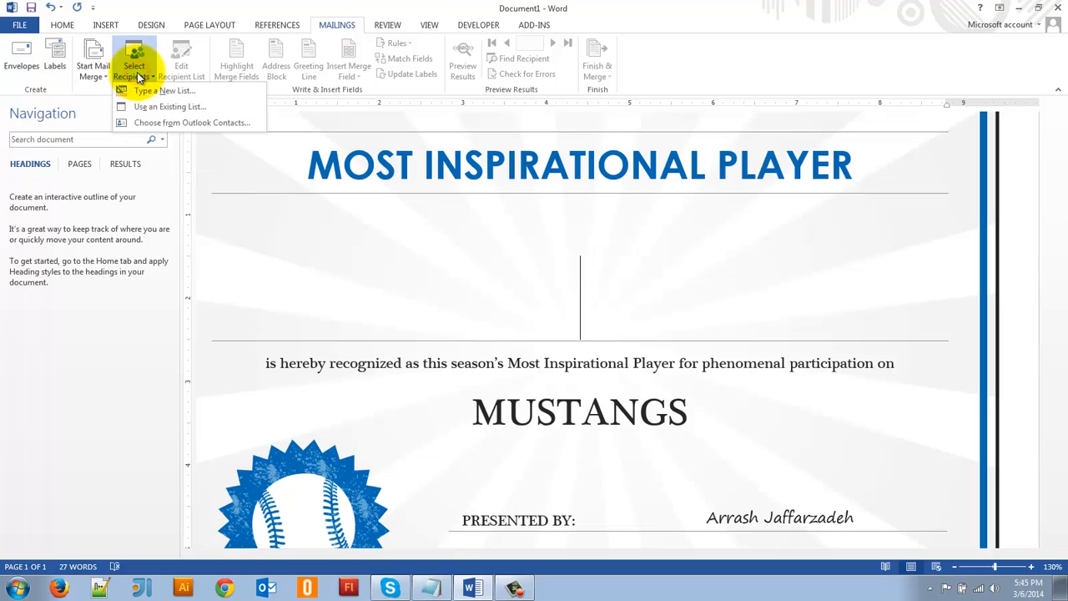
mouse_move(170, 107)
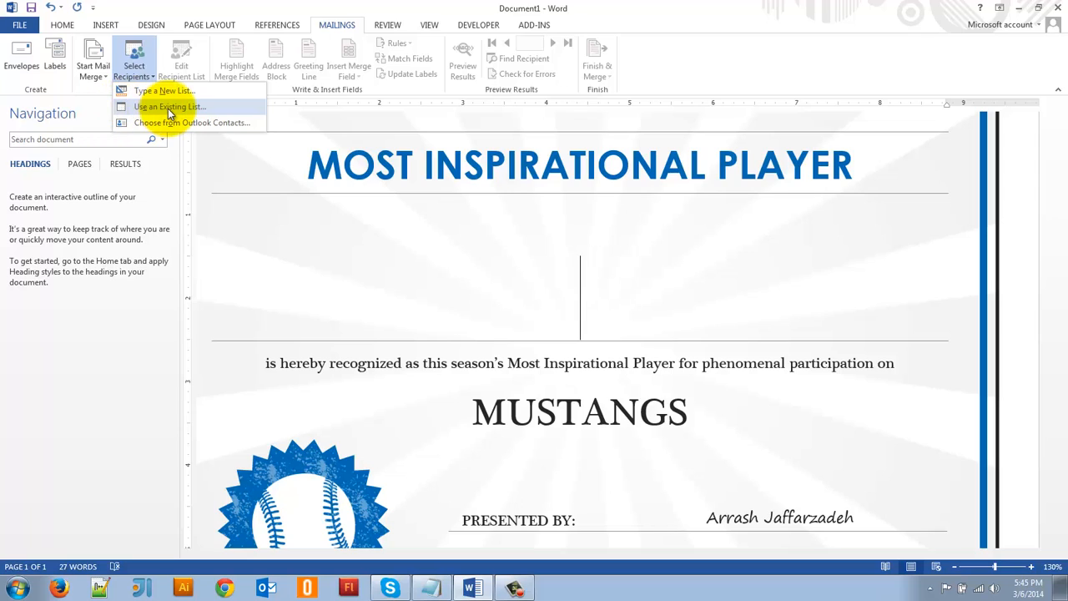
mouse_move(176, 90)
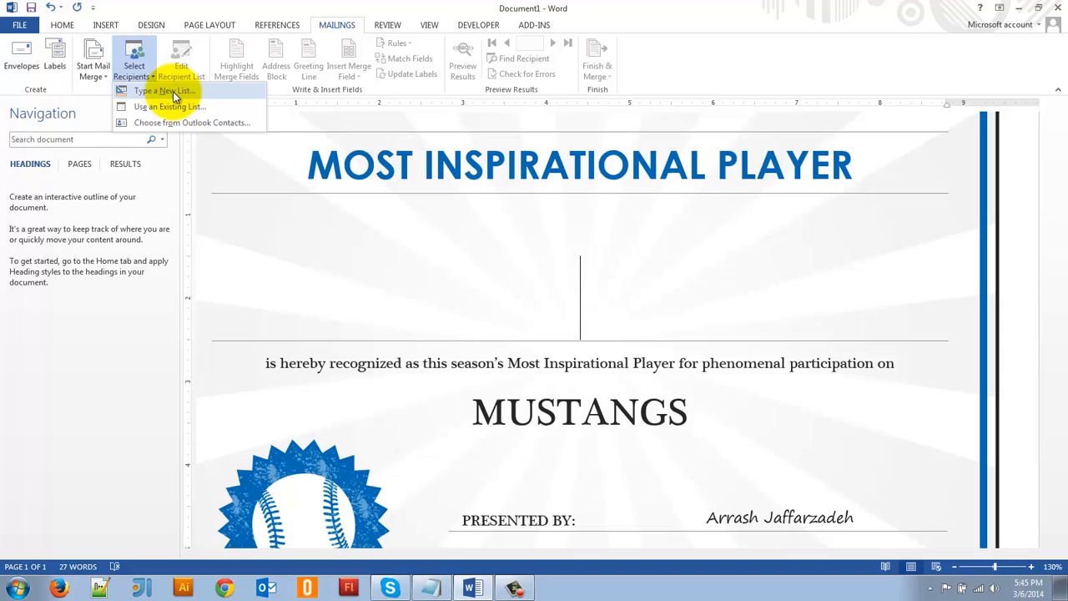
mouse_move(168, 107)
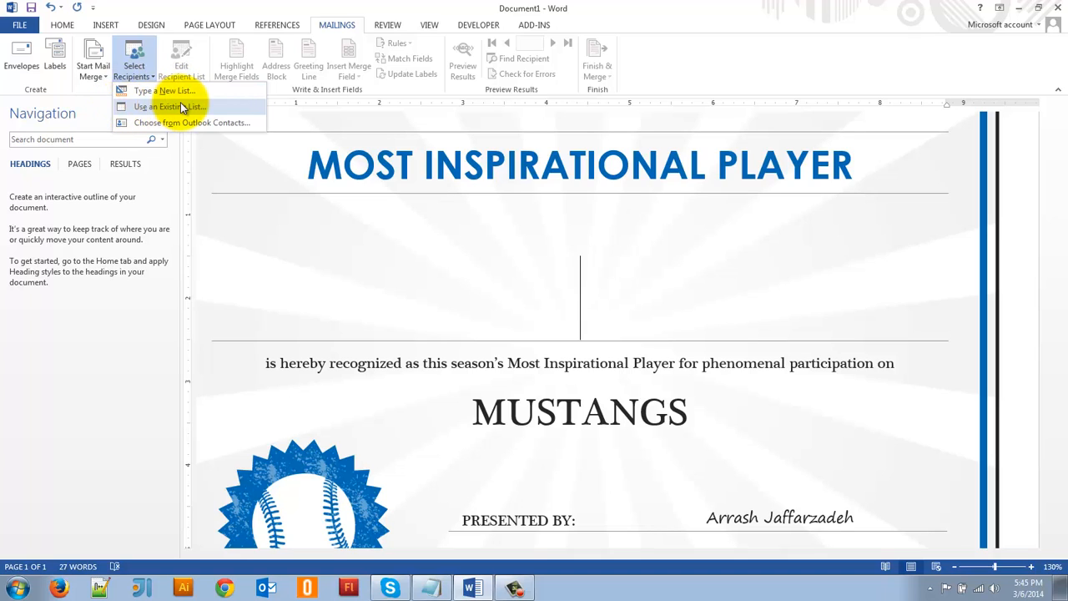
click(168, 107)
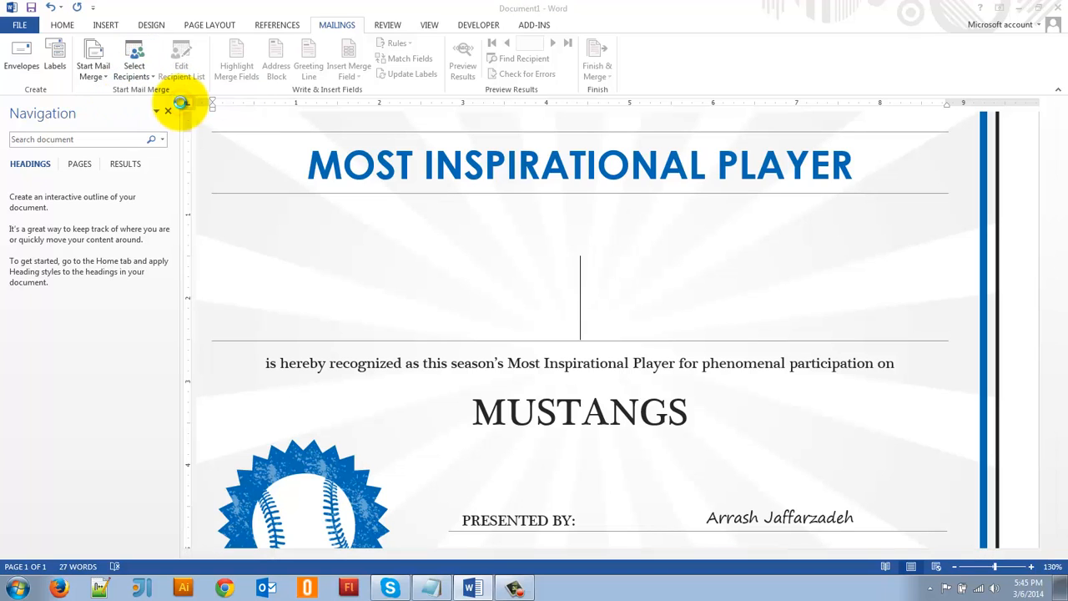
click(134, 58)
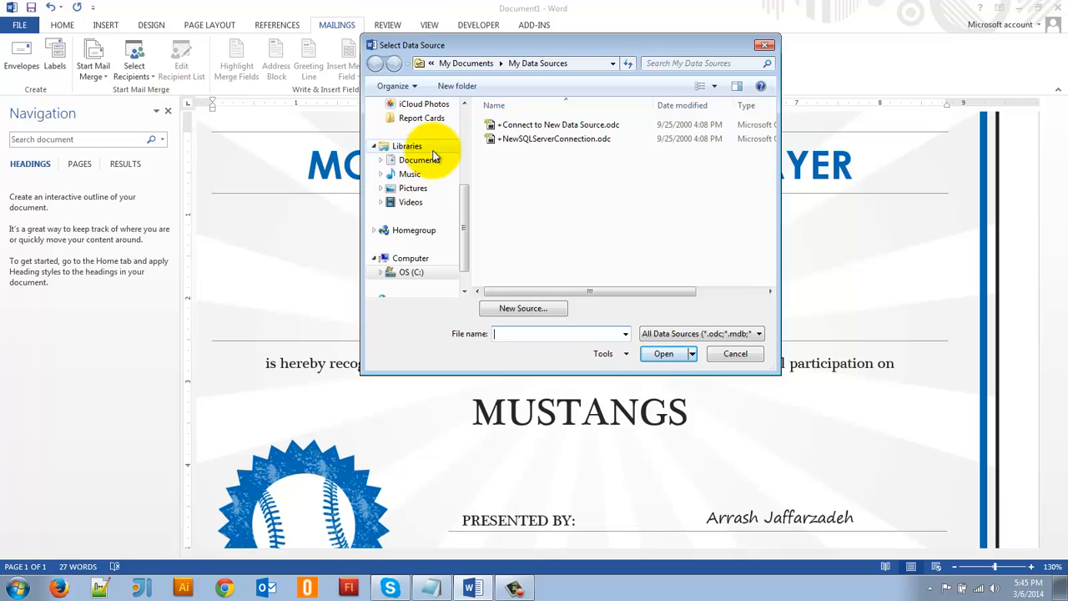
Attach my sample list.xlsx from Documents as data source, using Sheet1$ with headers
click(420, 160)
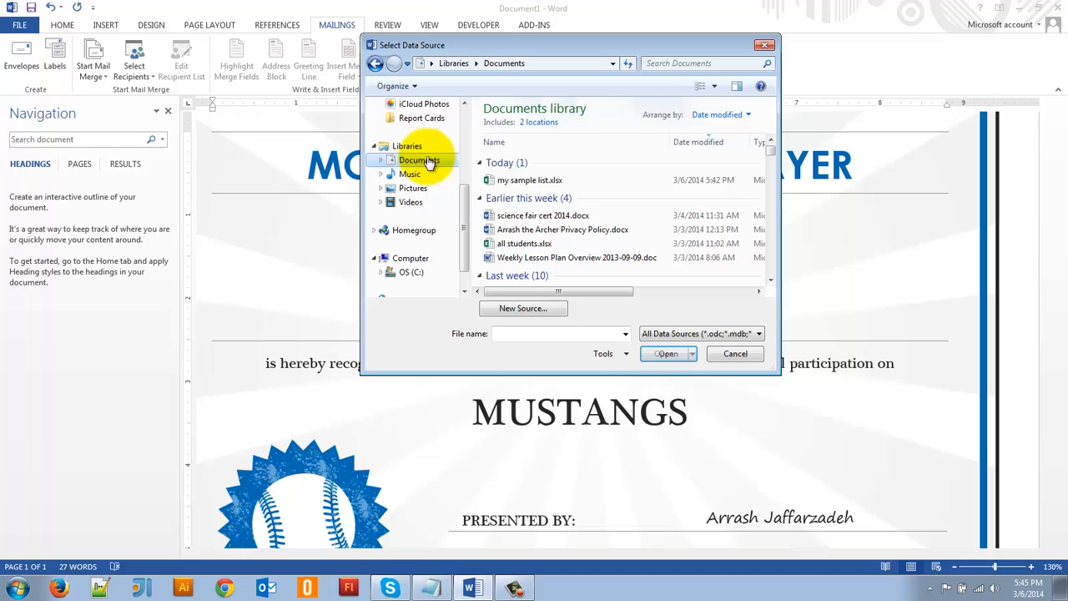
click(529, 180)
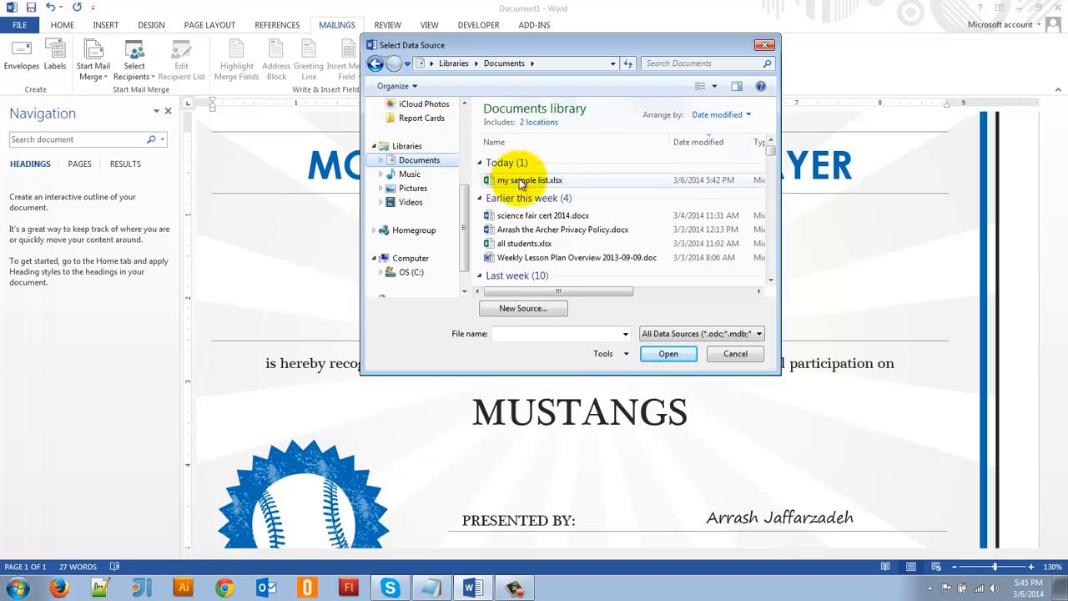
mouse_move(529, 180)
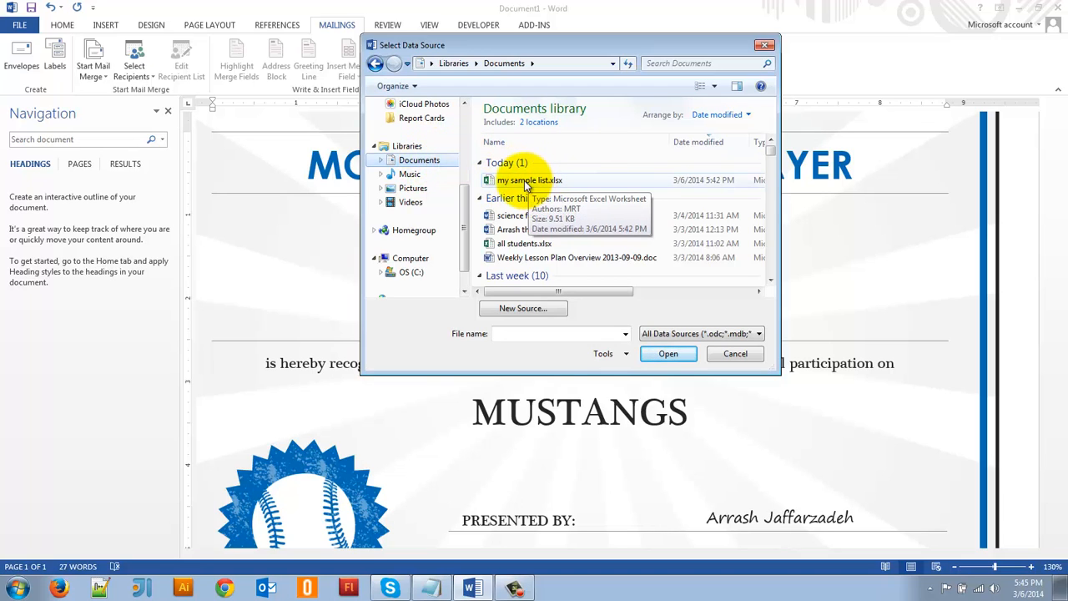
click(528, 180)
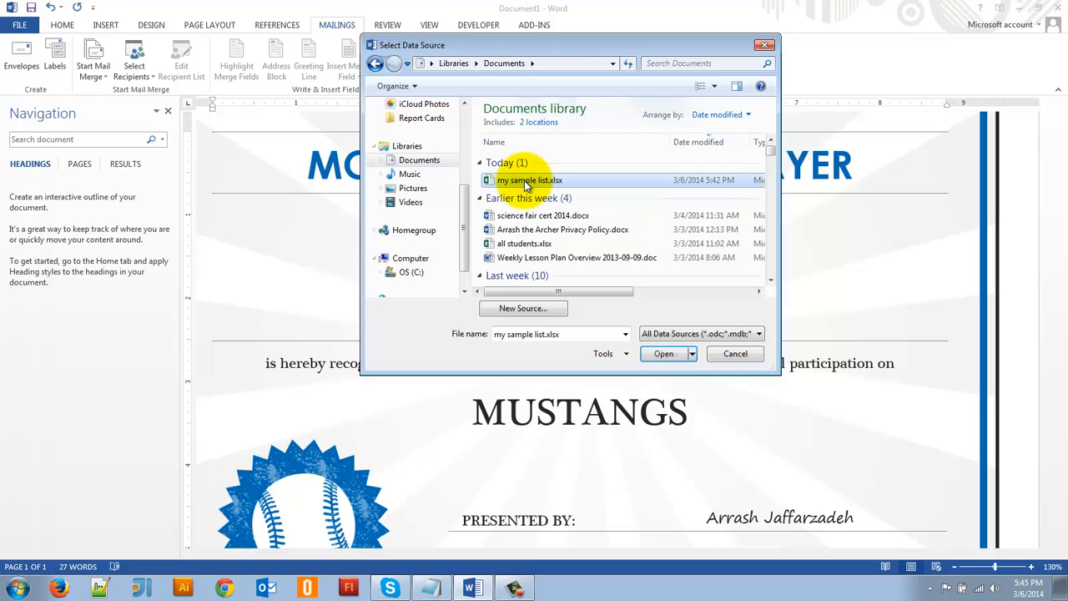
click(664, 354)
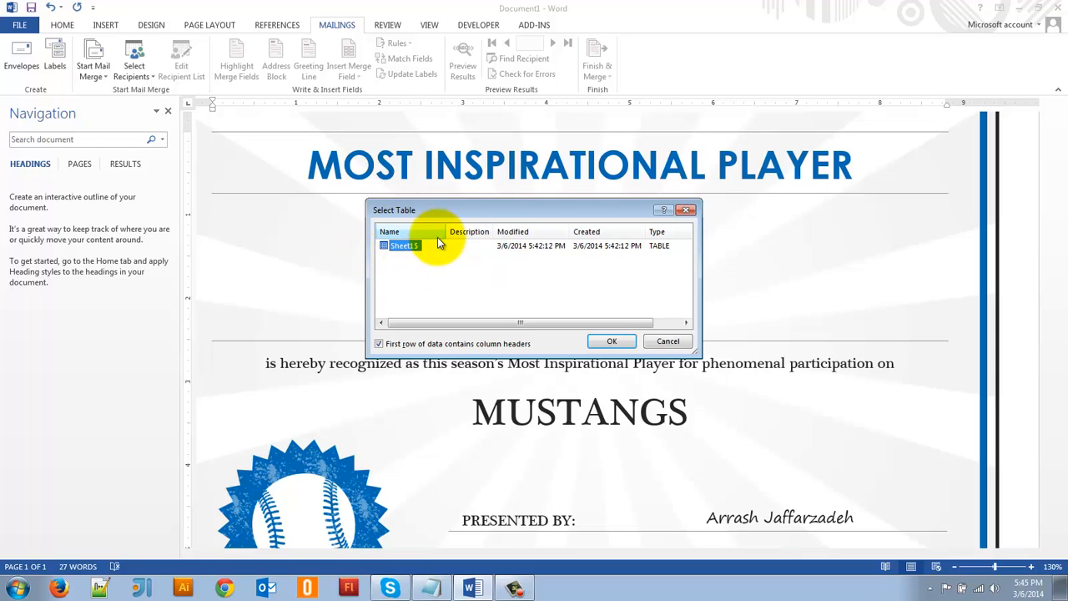
mouse_move(447, 275)
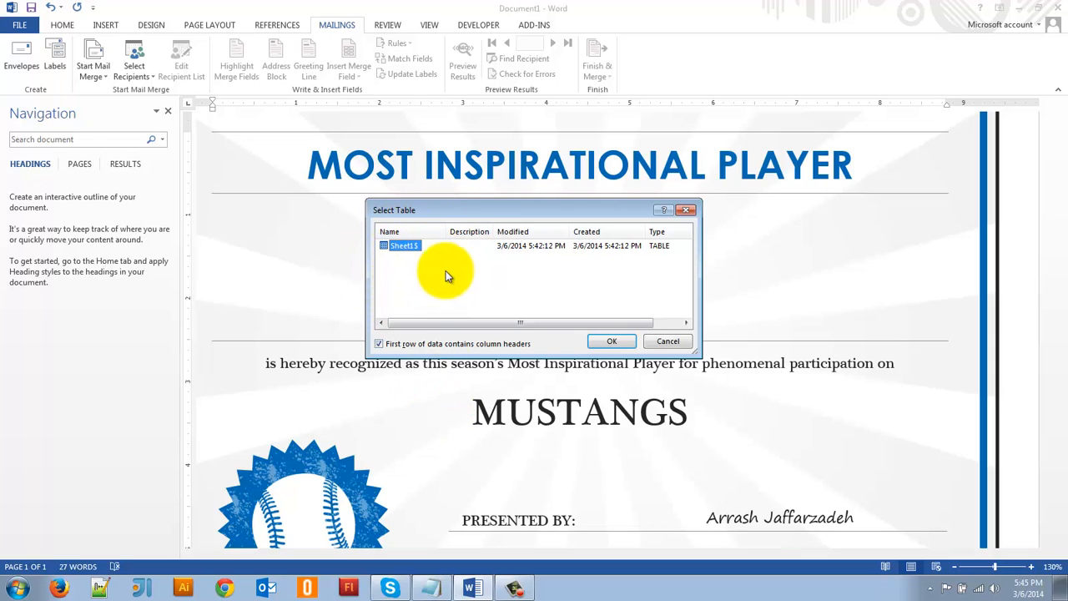
mouse_move(418, 282)
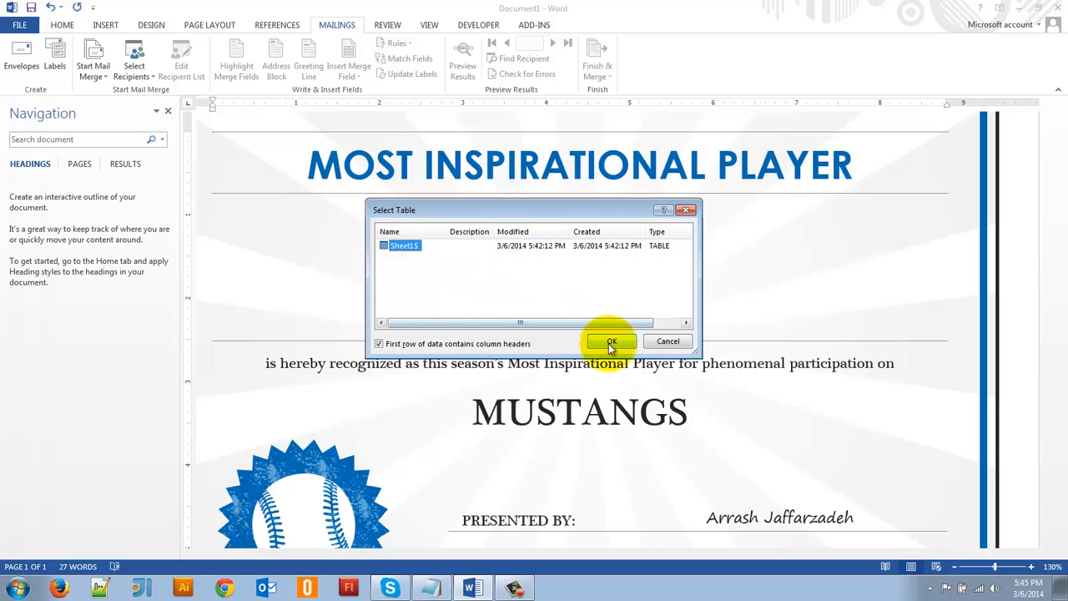
click(611, 342)
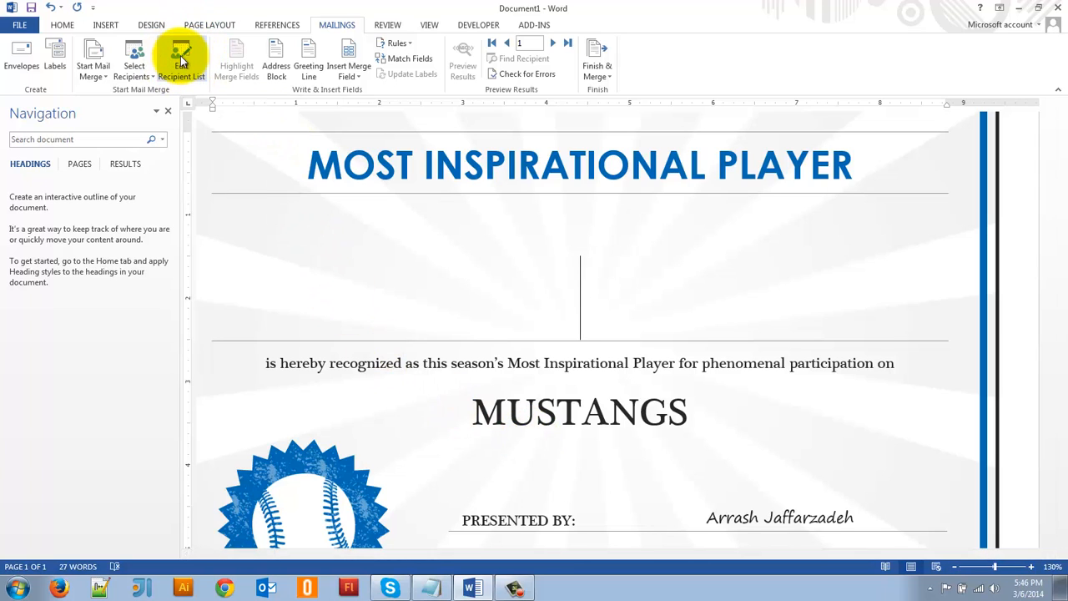
mouse_move(181, 58)
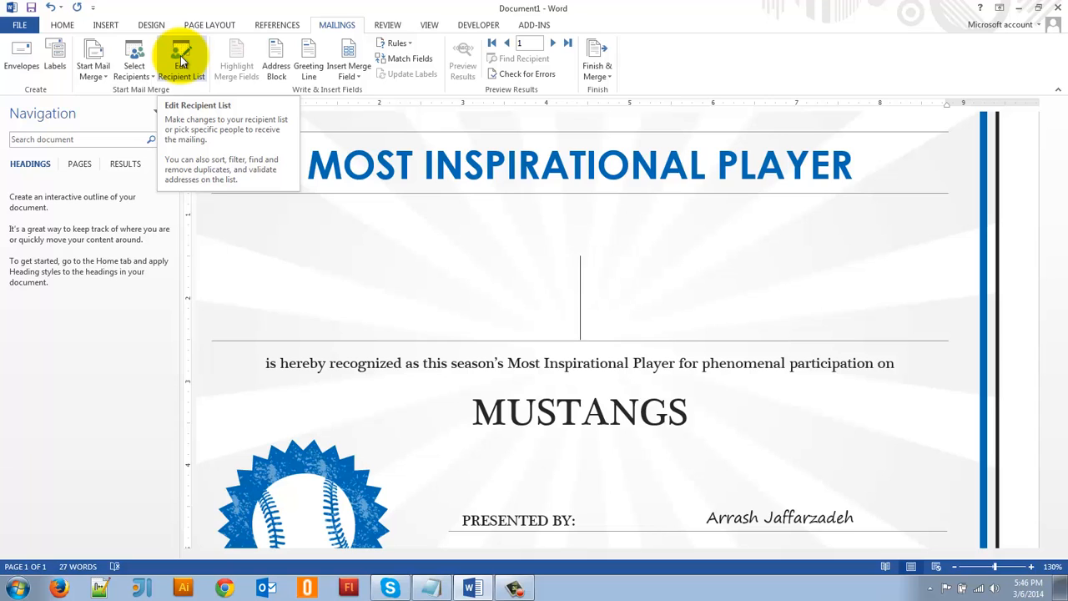
Review the ten imported Lname/Fname recipients, including Liu, and close the list
click(180, 59)
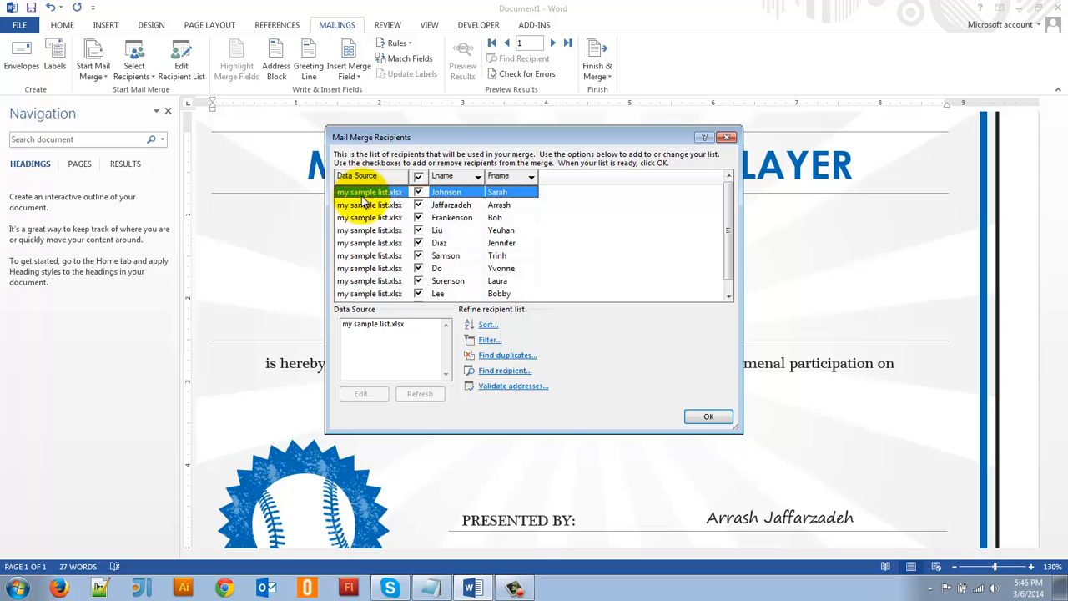
mouse_move(392, 197)
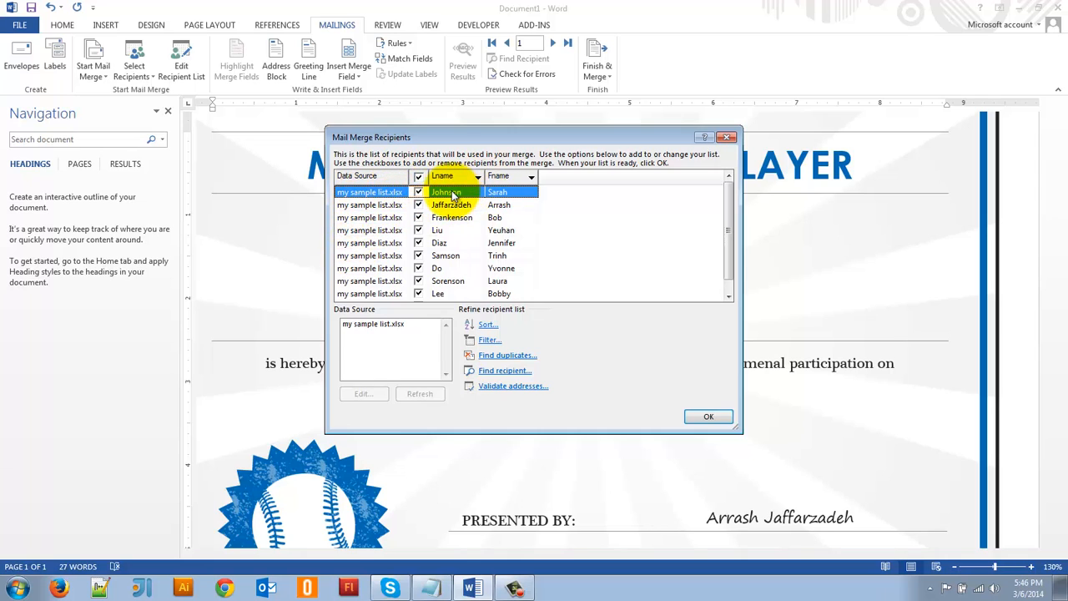
mouse_move(731, 226)
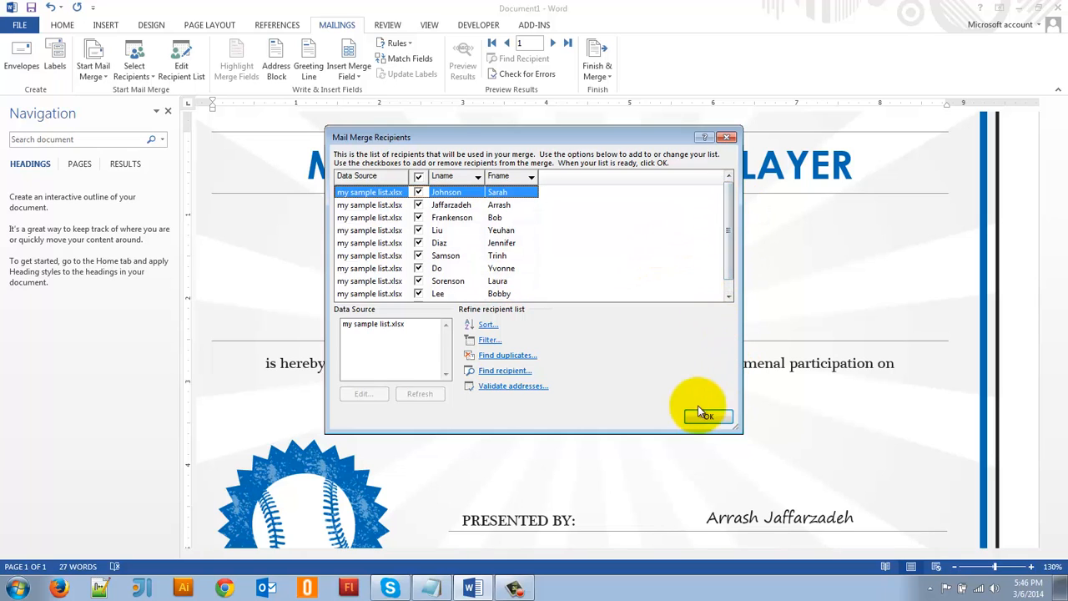
click(438, 230)
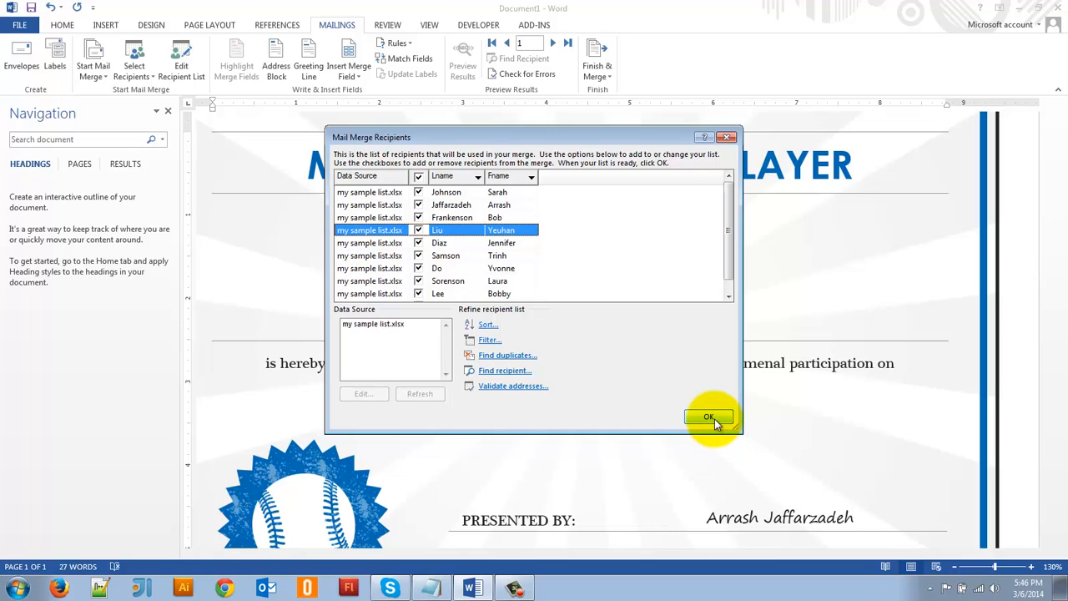
mouse_move(441, 307)
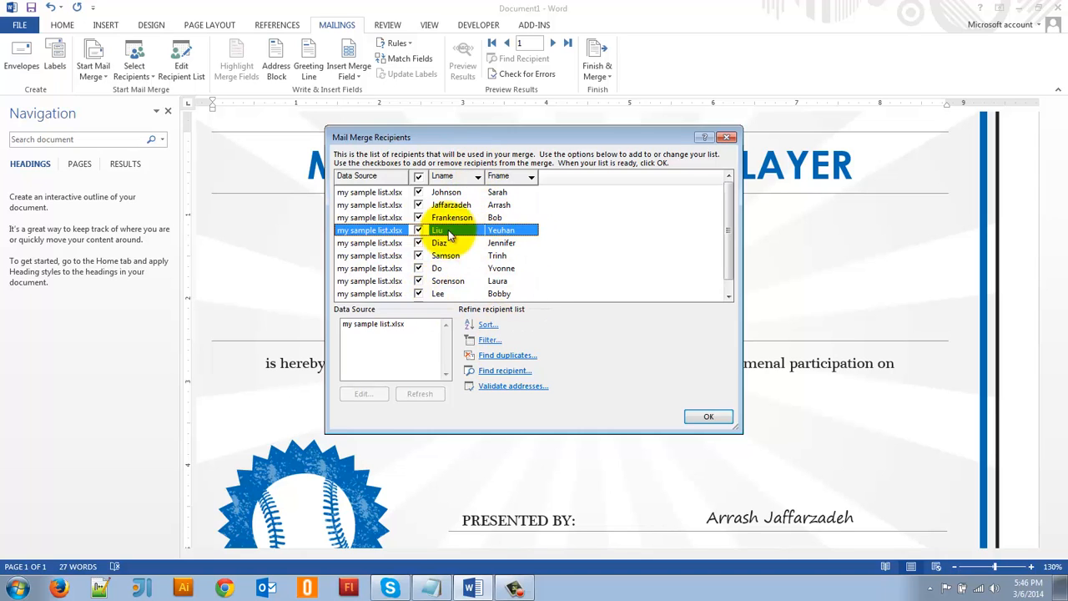
click(708, 417)
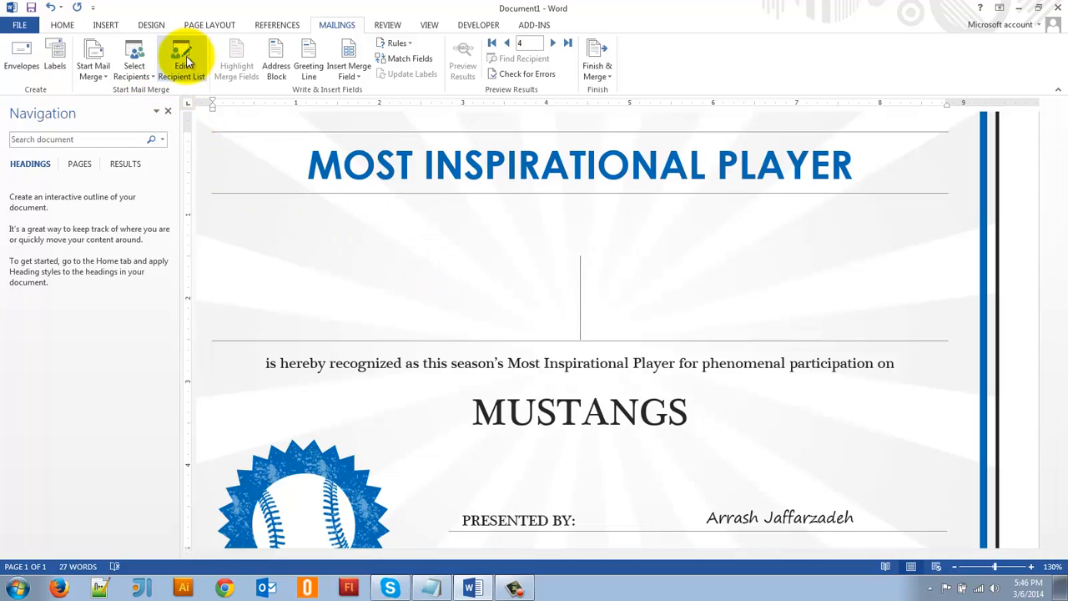
mouse_move(237, 59)
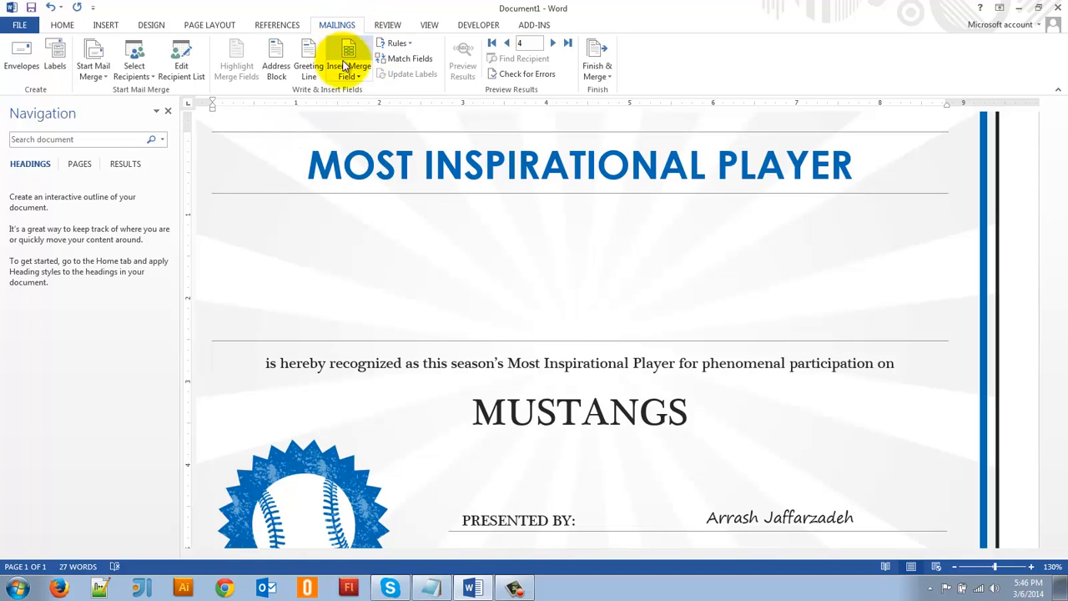
Insert the Fname and Lname merge fields side by side on the certificate's name line
click(348, 70)
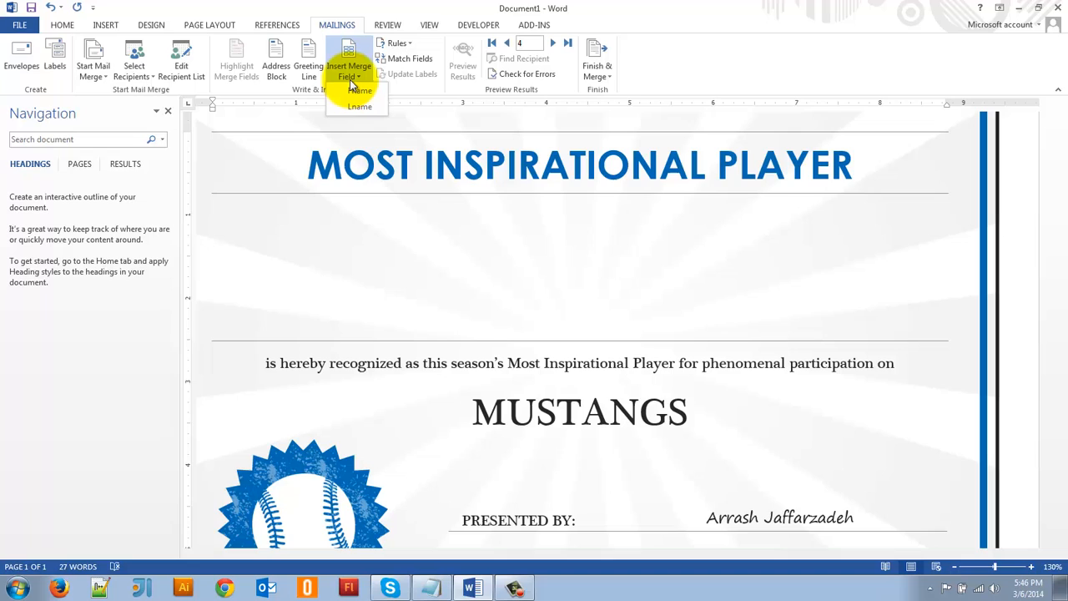
mouse_move(358, 90)
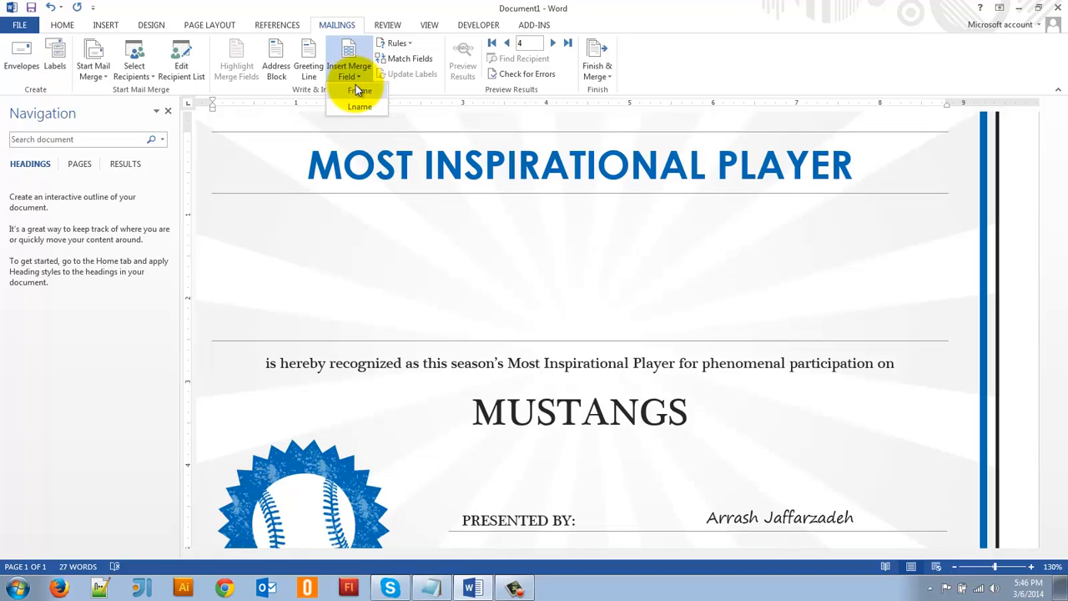
mouse_move(359, 92)
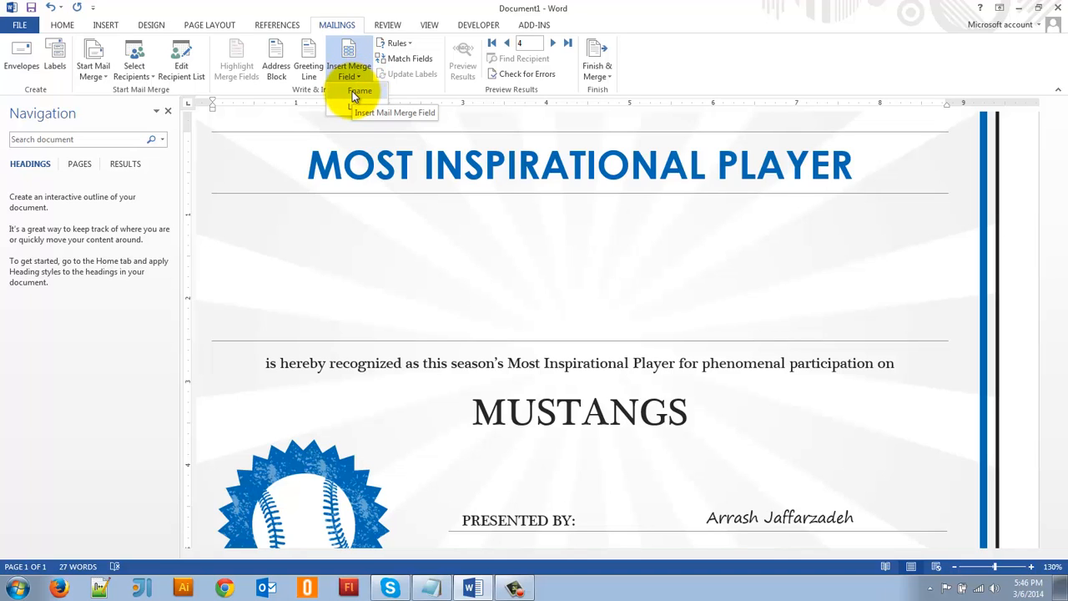
mouse_move(629, 291)
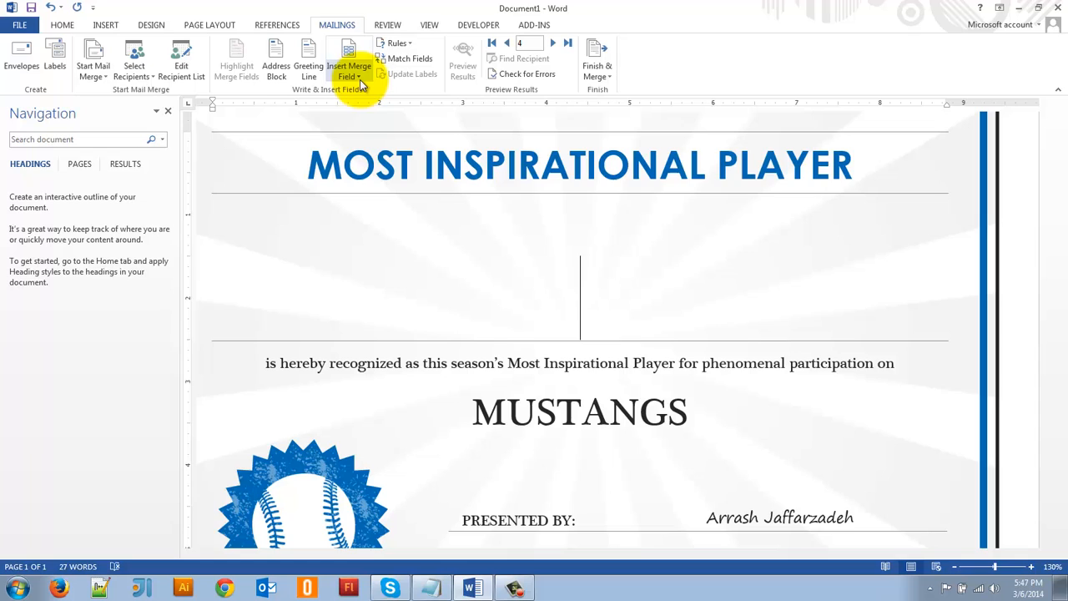
click(347, 65)
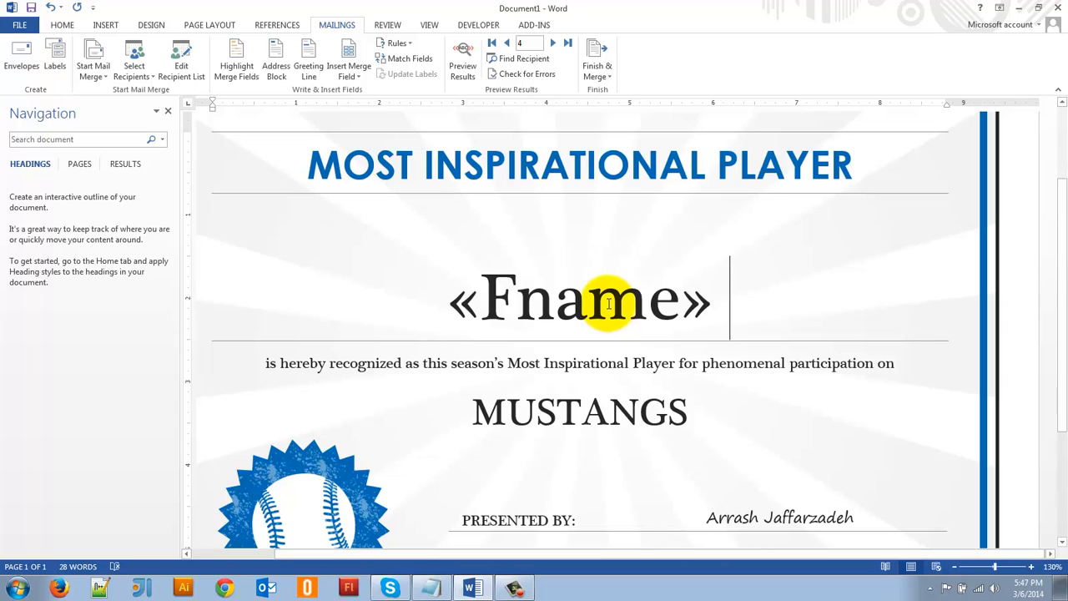
mouse_move(701, 315)
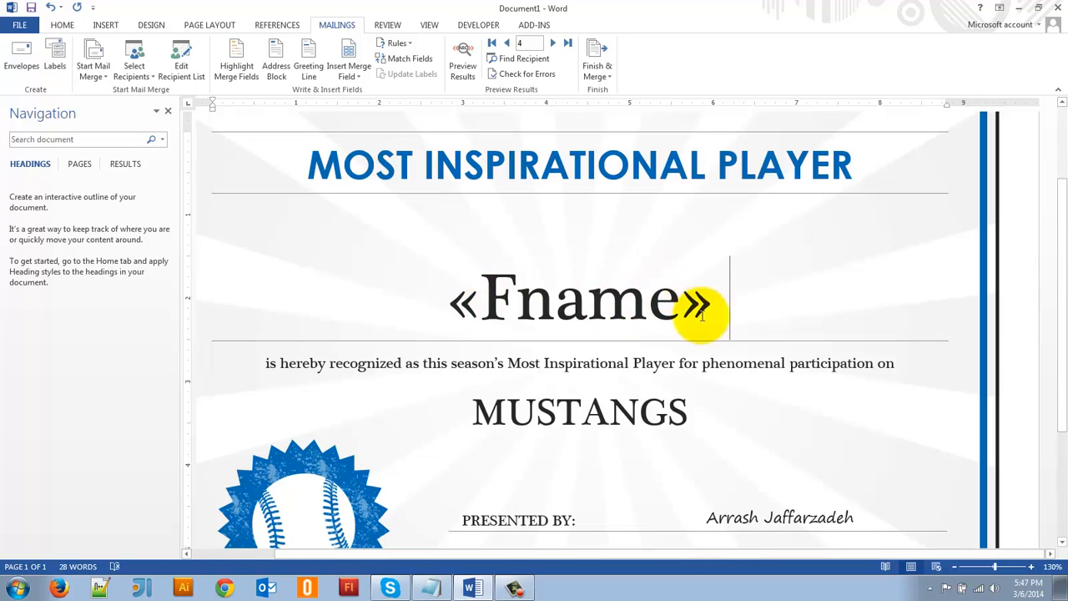
mouse_move(384, 90)
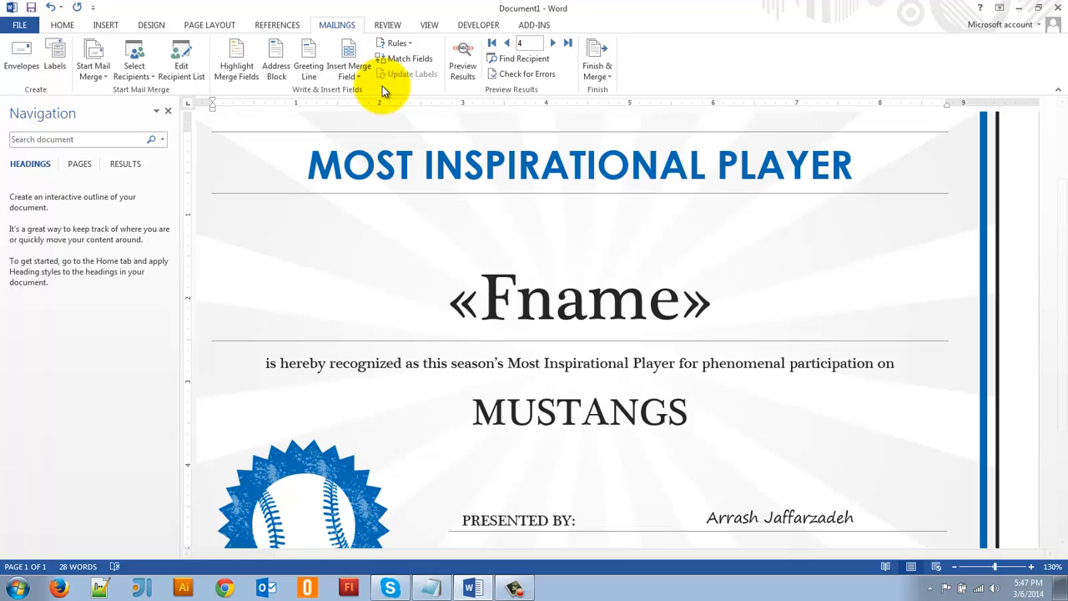
click(347, 58)
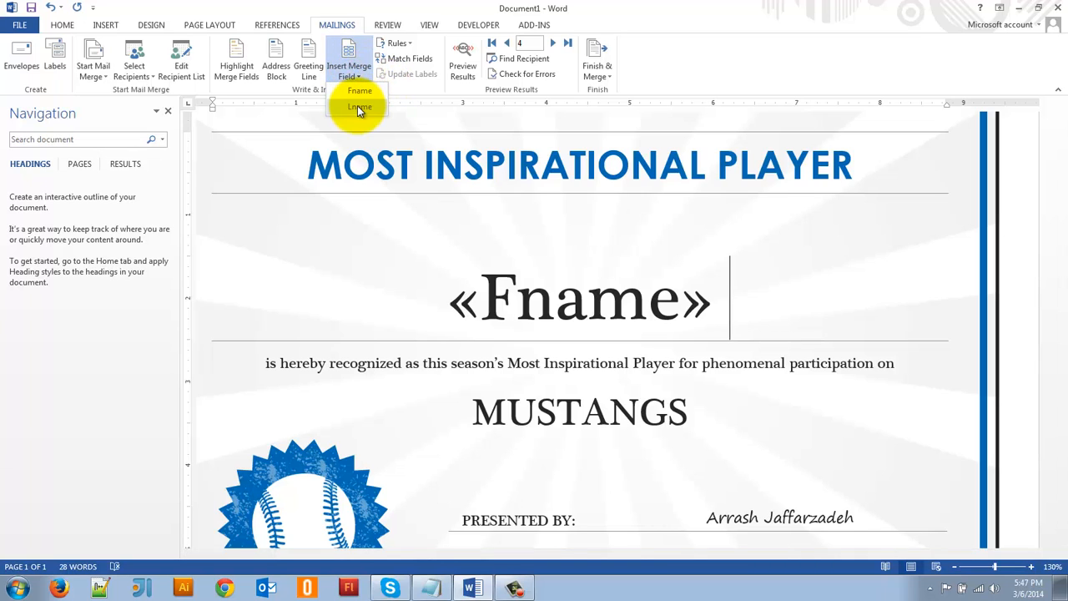
click(360, 106)
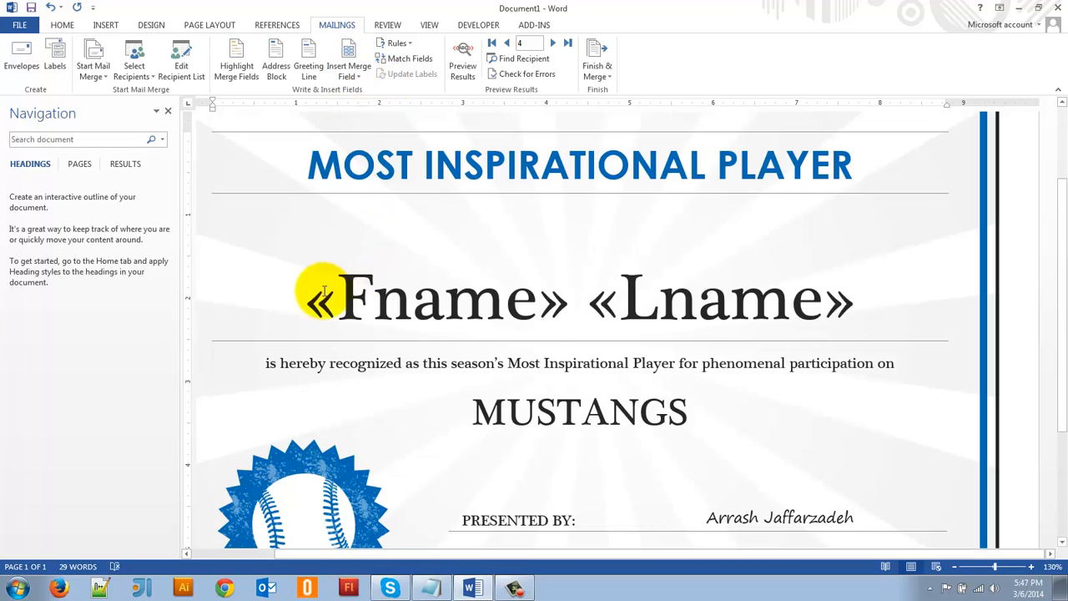
mouse_move(700, 280)
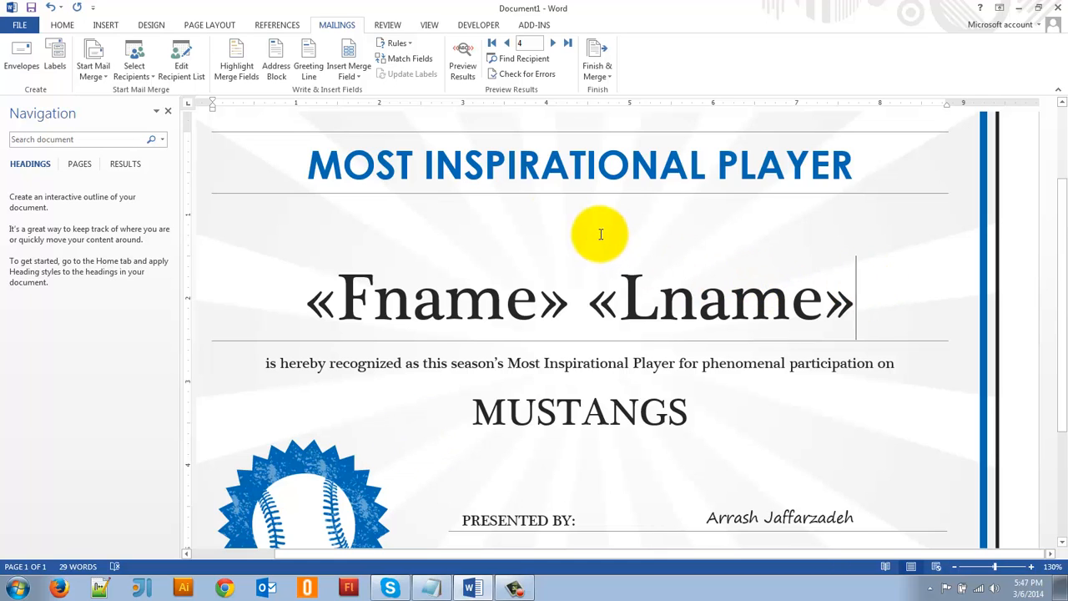
mouse_move(464, 58)
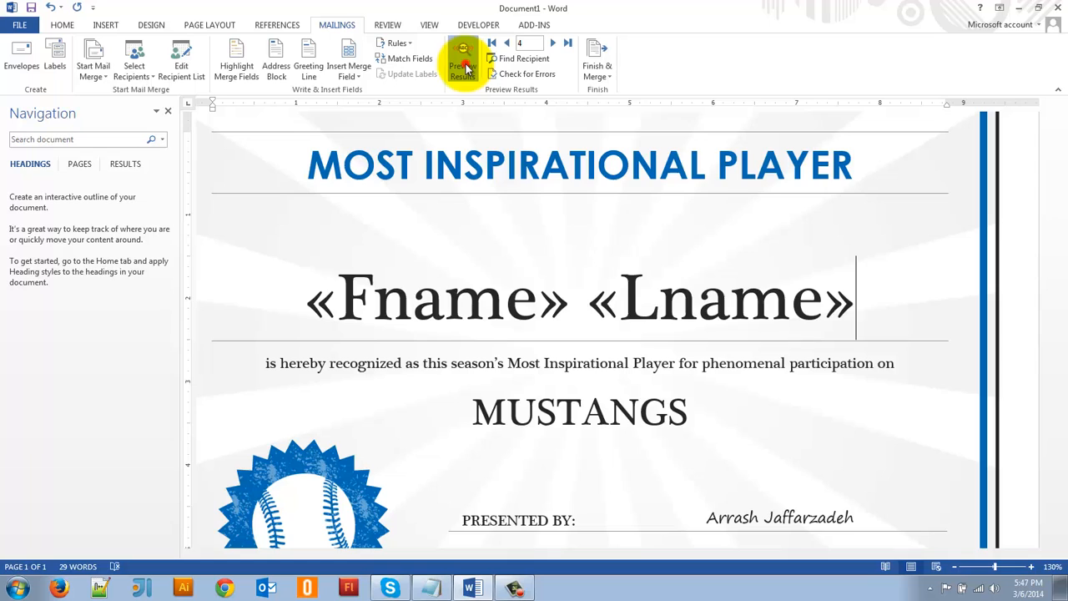
click(462, 51)
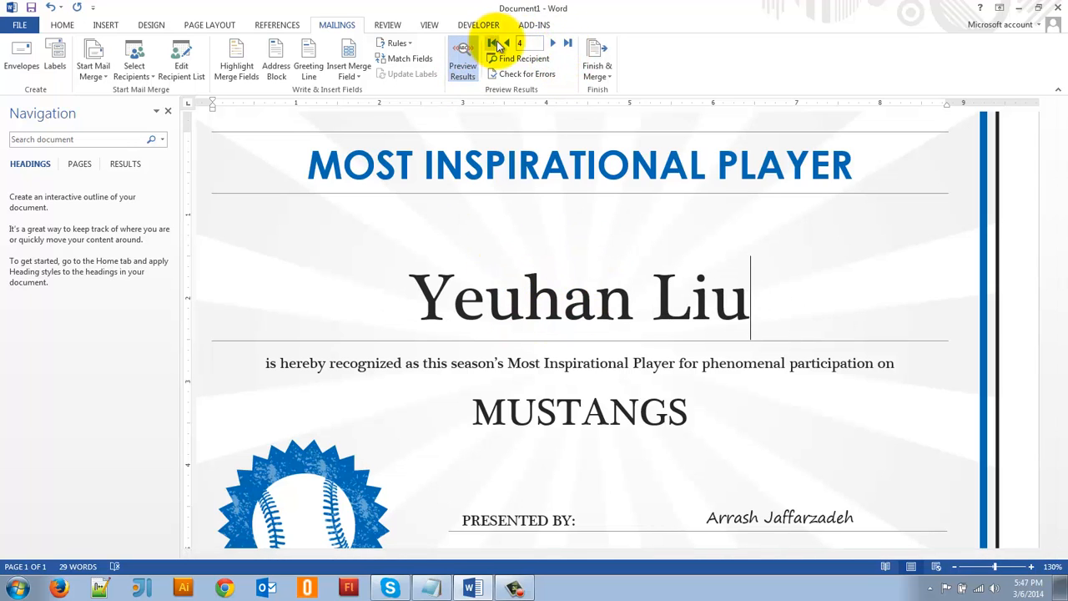
click(567, 44)
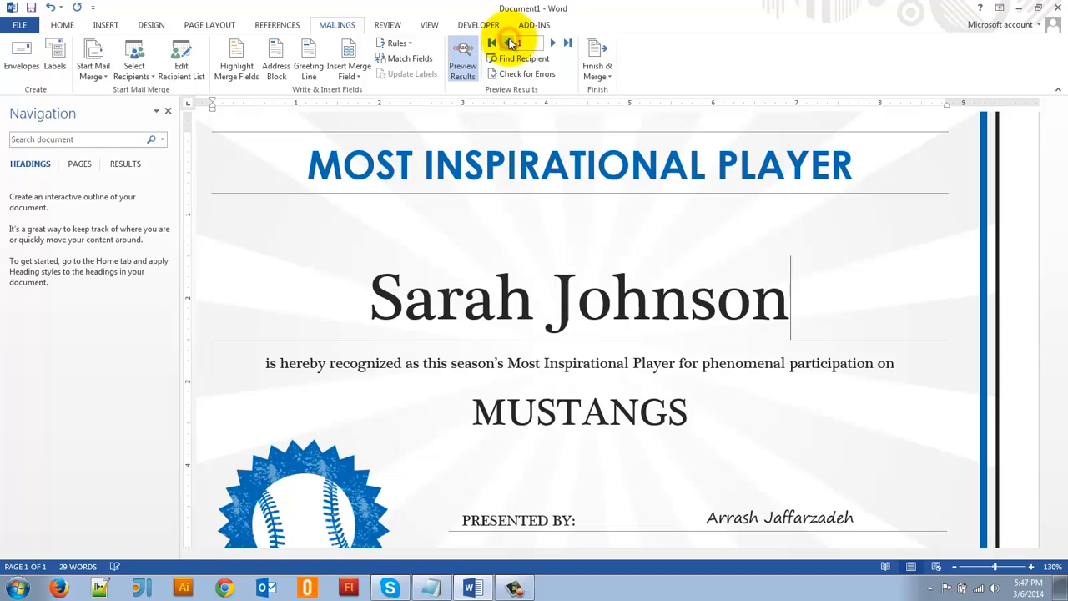
click(554, 43)
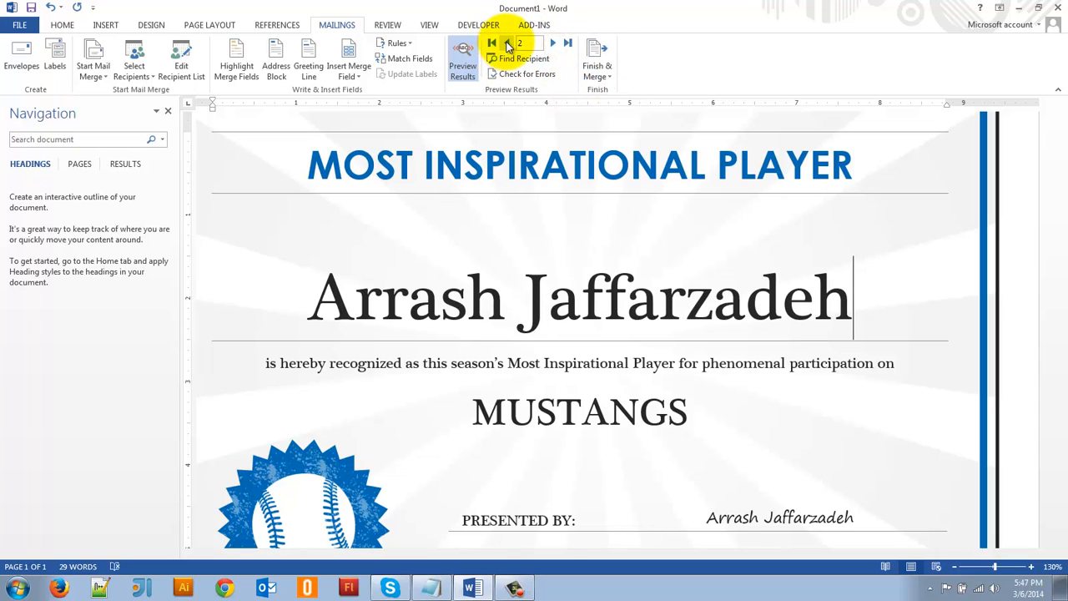
click(507, 43)
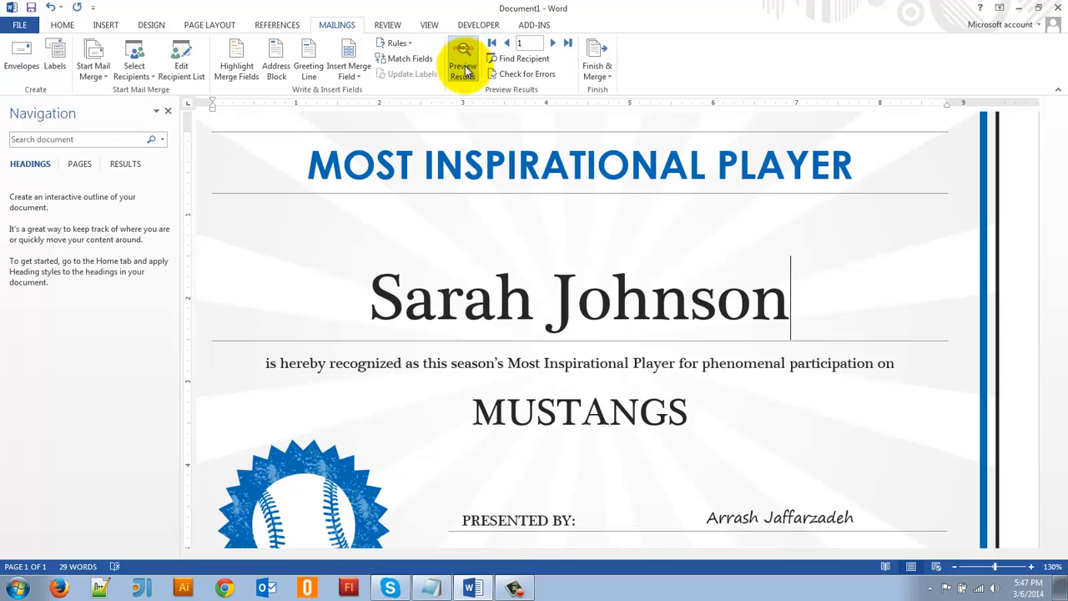
mouse_move(462, 59)
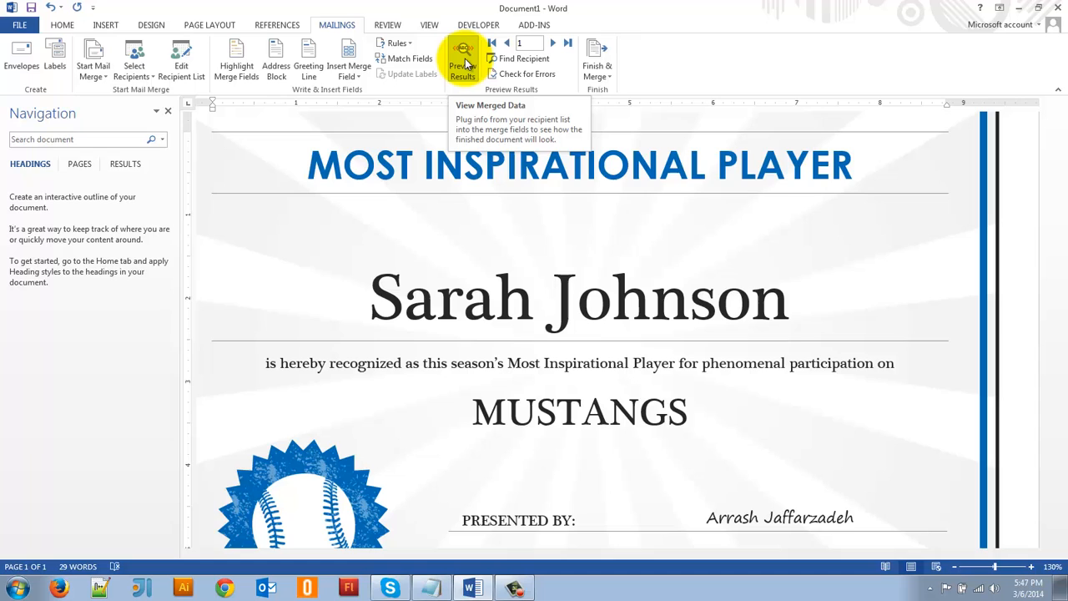
click(462, 59)
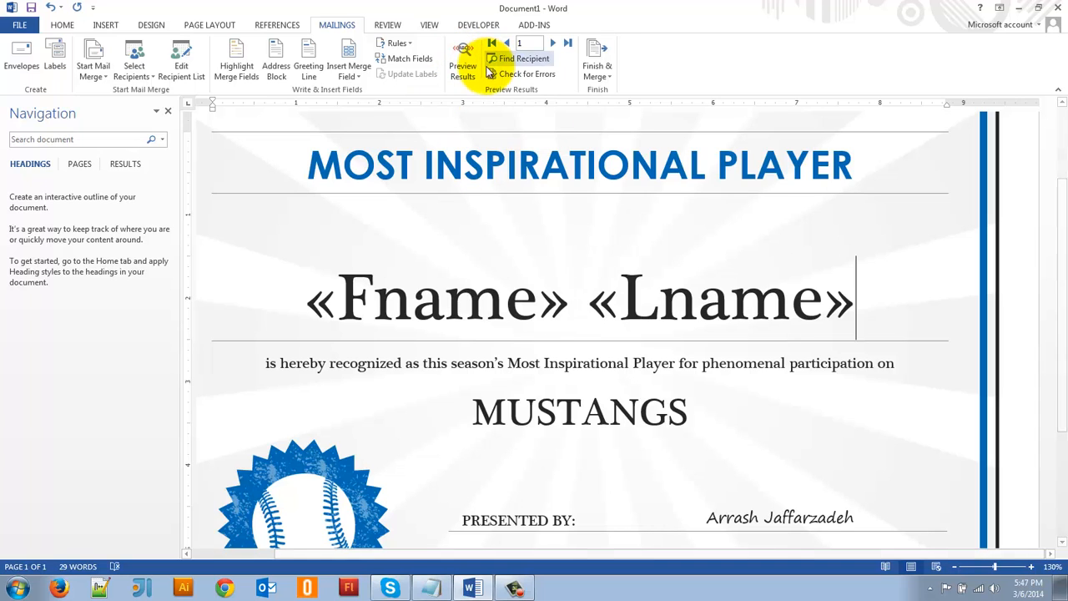
mouse_move(497, 297)
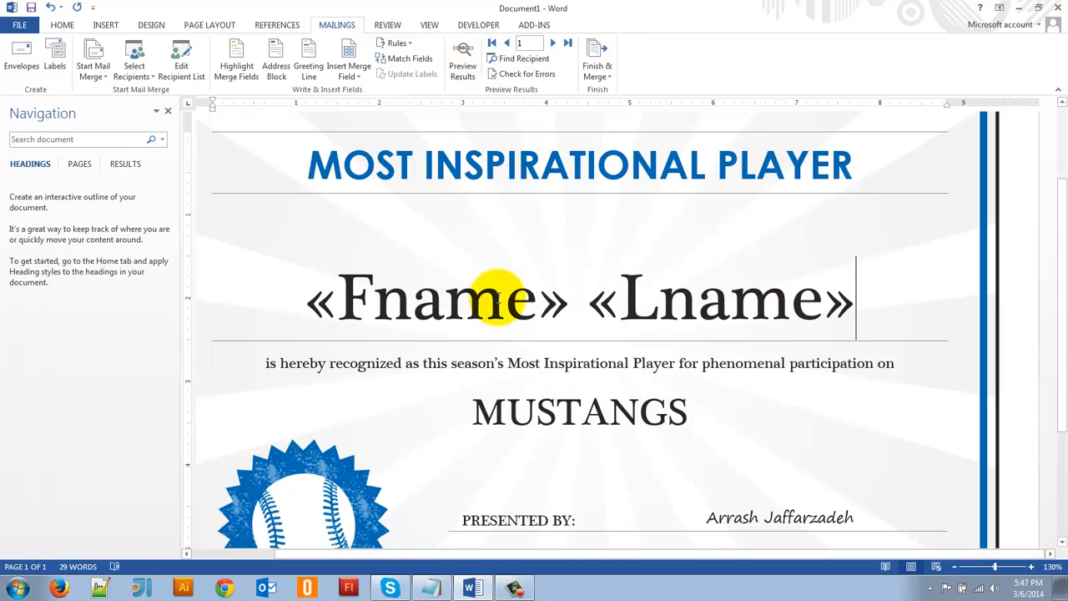
mouse_move(508, 323)
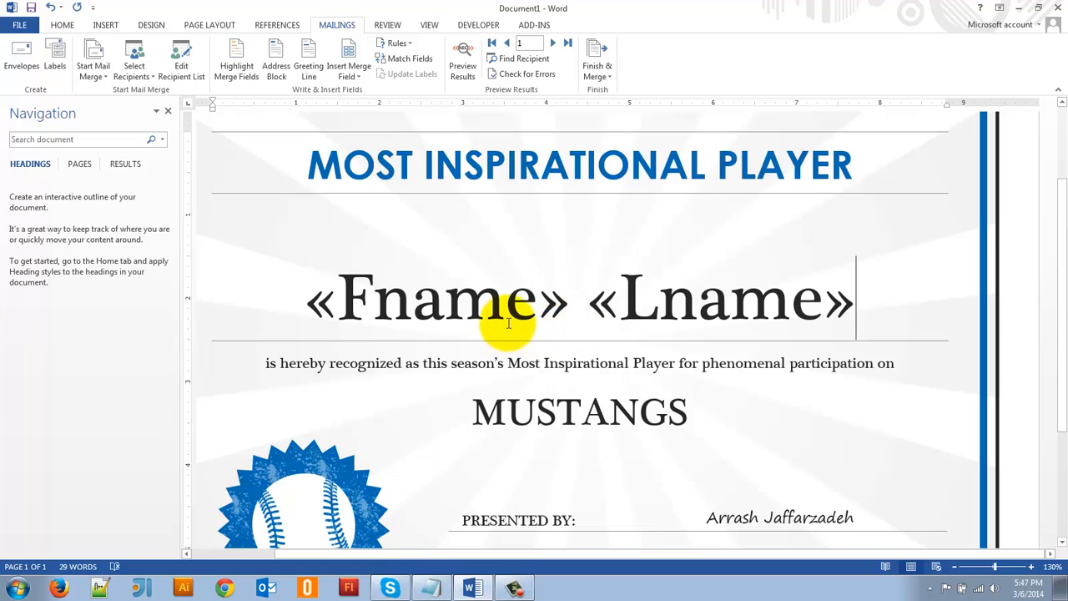
mouse_move(764, 344)
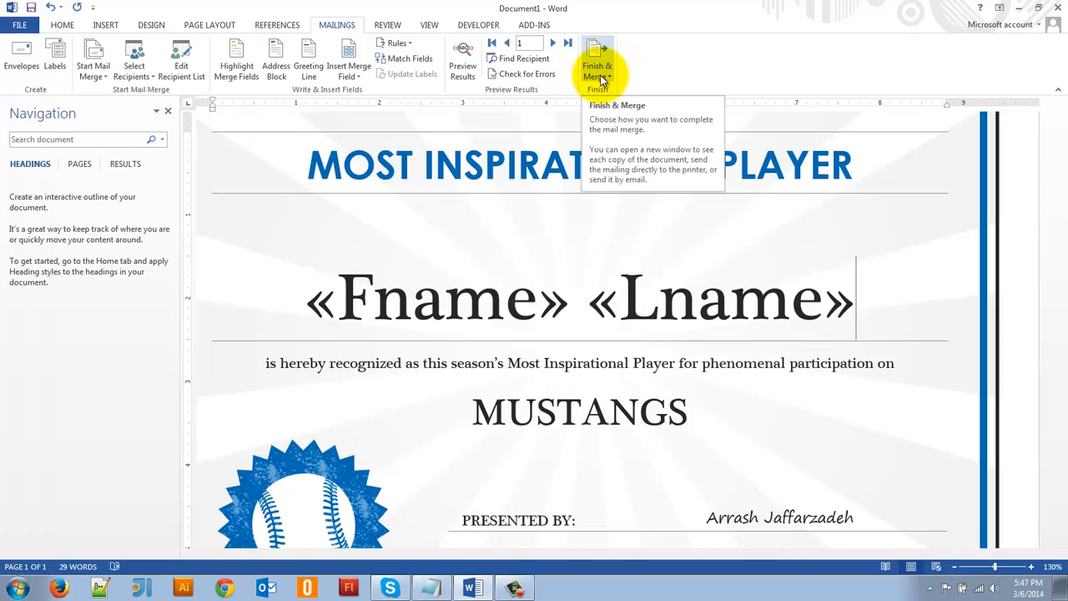
Start Print Documents from Finish & Merge twice and cancel each time
click(597, 71)
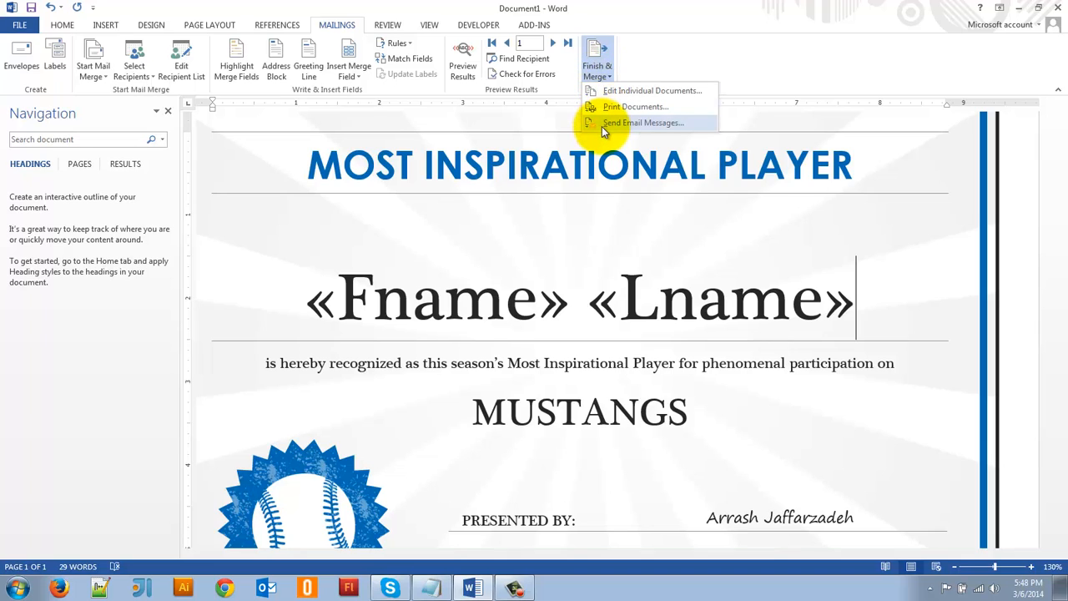
mouse_move(616, 107)
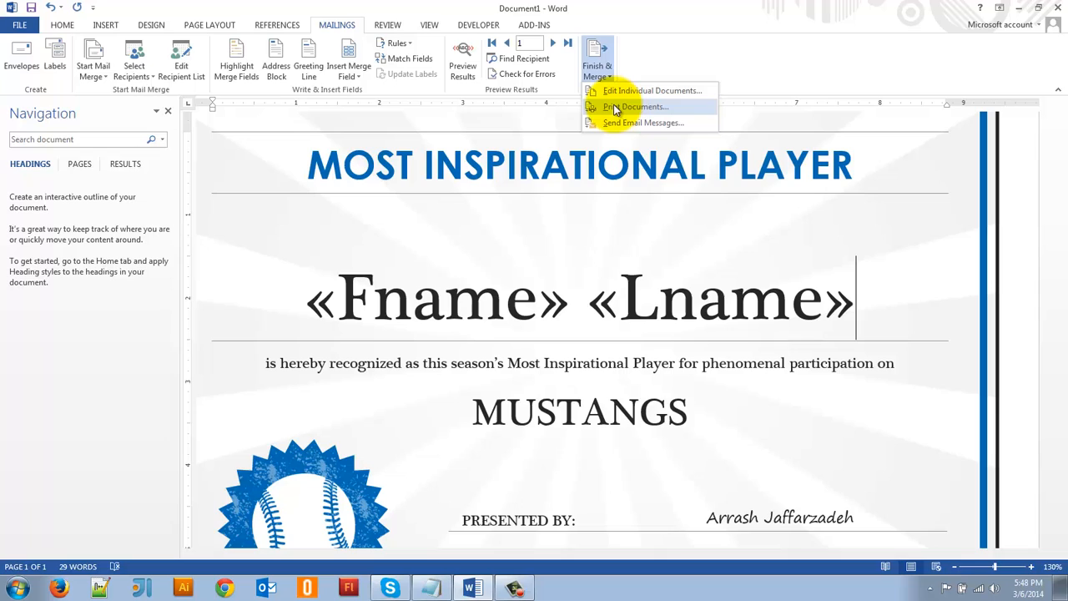
mouse_move(624, 110)
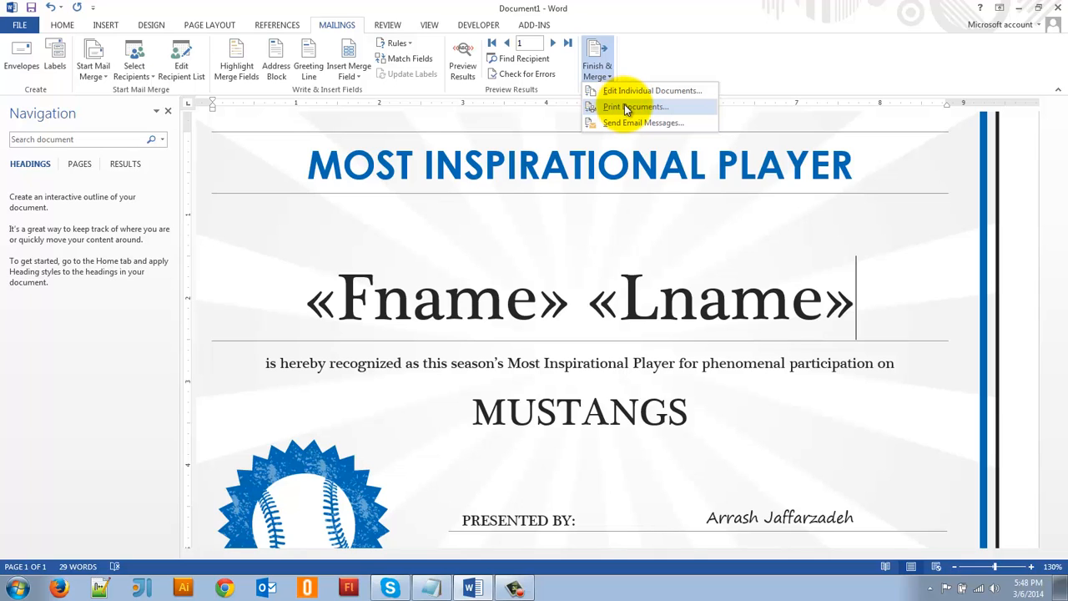
click(635, 107)
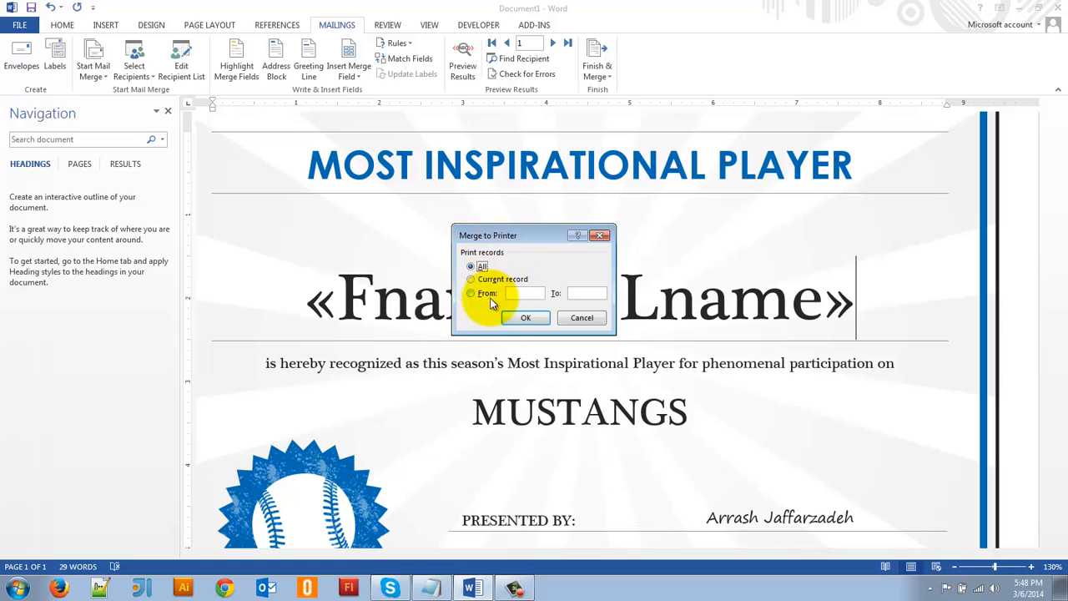
mouse_move(524, 43)
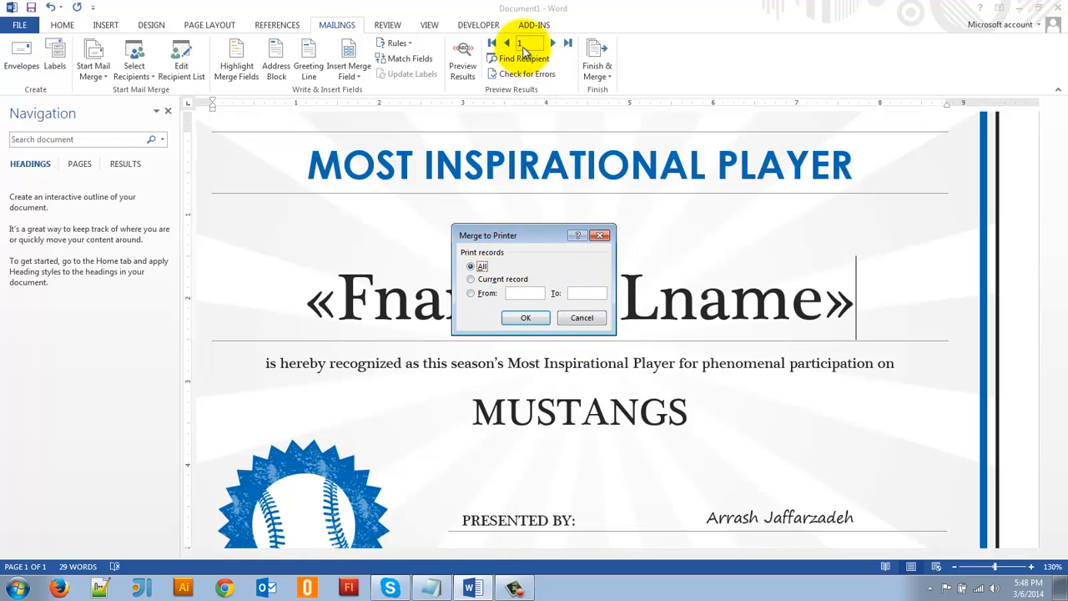
mouse_move(583, 317)
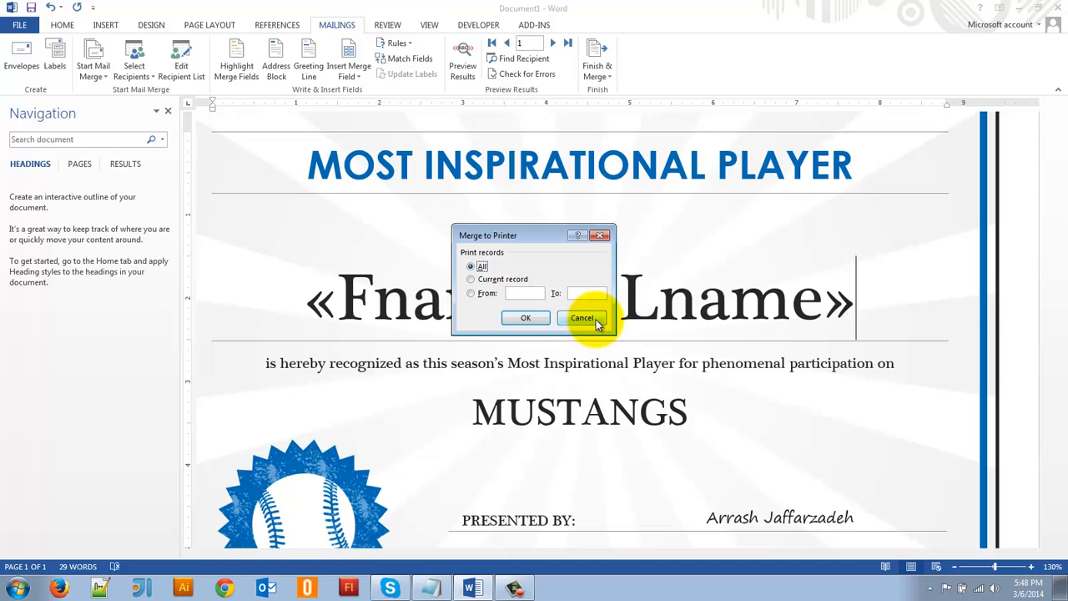
click(582, 317)
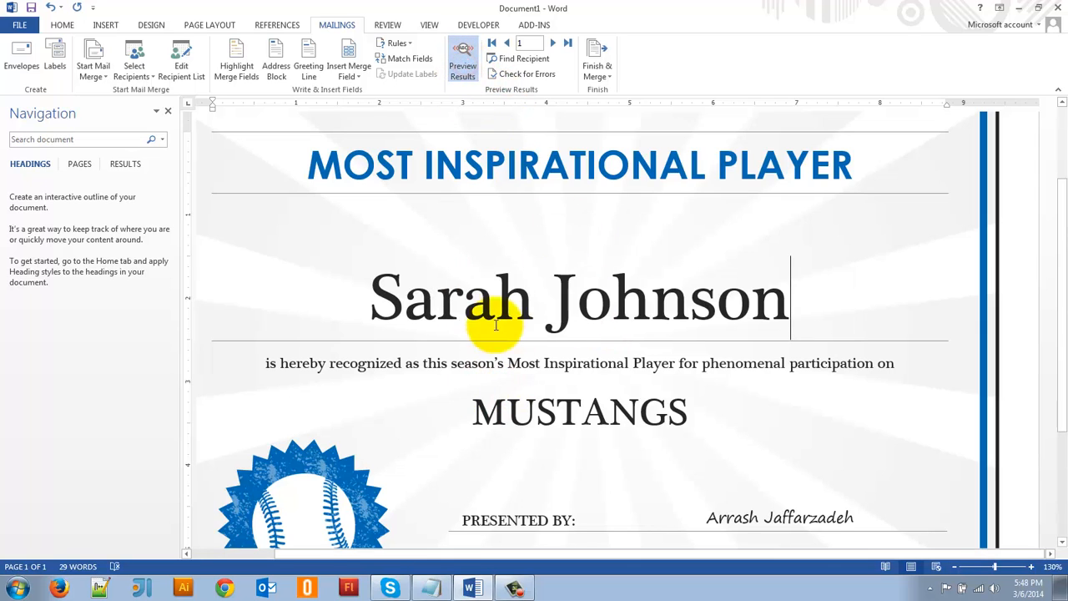
click(597, 63)
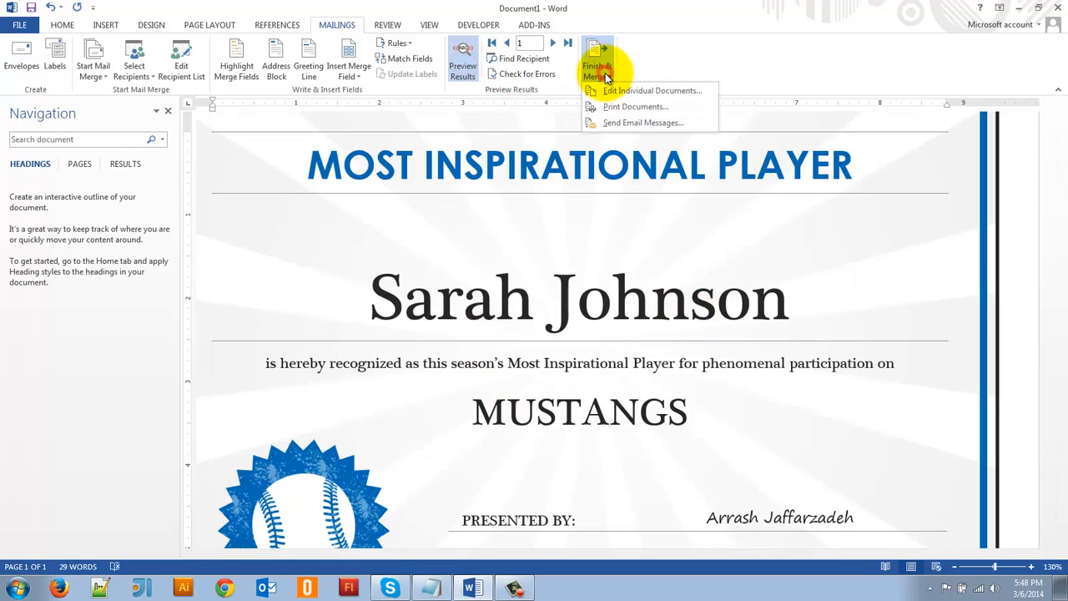
click(634, 107)
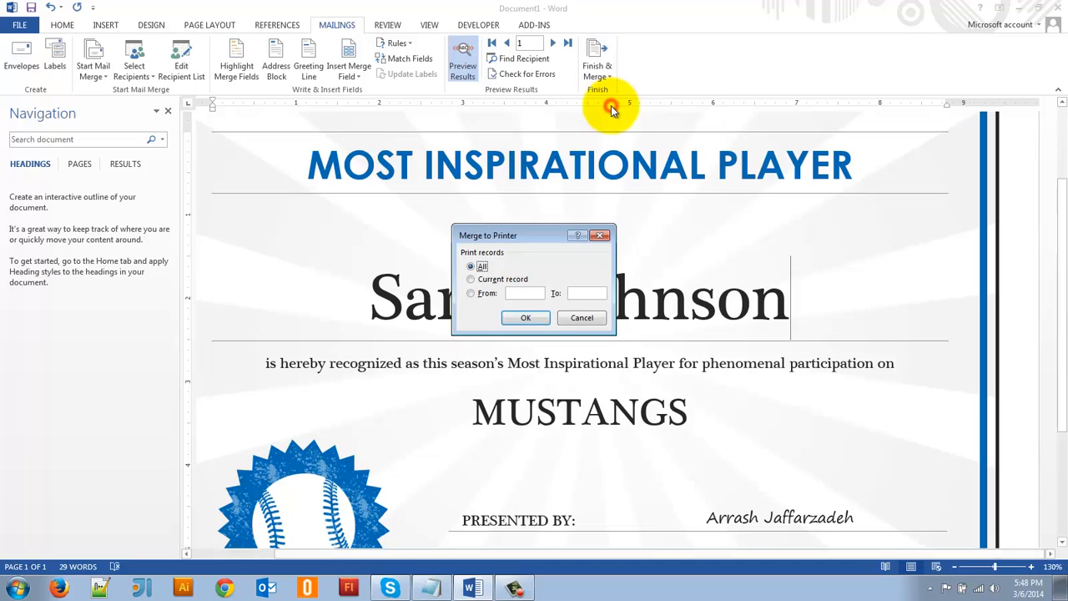
click(470, 279)
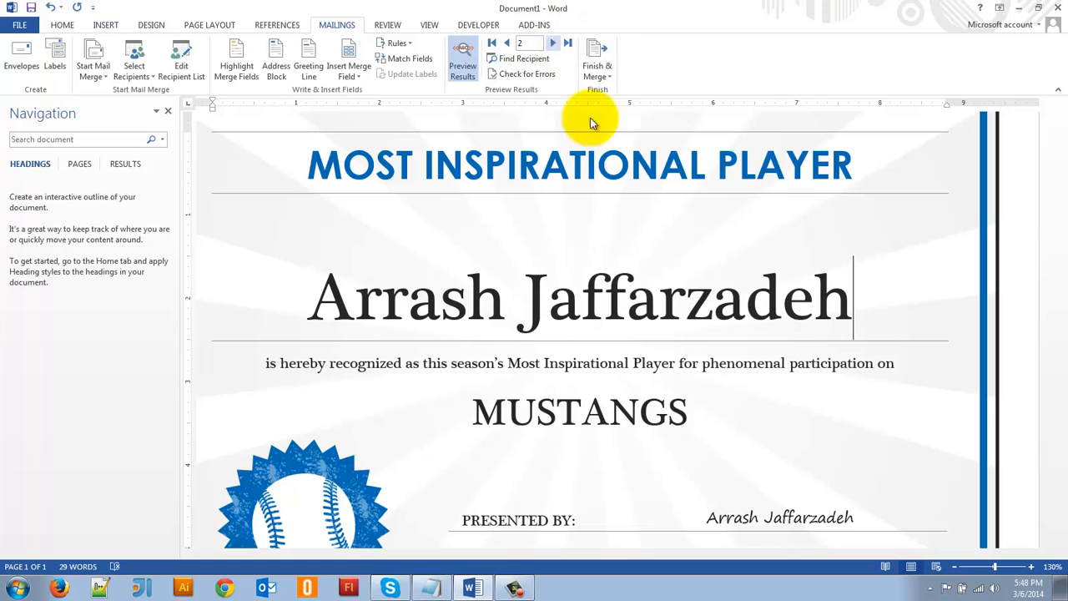
Try the Current record and From 3 range print options, then cancel printing again
click(597, 59)
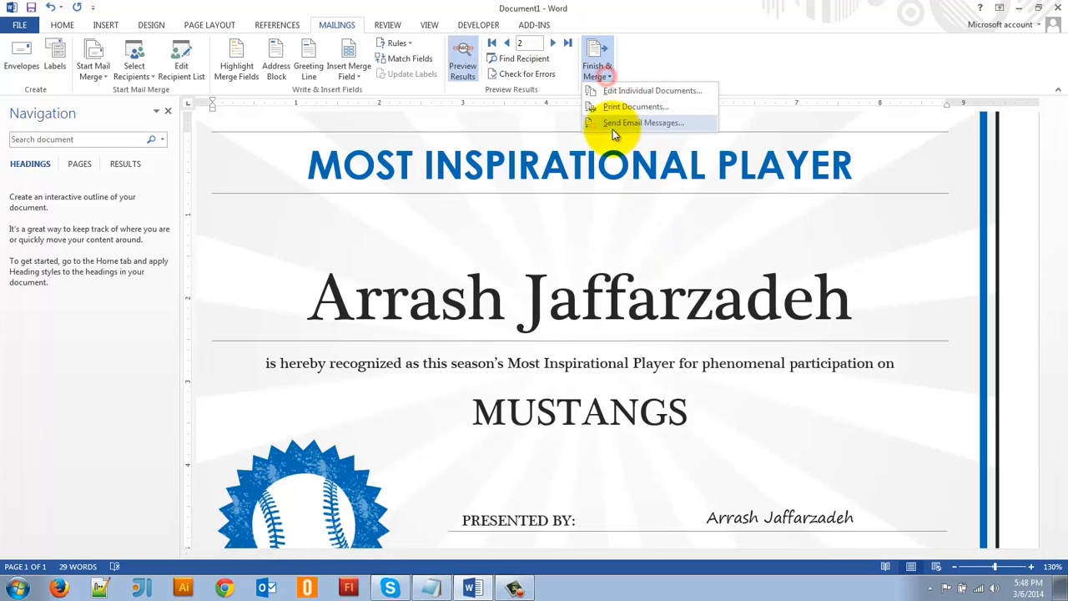
click(635, 106)
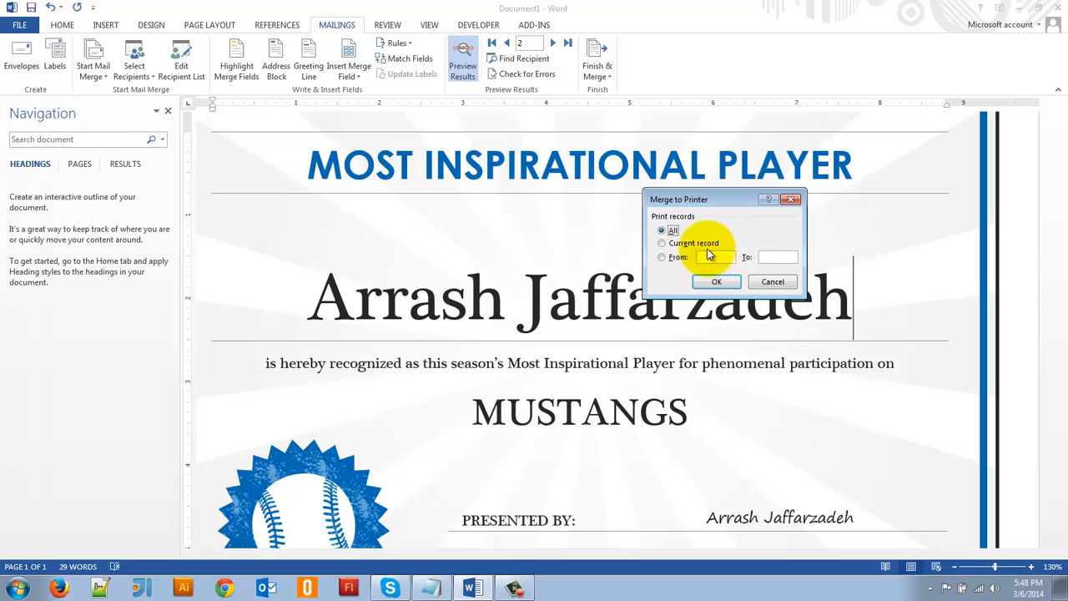
click(662, 244)
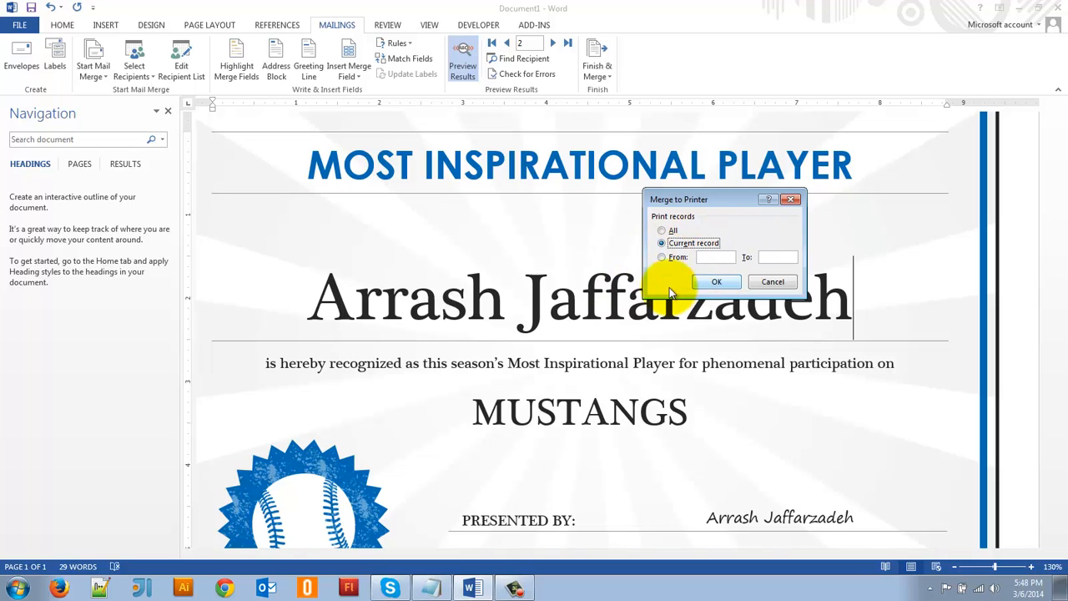
click(660, 256)
text(1)
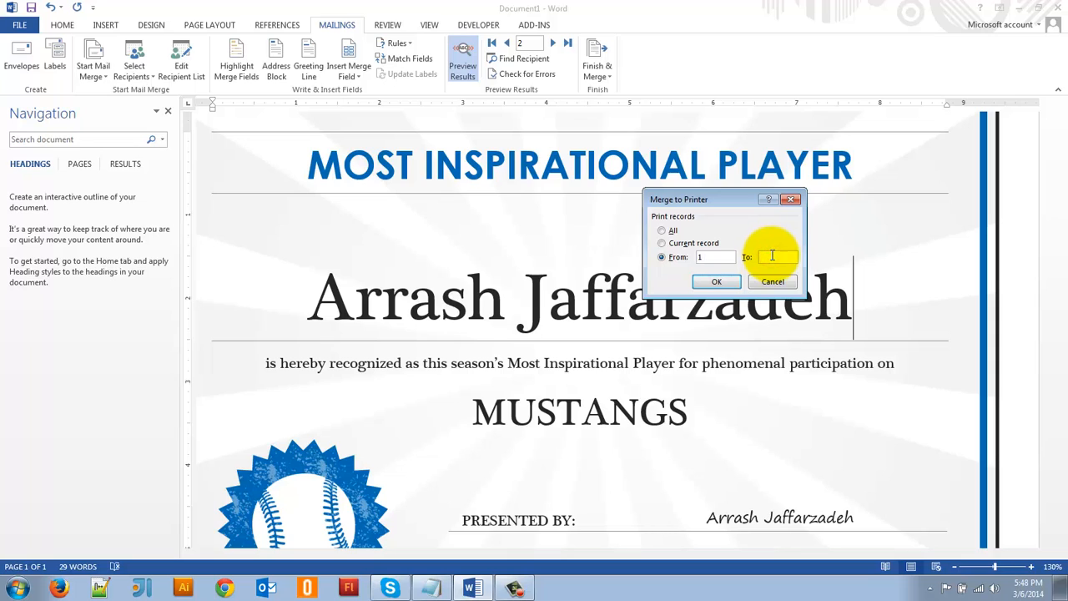
text(3)
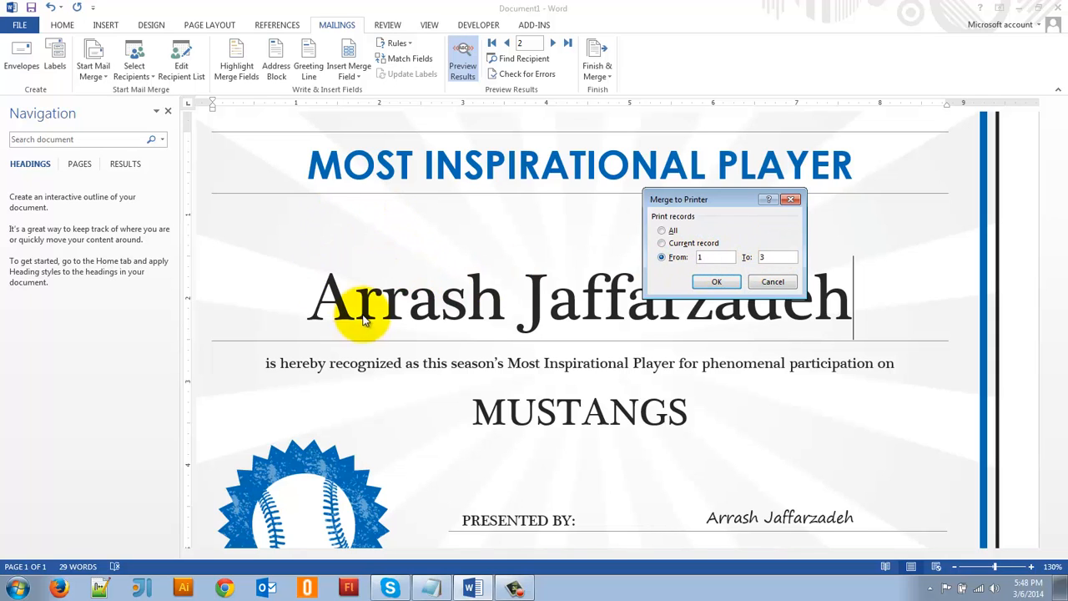
mouse_move(584, 276)
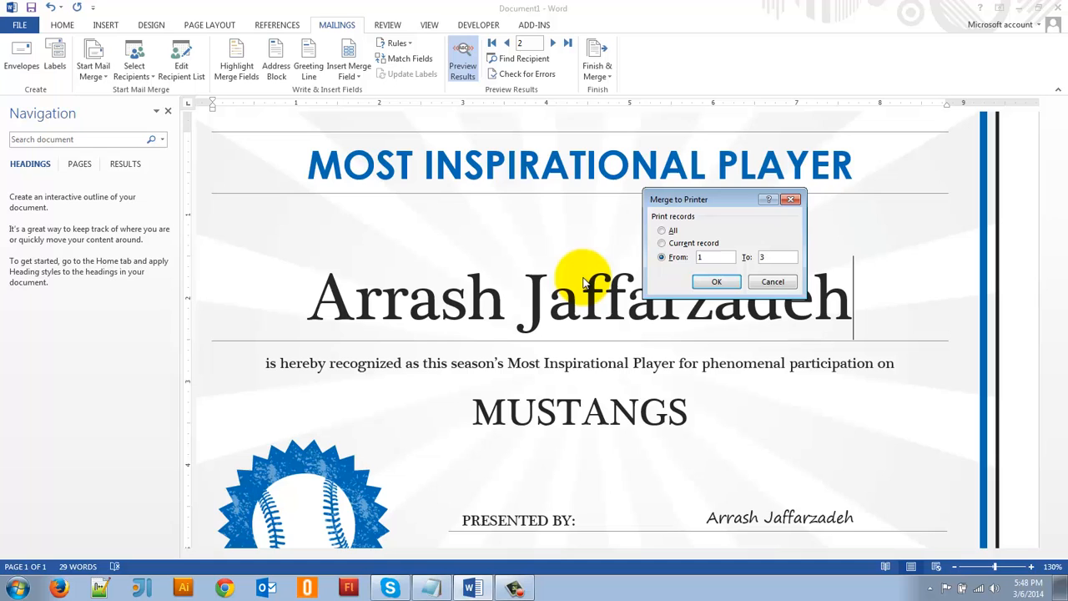
click(771, 280)
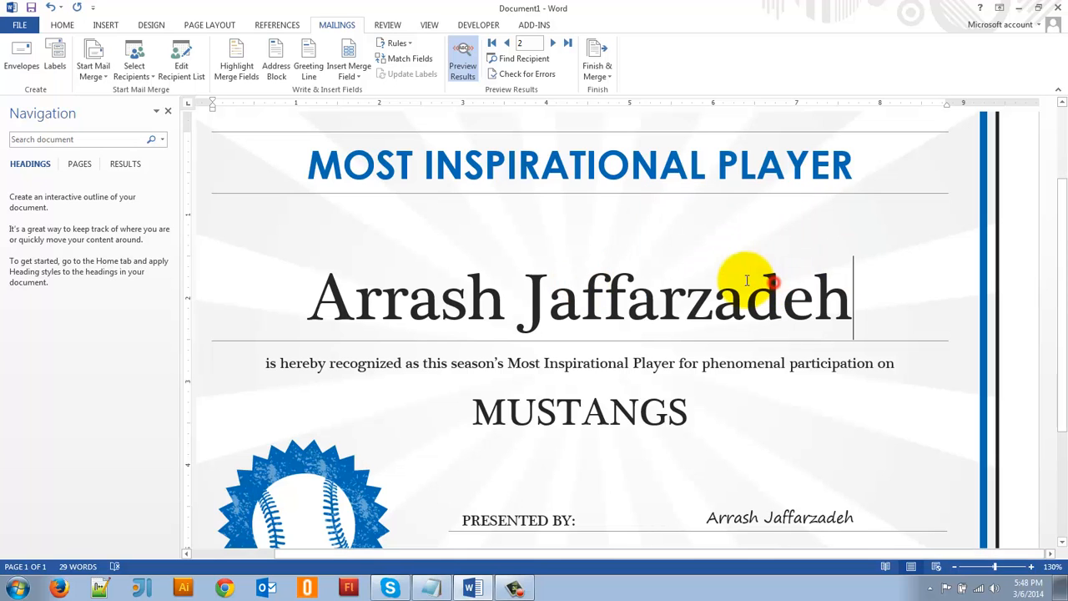
click(598, 59)
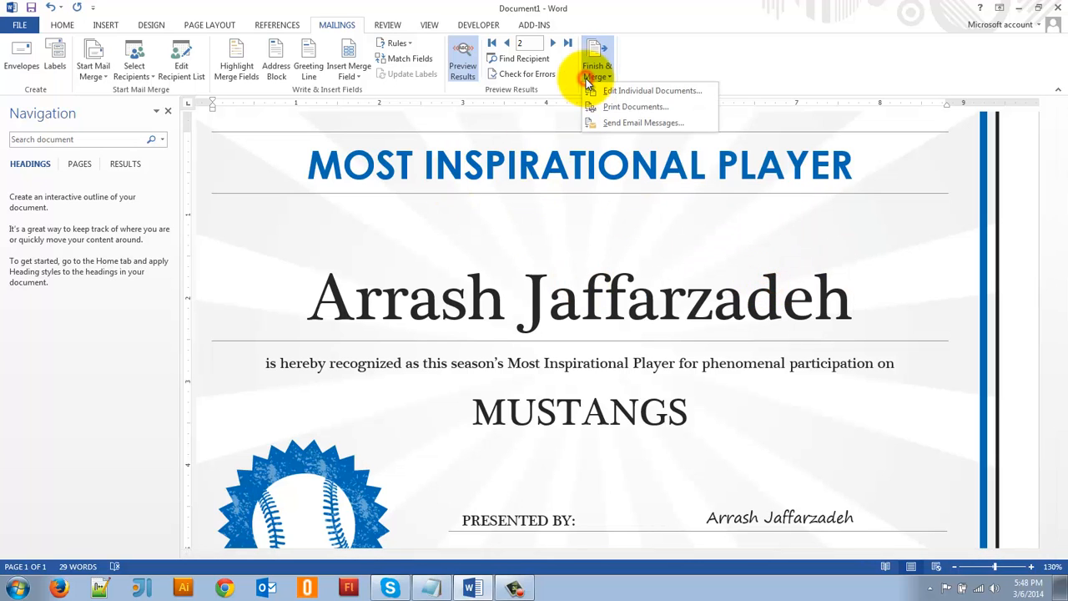
click(634, 107)
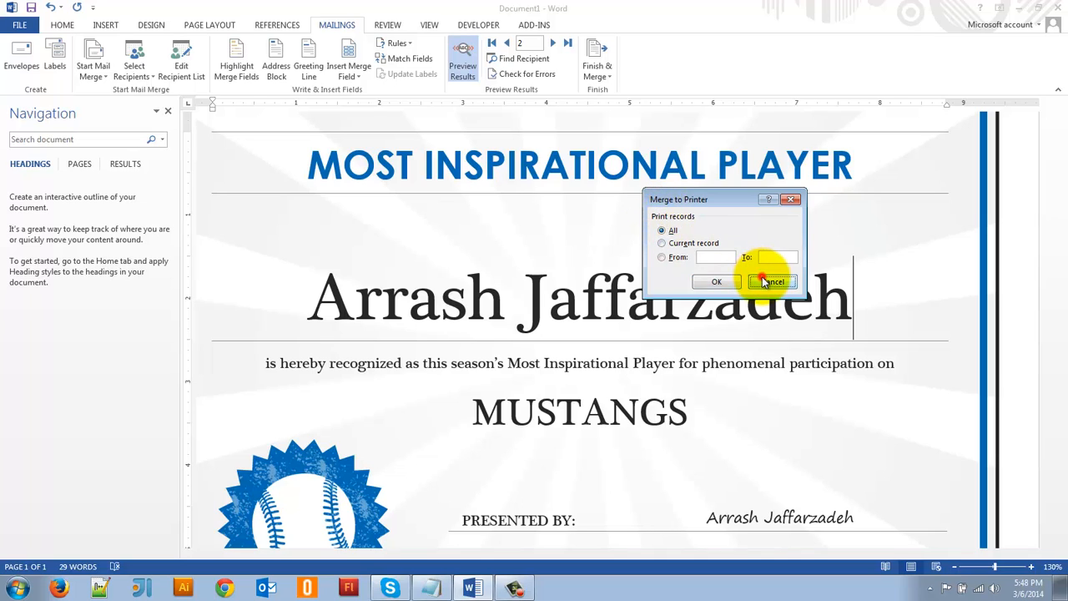
click(770, 280)
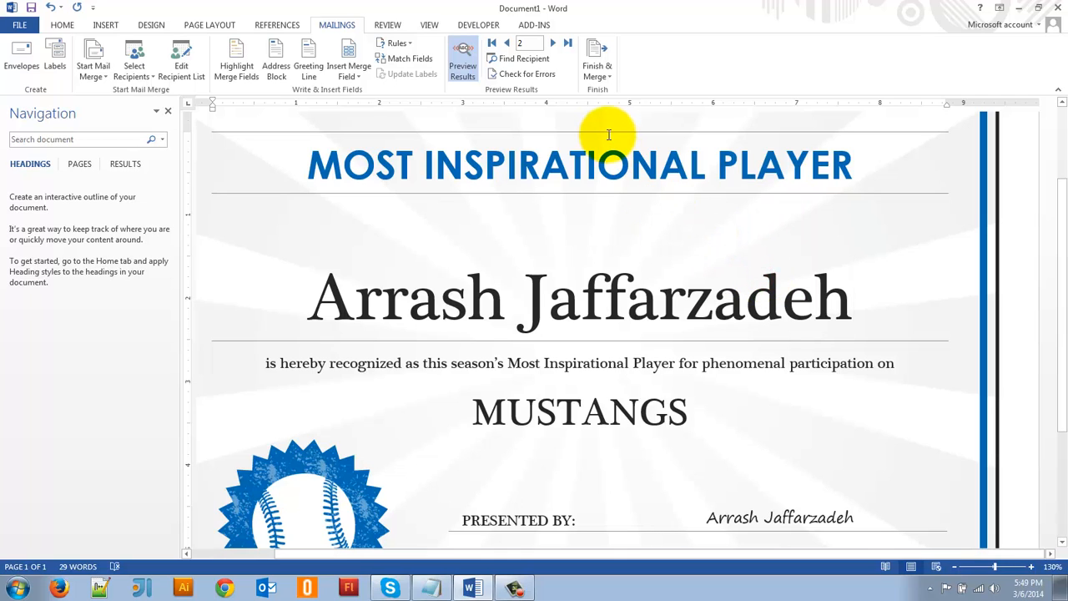
click(853, 297)
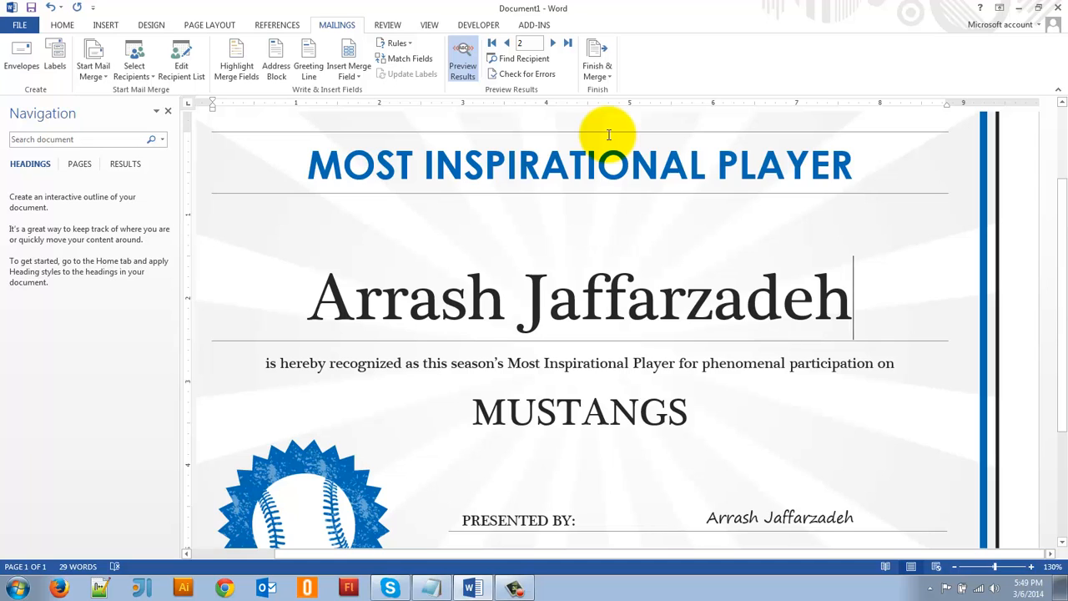
Merge all records into editable individual certificates, creating the ten-page Letters1 document
click(597, 58)
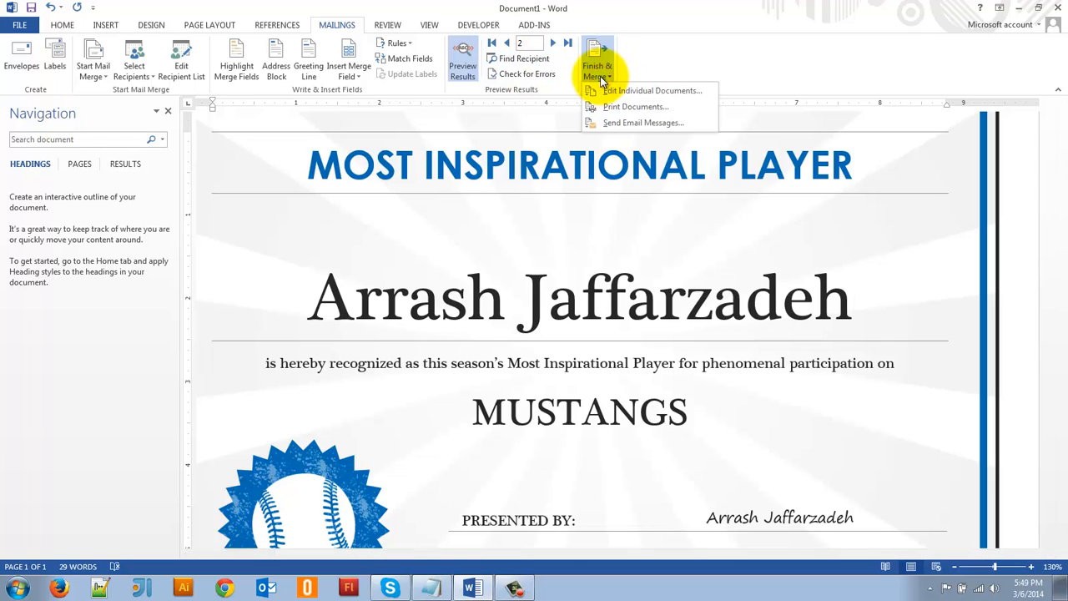
mouse_move(650, 90)
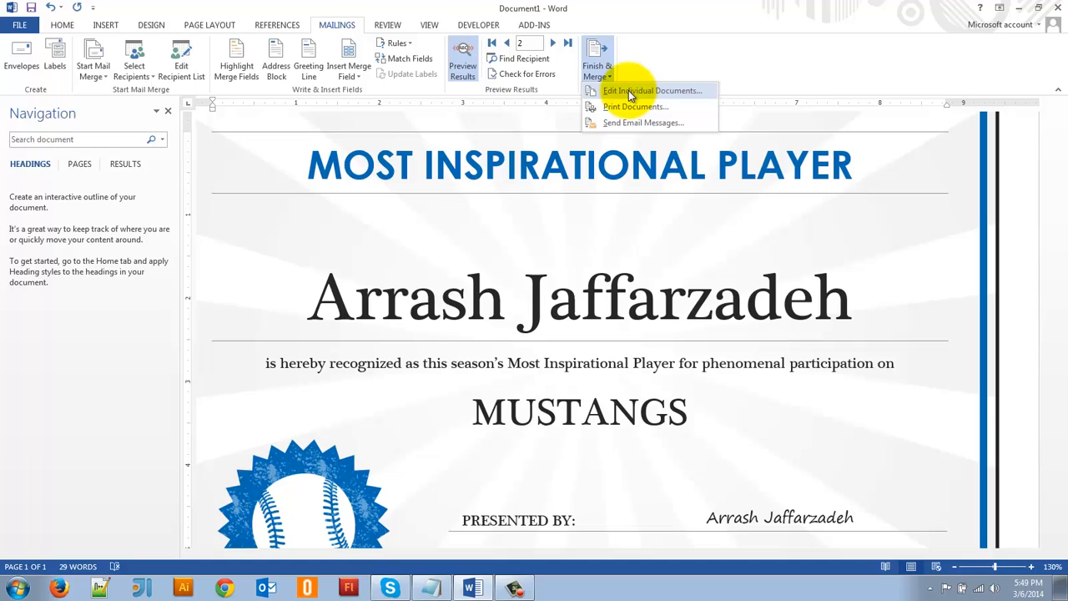
click(650, 90)
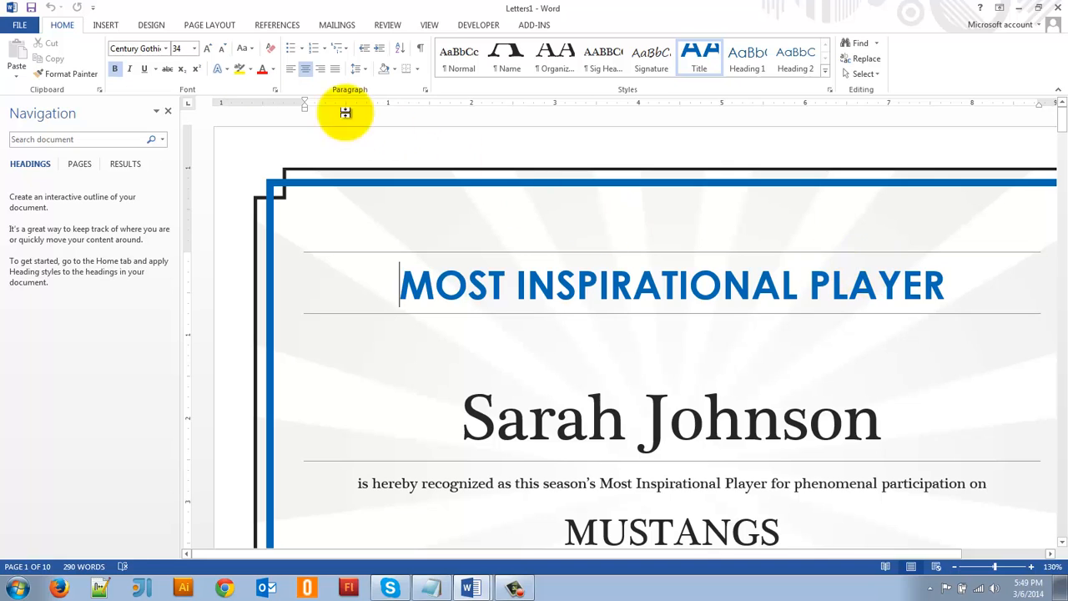
click(167, 110)
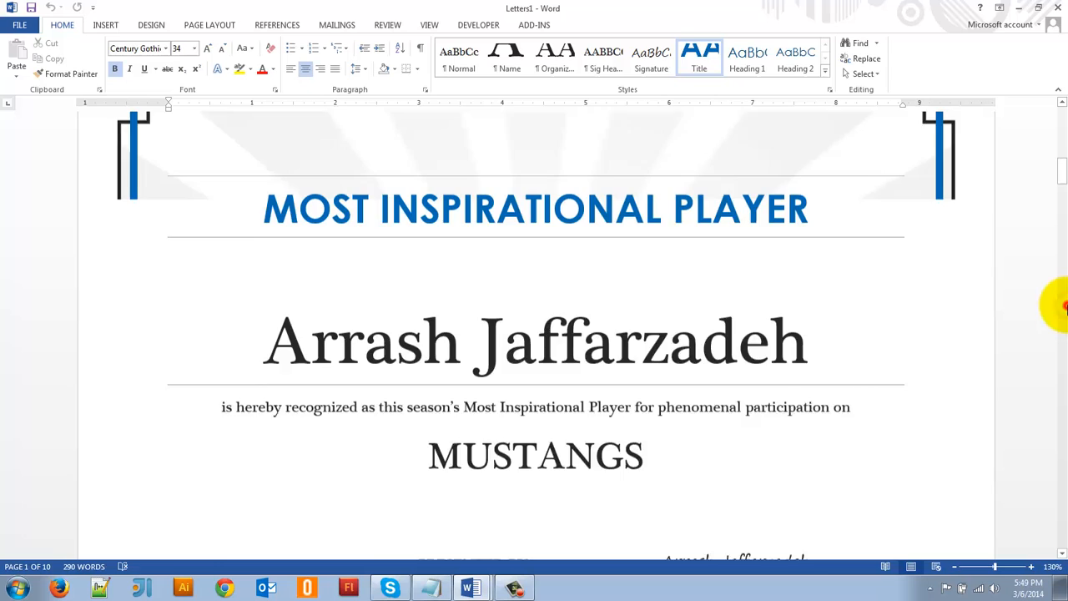
scroll(down, 3)
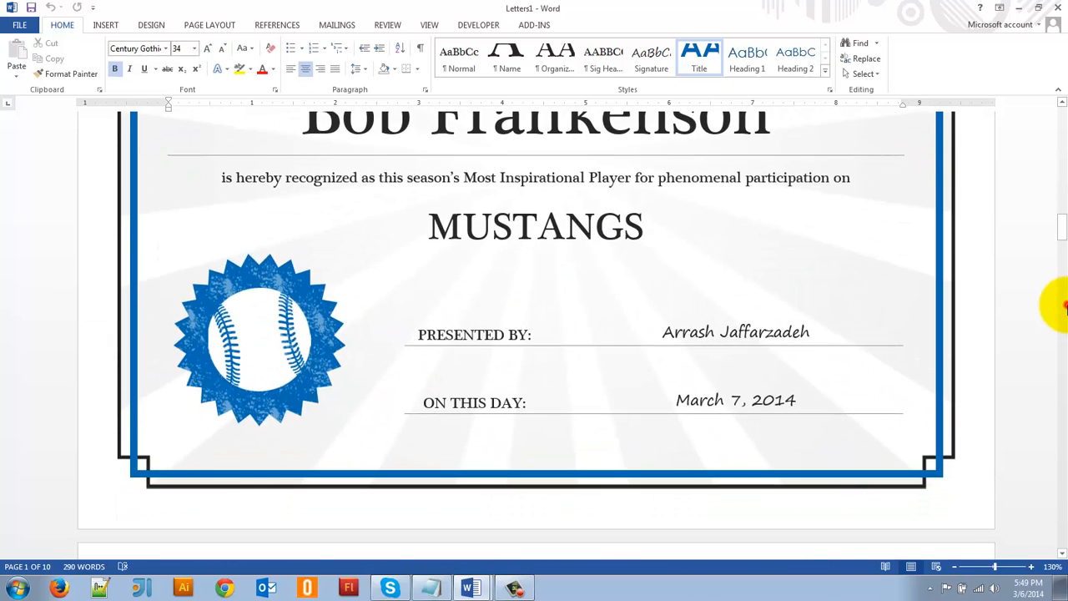
scroll(up, 3)
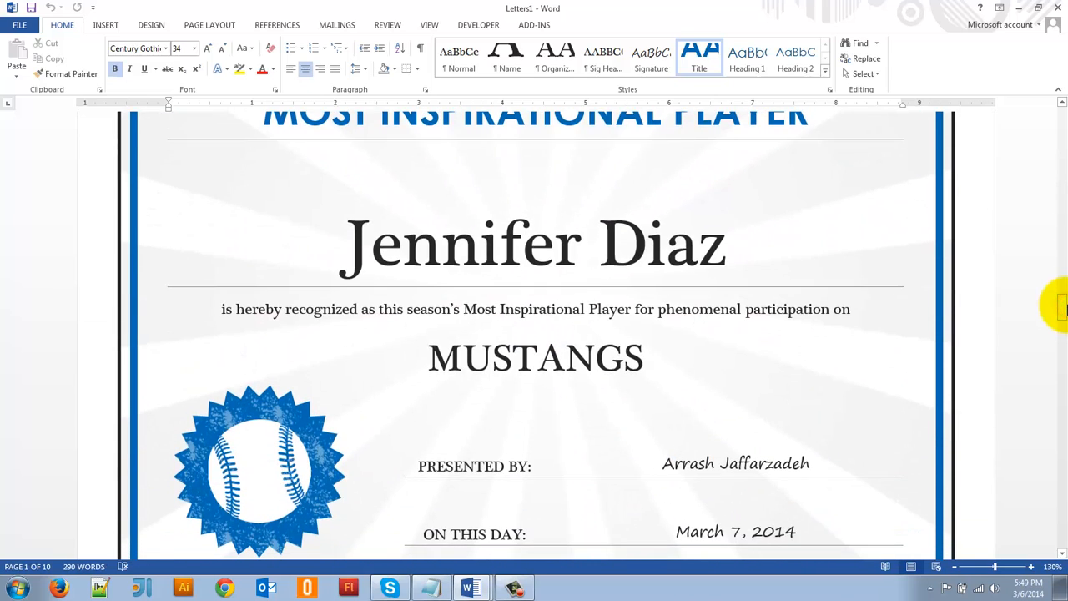
scroll(down, 3)
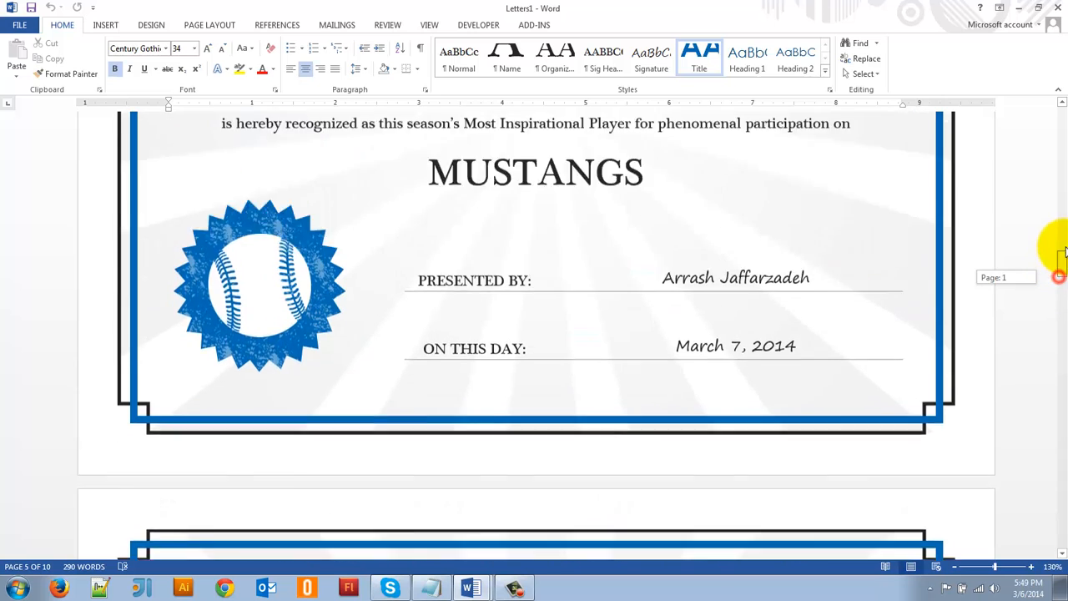
scroll(up, 3)
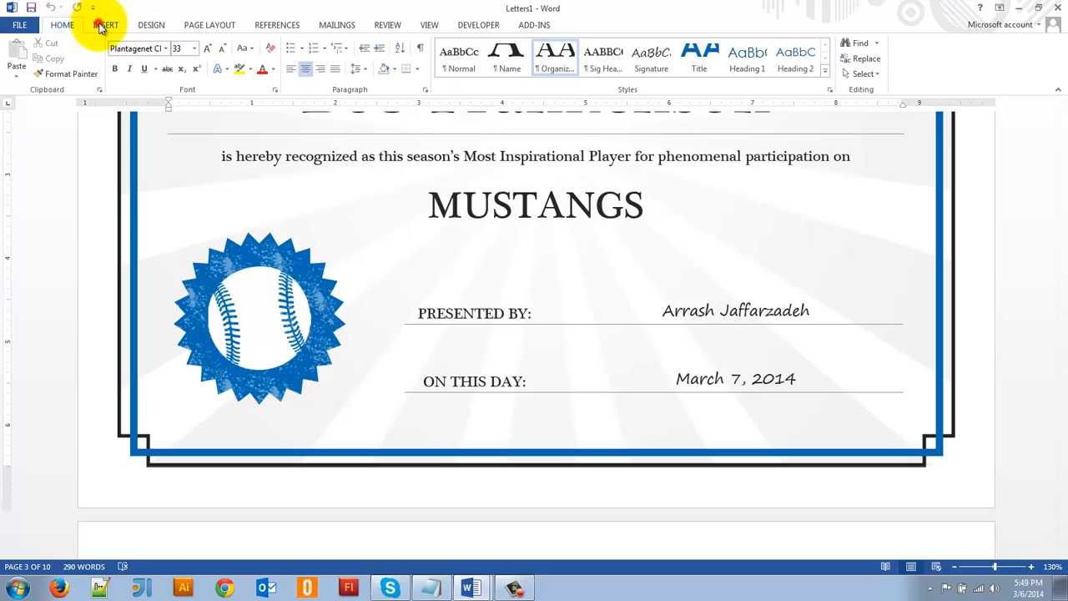
Try a simple quote text box beside MUSTANGS with its layout options, then leave the certificate clean
click(106, 25)
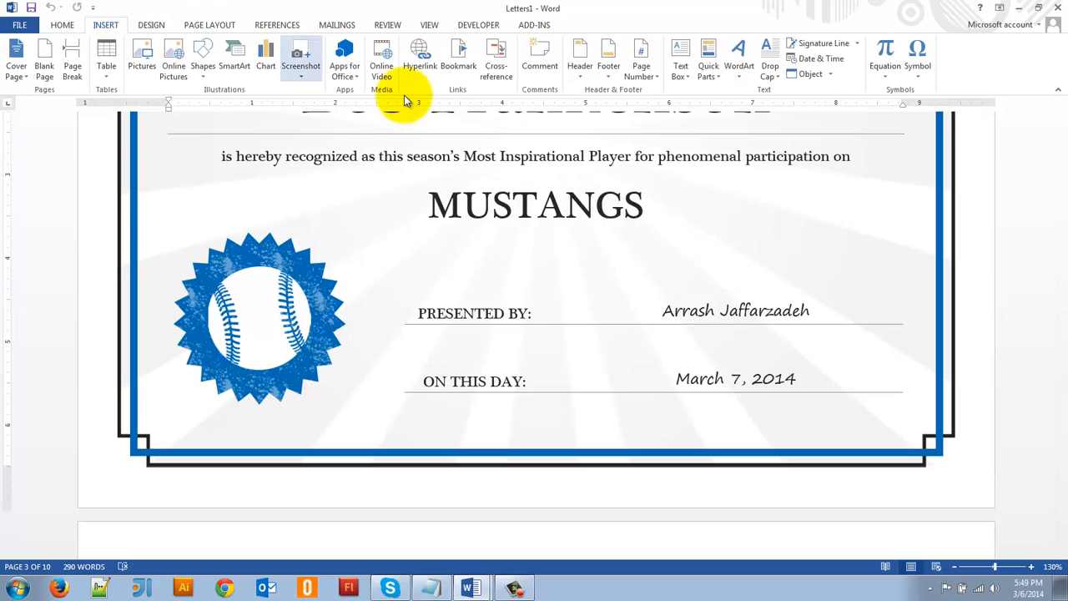
mouse_move(681, 59)
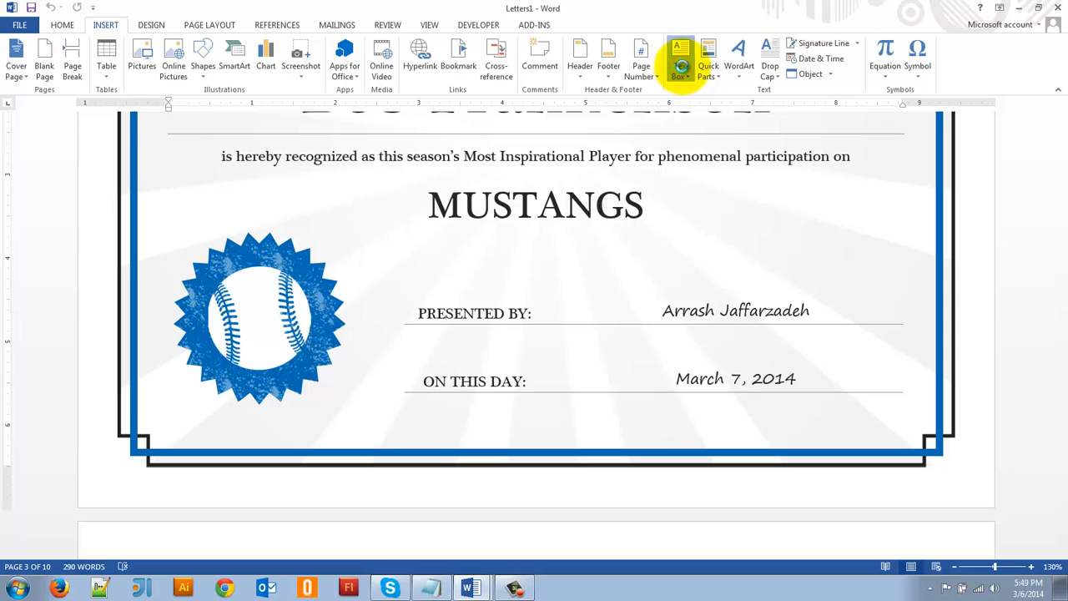
click(681, 58)
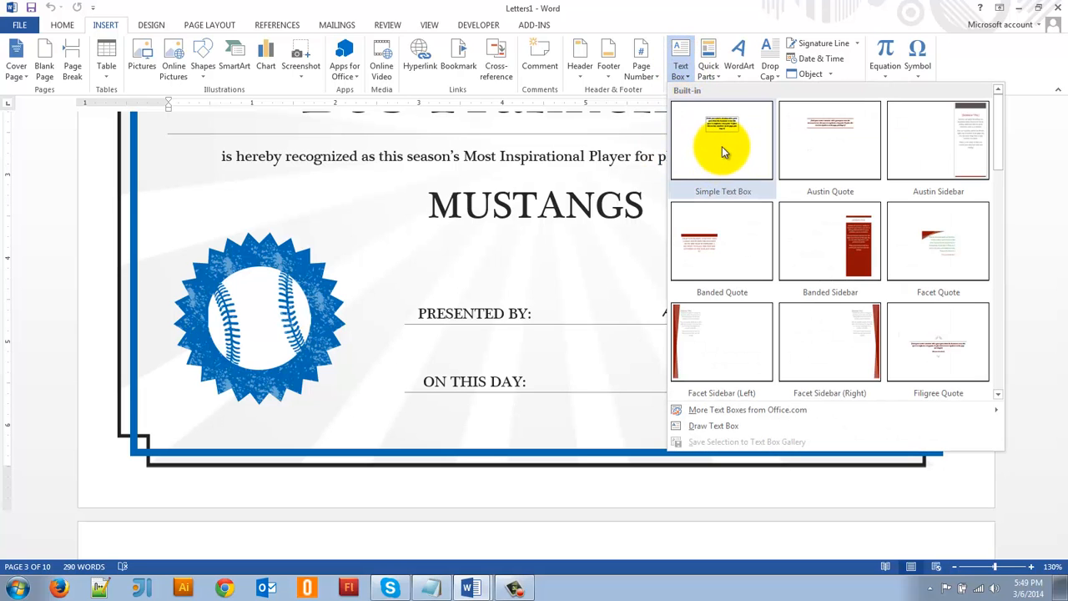
click(721, 140)
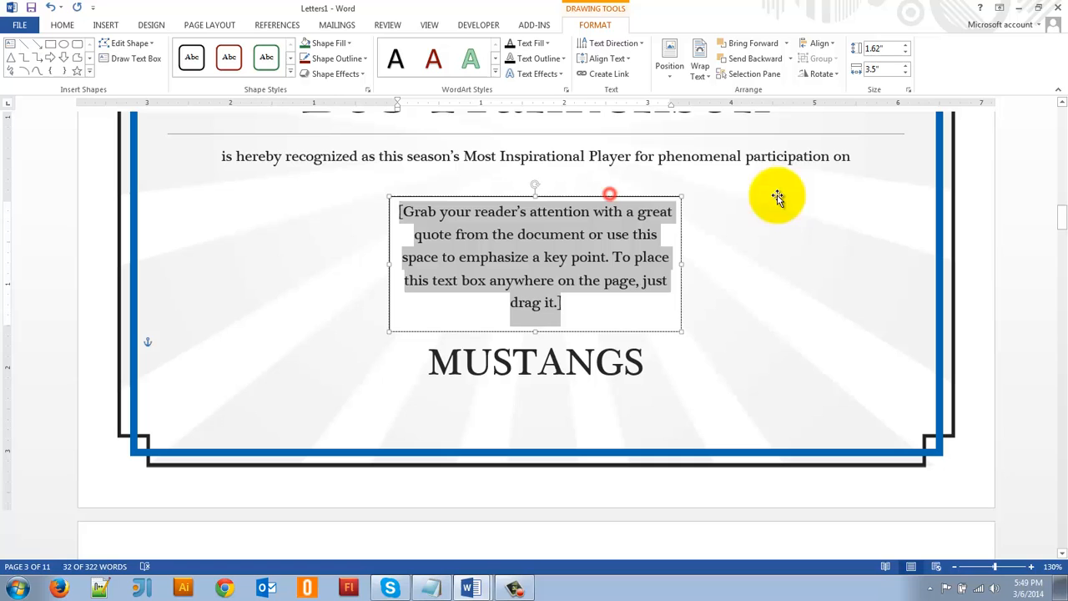
drag(534, 263, 688, 250)
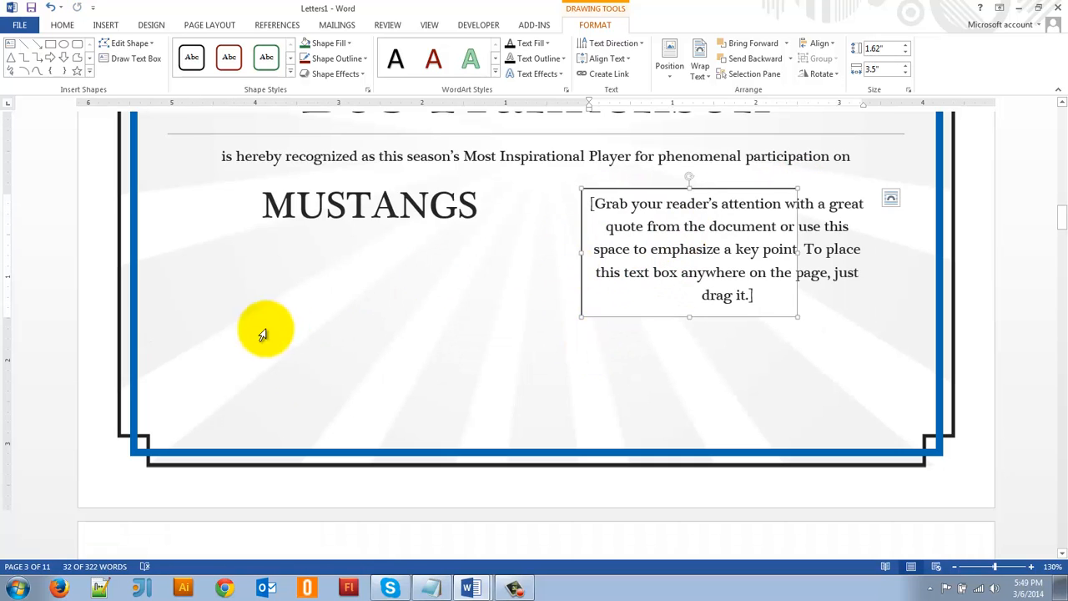
mouse_move(891, 200)
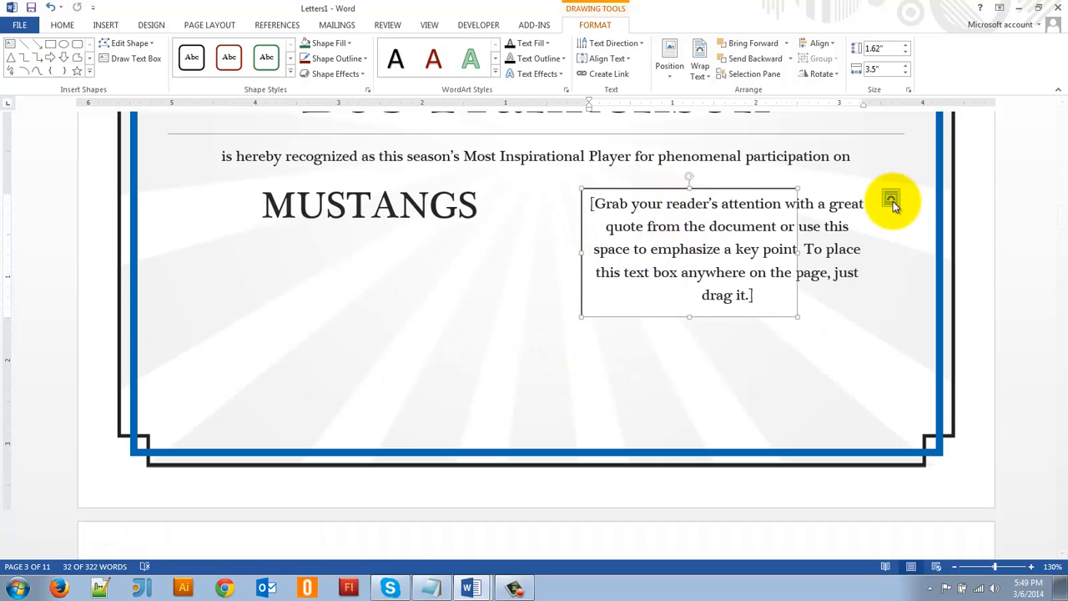
click(891, 201)
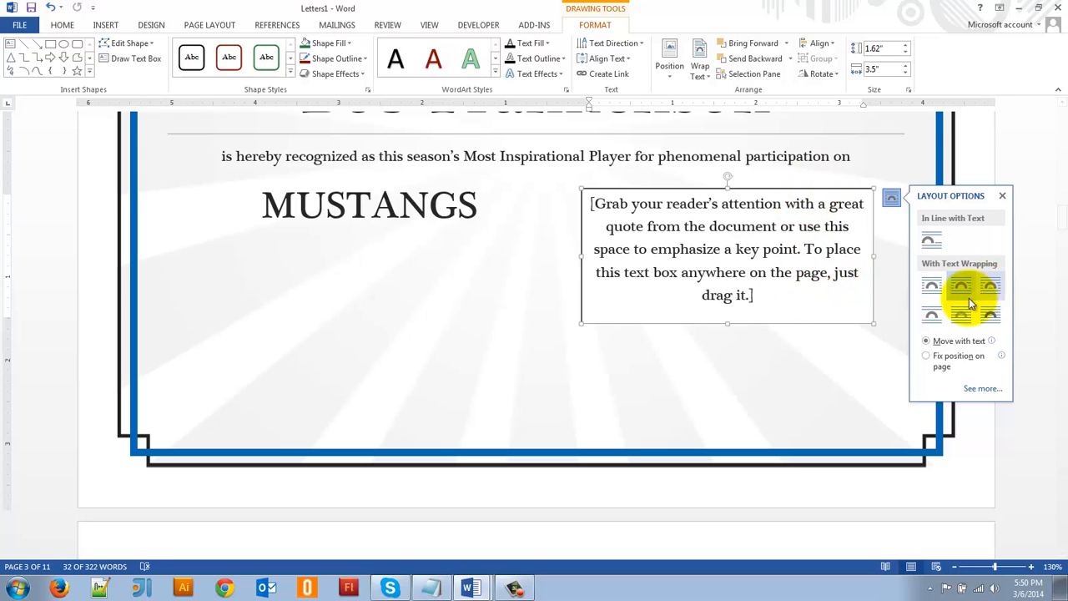
mouse_move(988, 315)
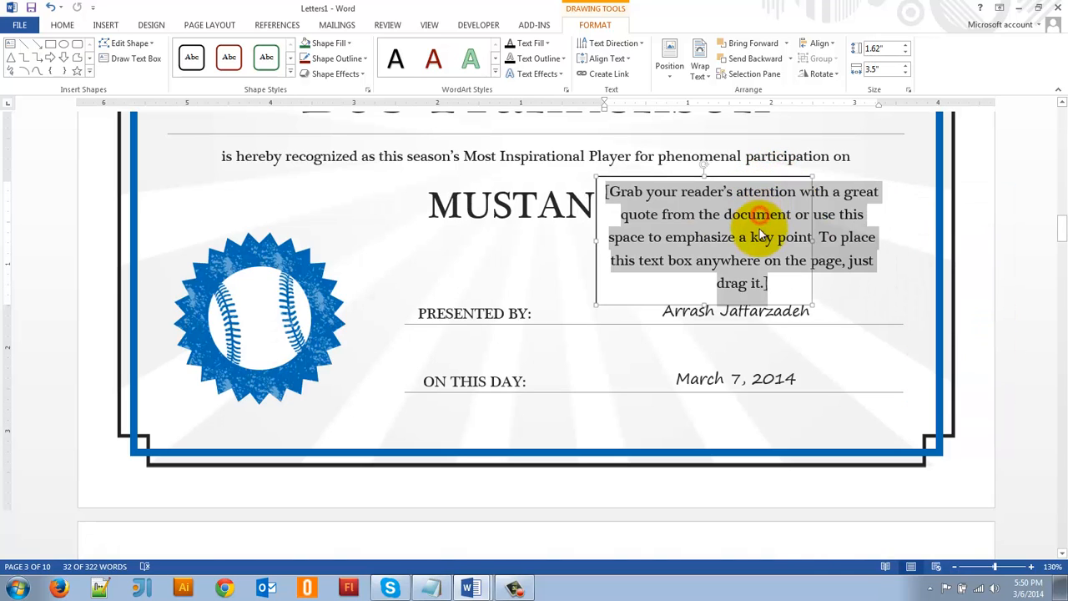
mouse_move(526, 241)
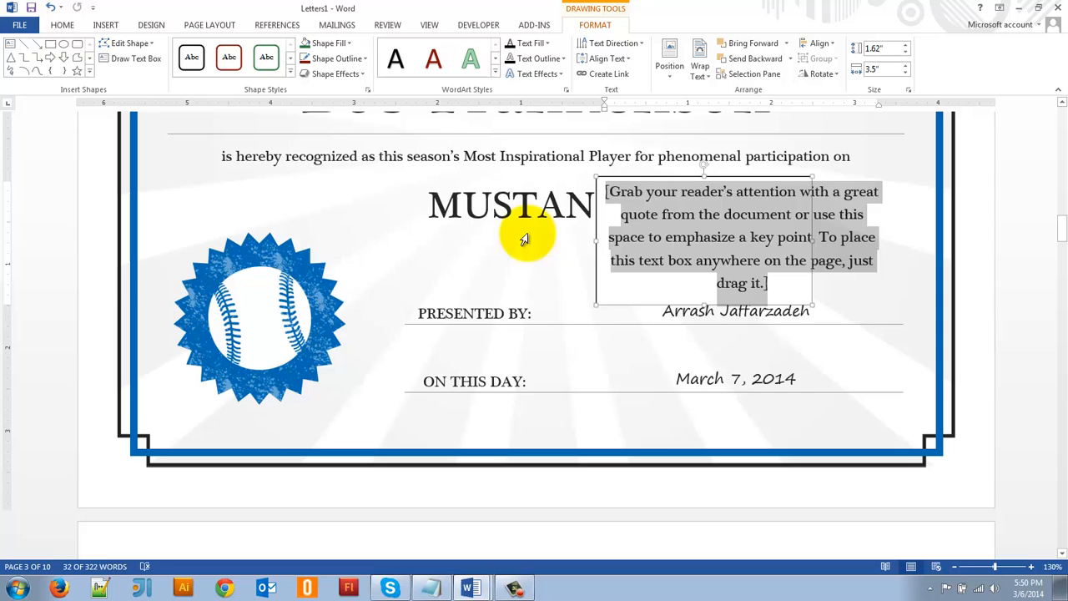
scroll(up, 3)
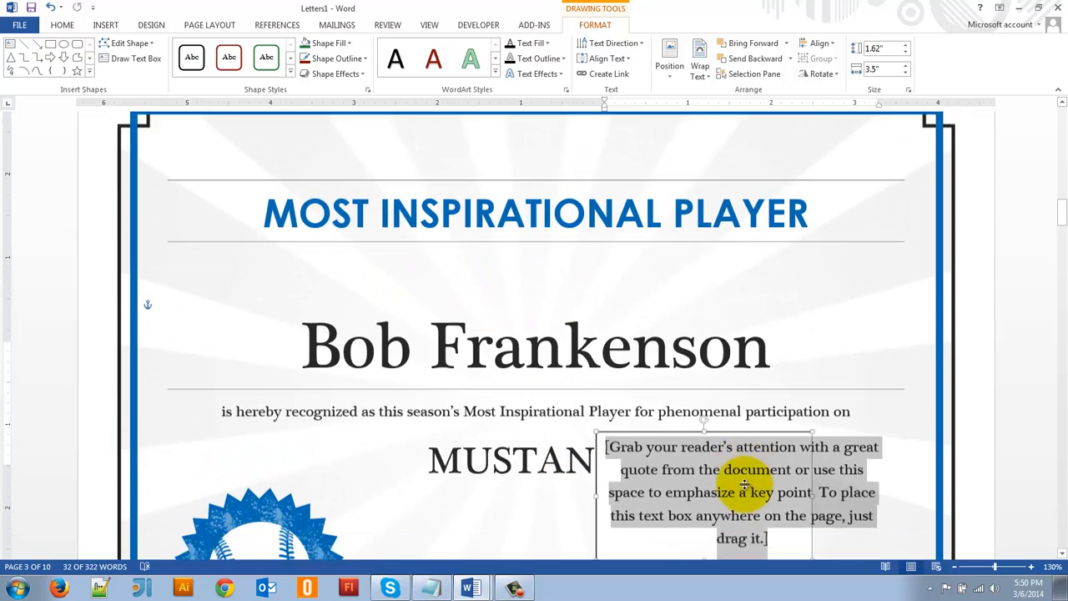
scroll(down, 3)
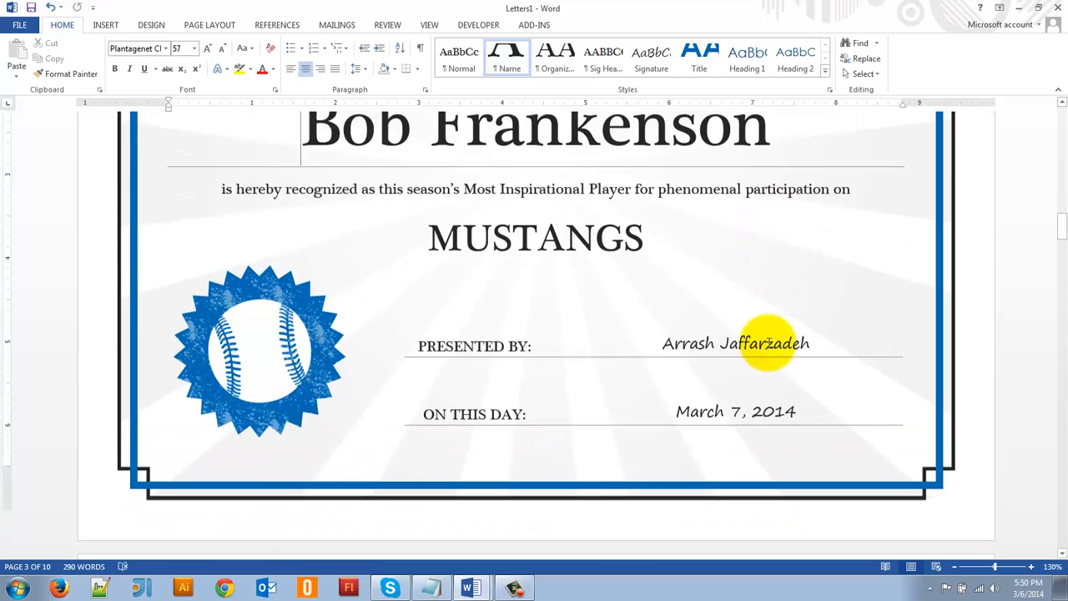
scroll(up, 3)
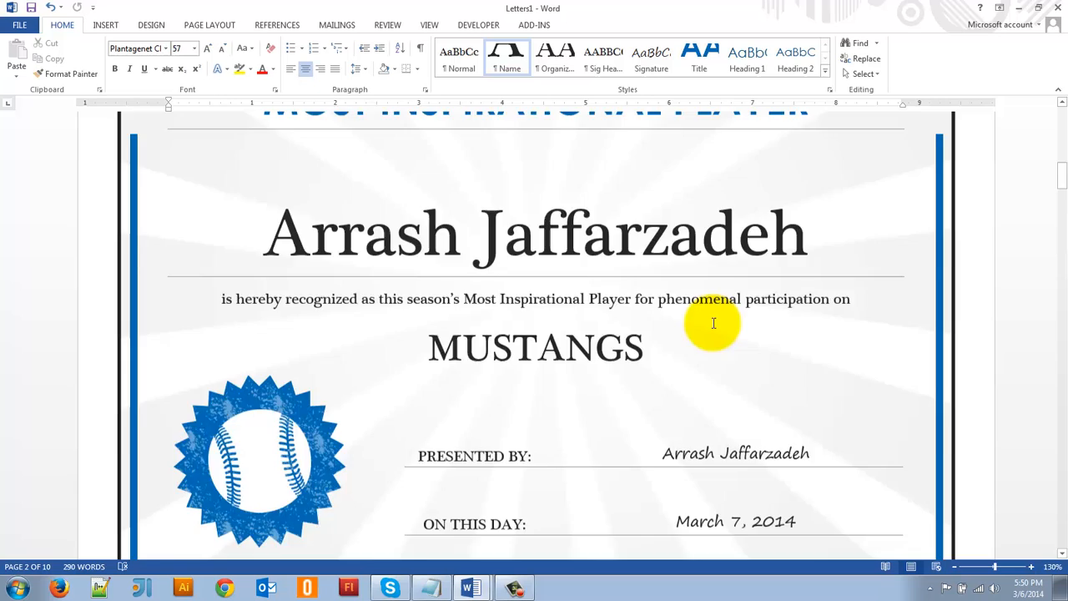
scroll(up, 3)
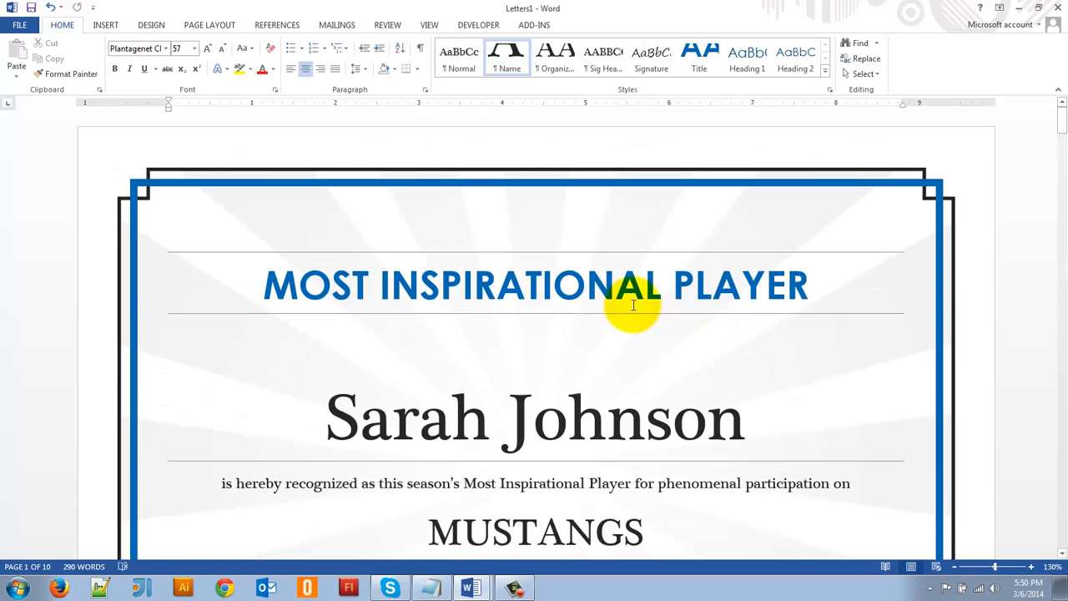
mouse_move(524, 508)
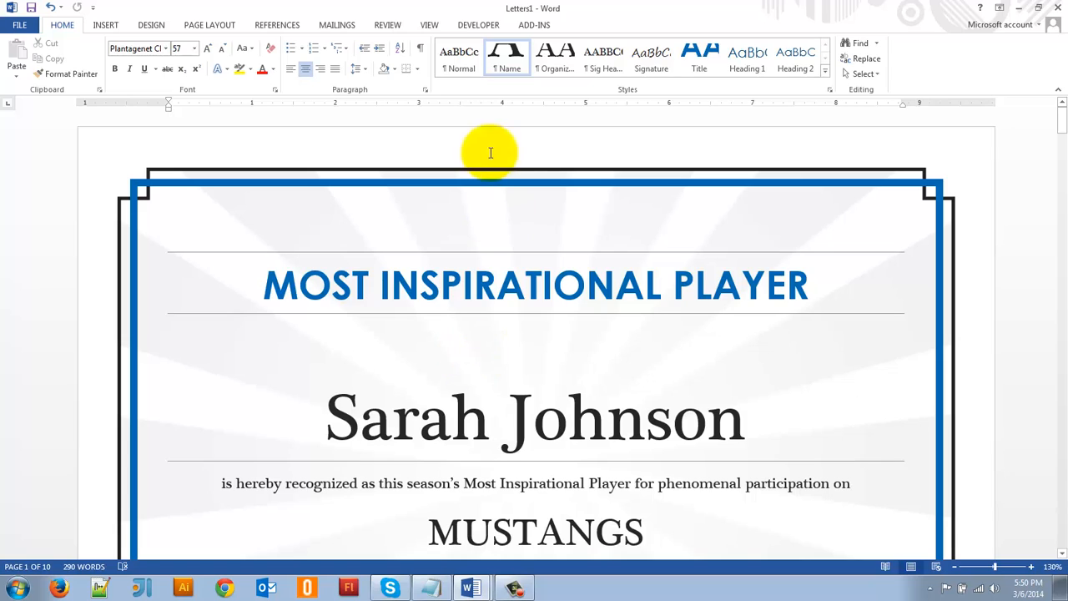
mouse_move(504, 231)
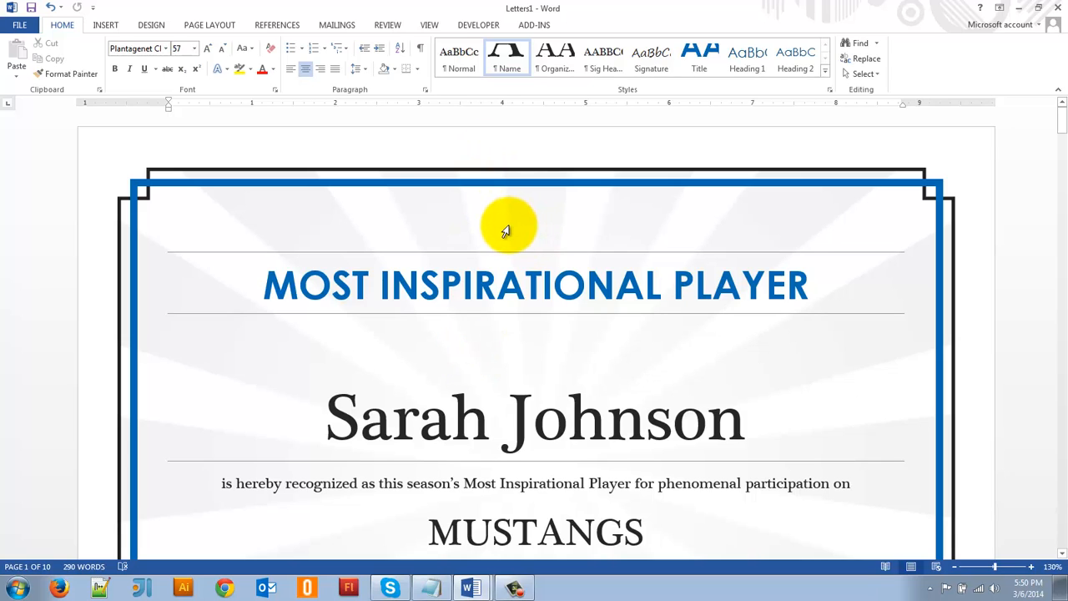
mouse_move(519, 483)
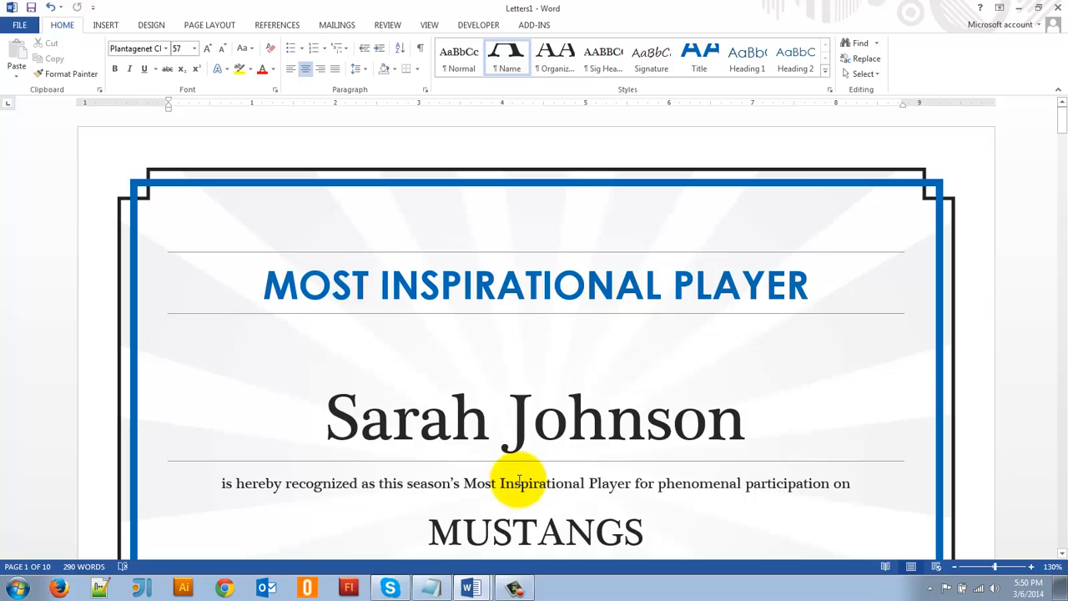
mouse_move(471, 587)
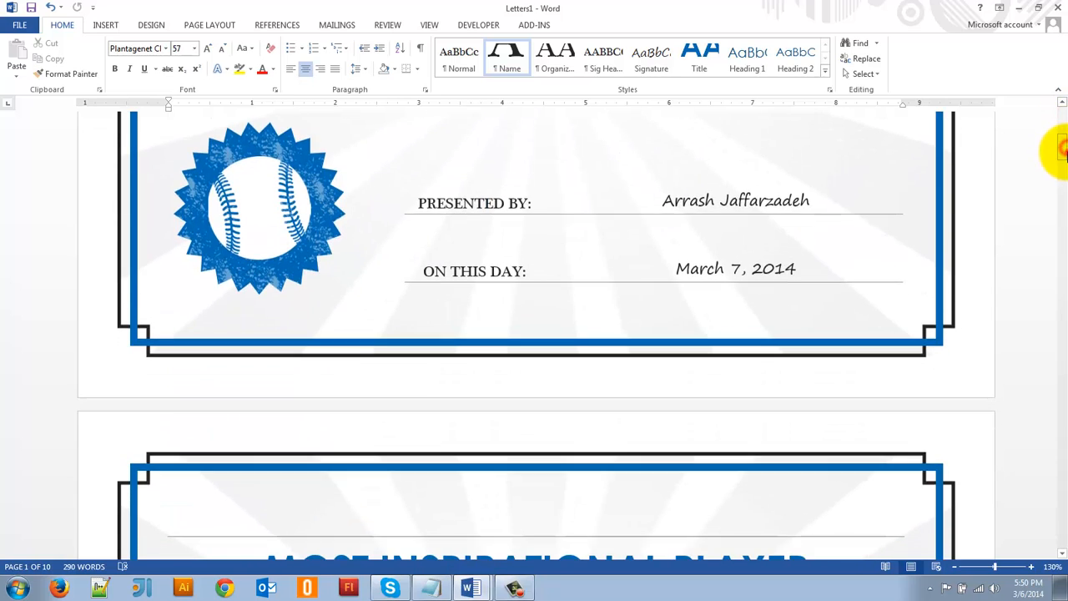
scroll(down, 3)
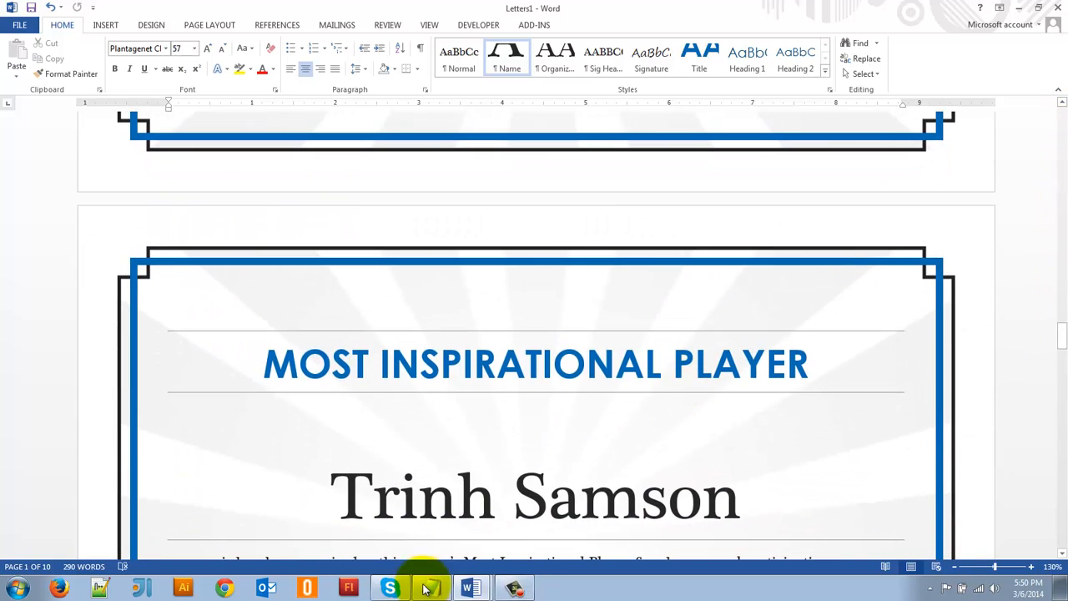
click(337, 25)
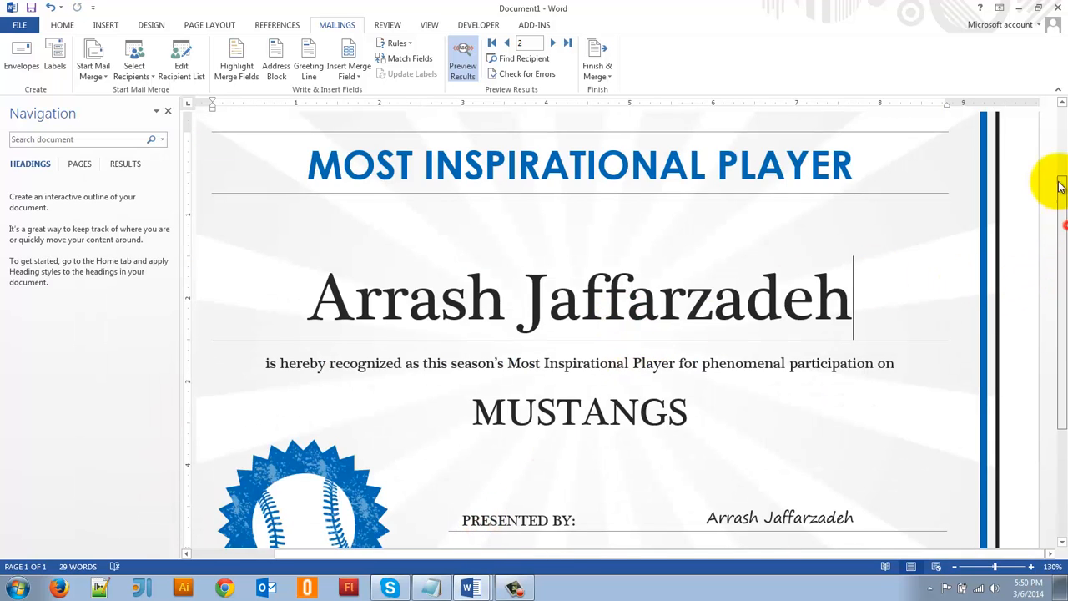
Turn off Preview Results so the certificate shows «Fname» «Lname» again
scroll(up, 3)
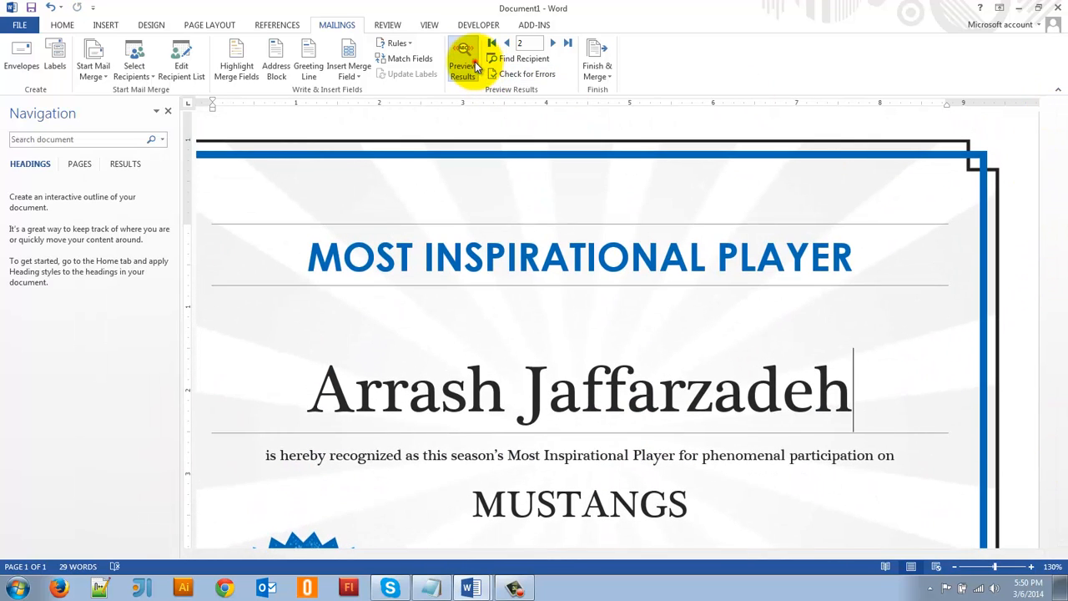
click(462, 59)
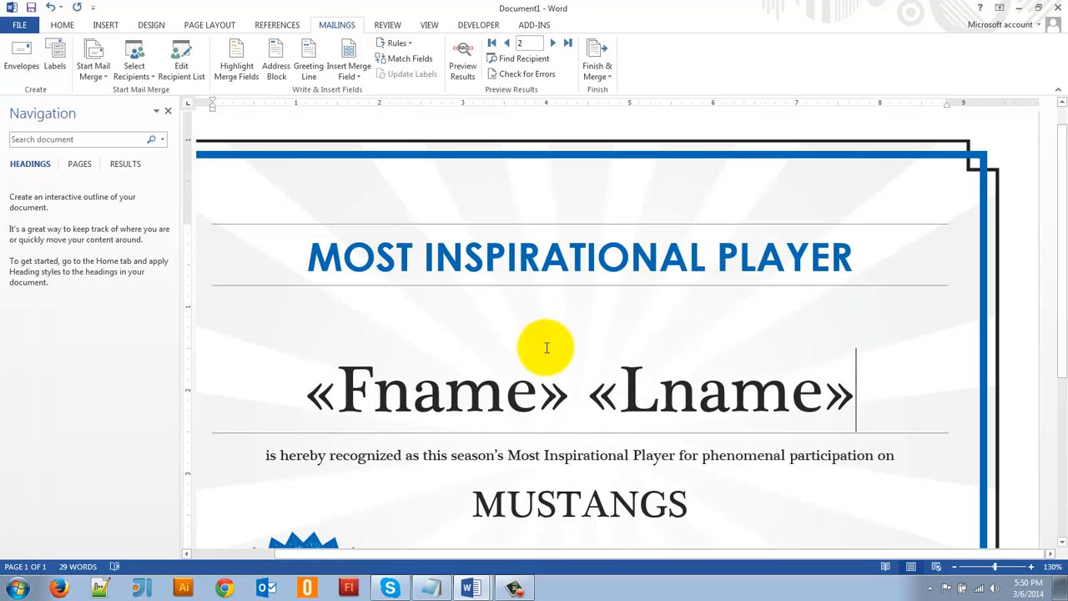
mouse_move(638, 380)
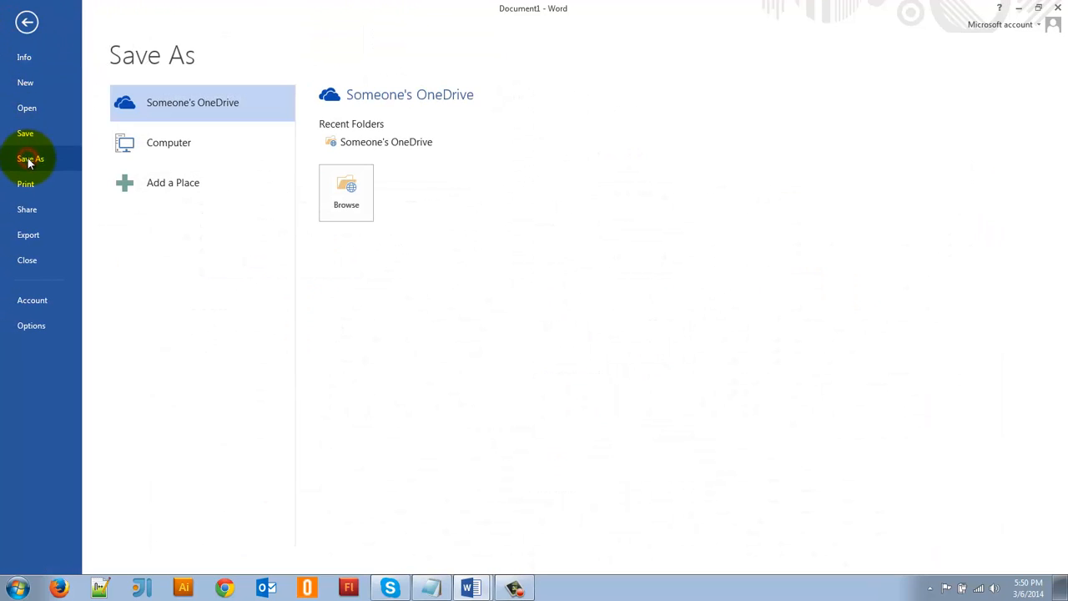
Save the merge document as 'my certs' in the Documents library
click(169, 141)
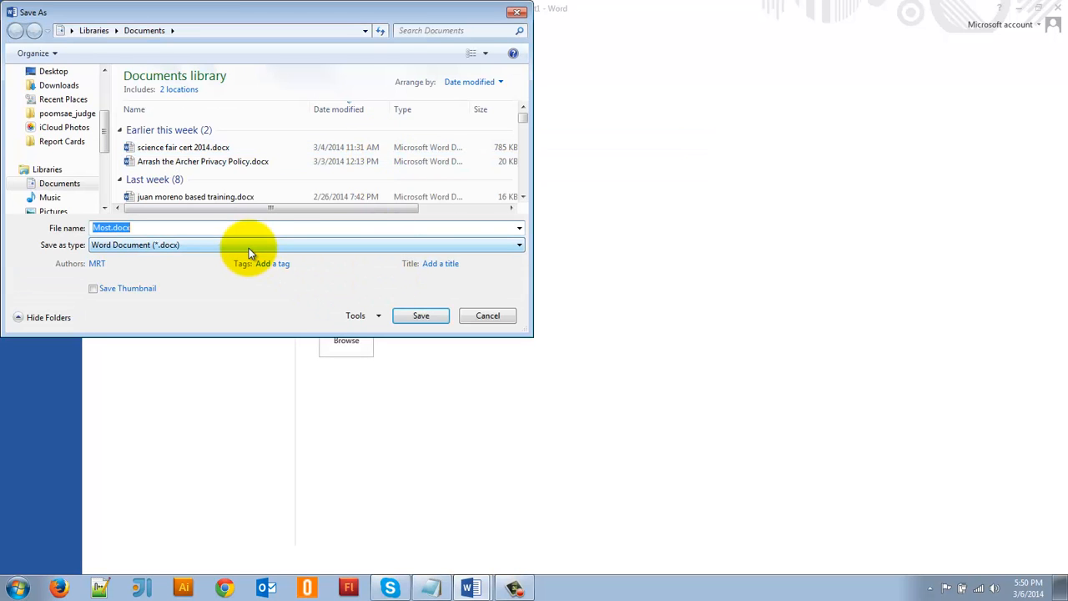
text(my c)
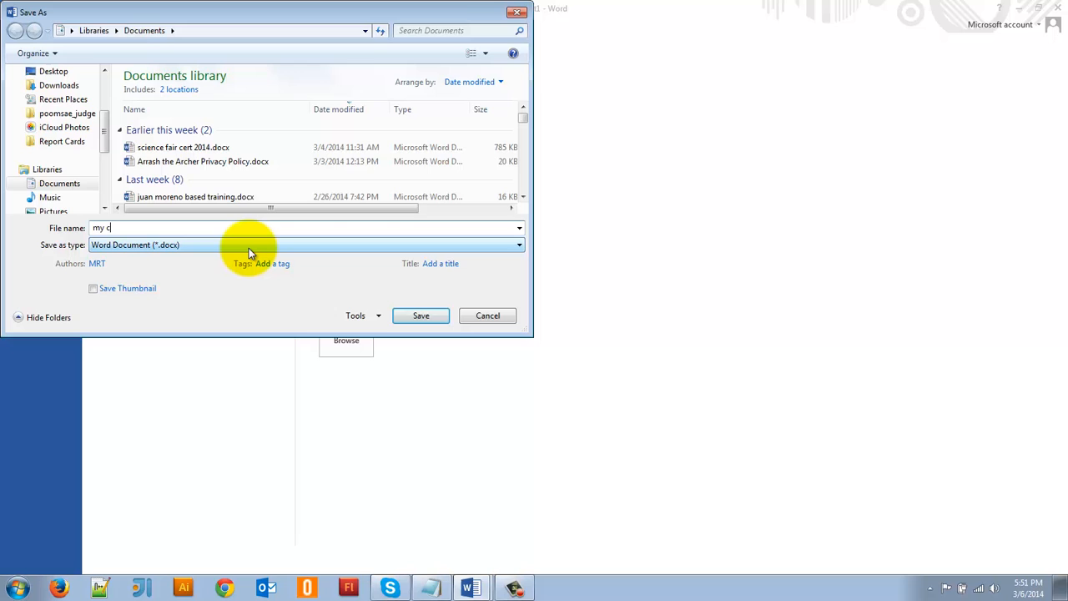
text(erts)
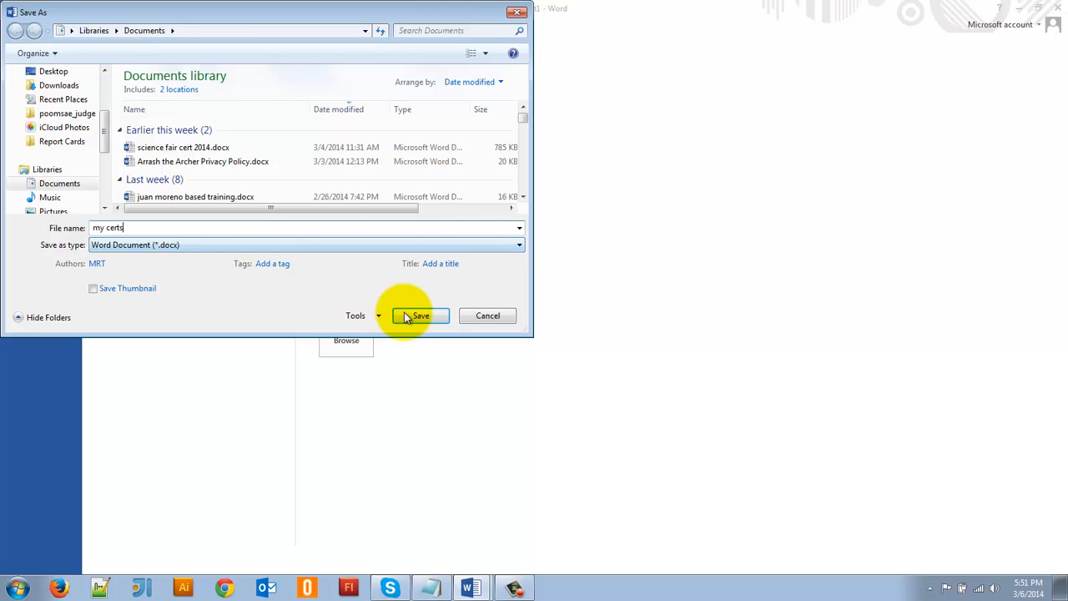
click(421, 315)
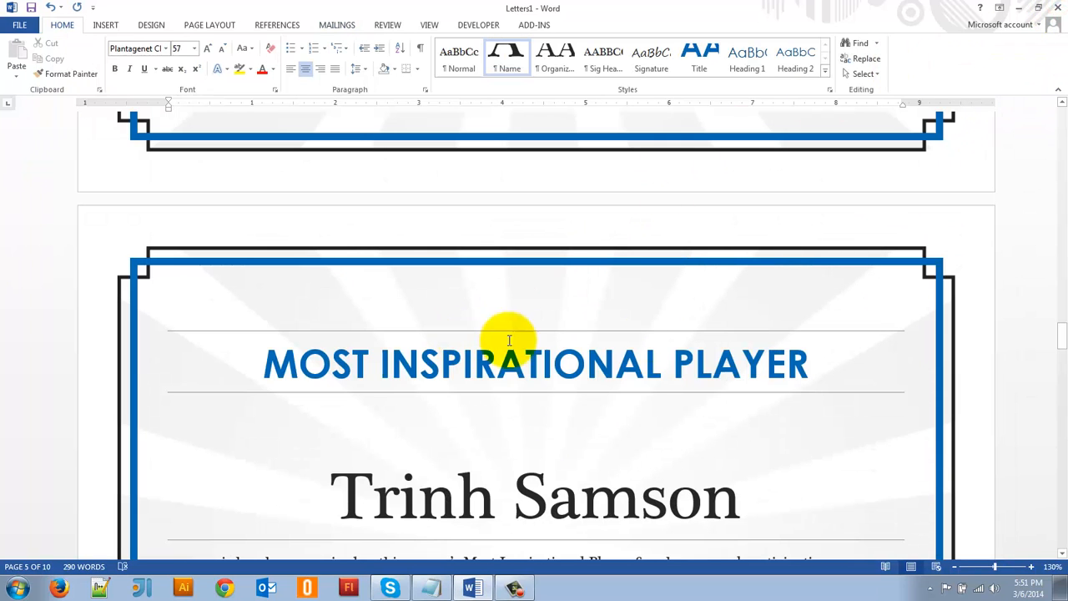
Close the Letters1 merged certificates with Don't Save, leaving the desktop
scroll(down, 3)
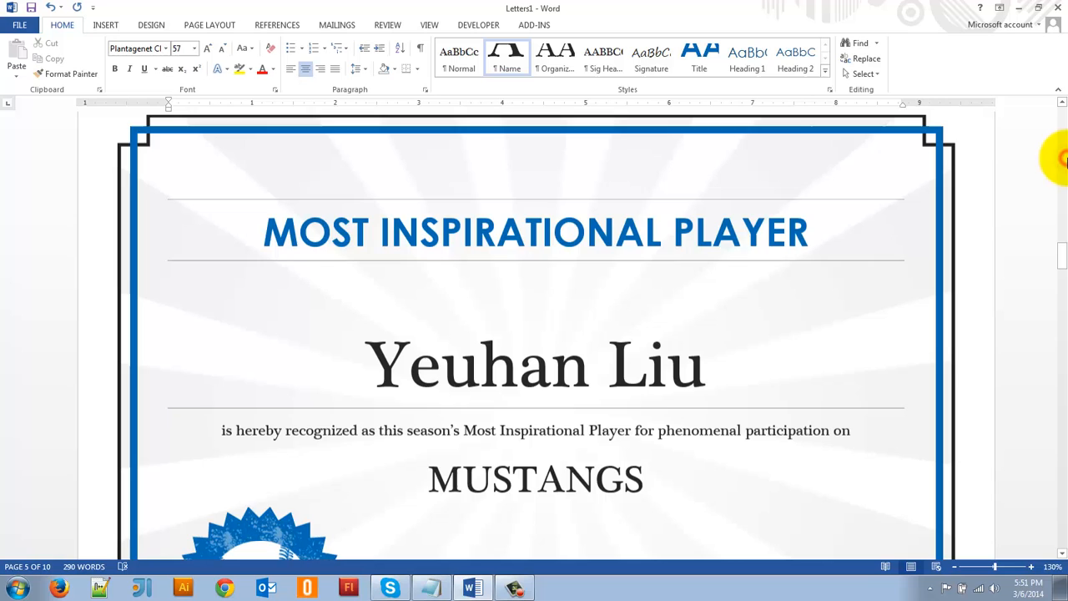
scroll(down, 3)
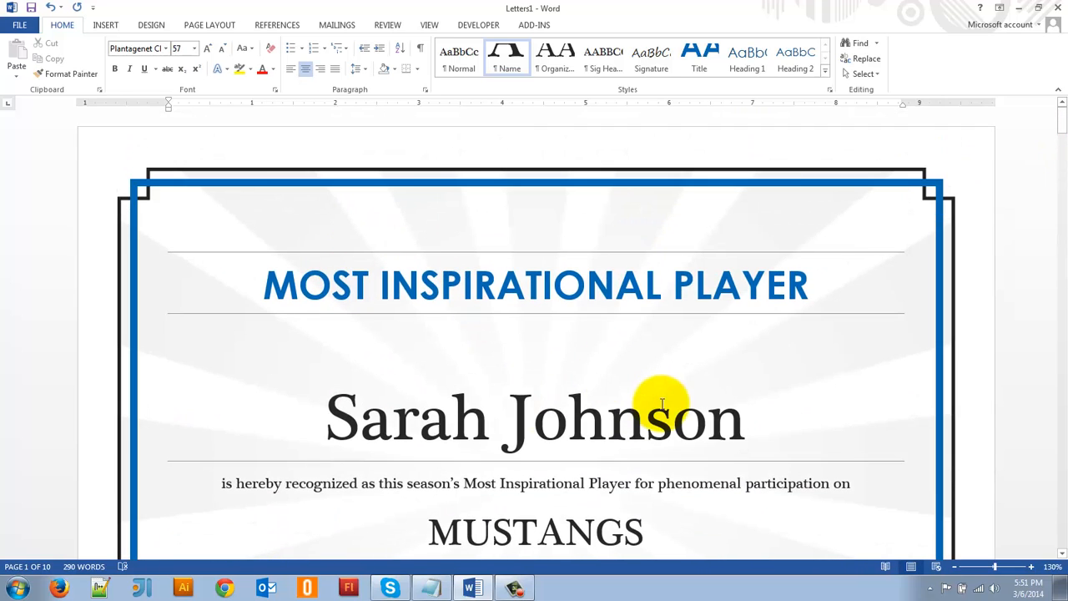
mouse_move(787, 258)
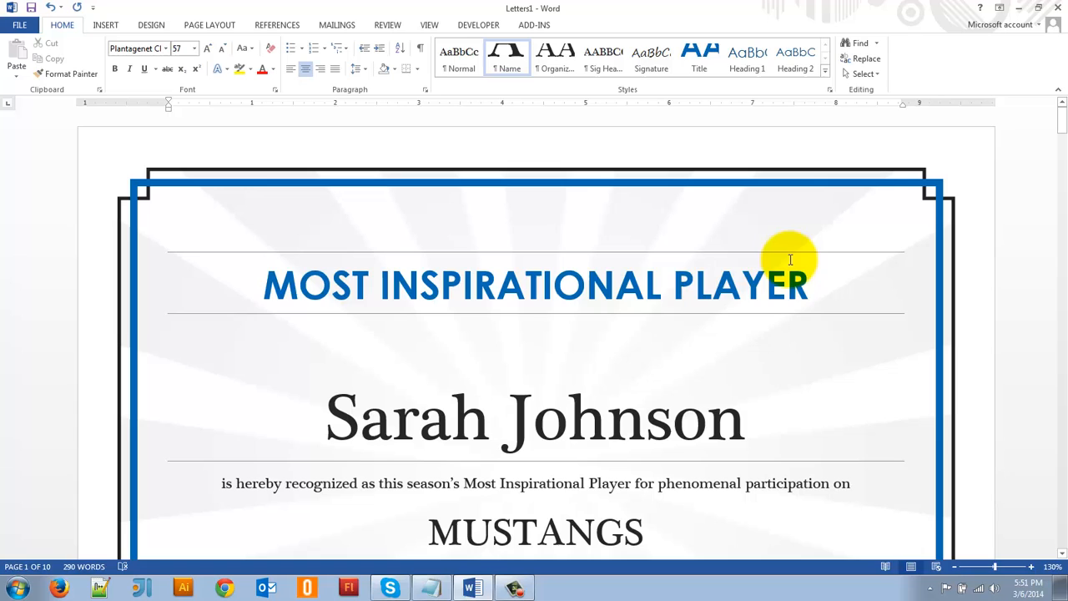
mouse_move(1038, 37)
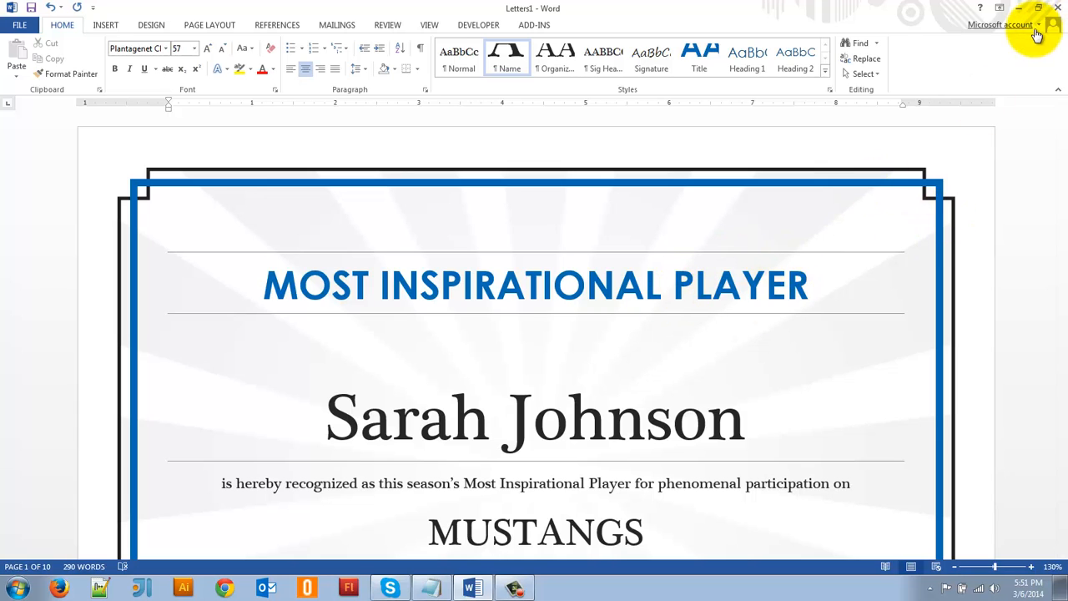
click(1058, 6)
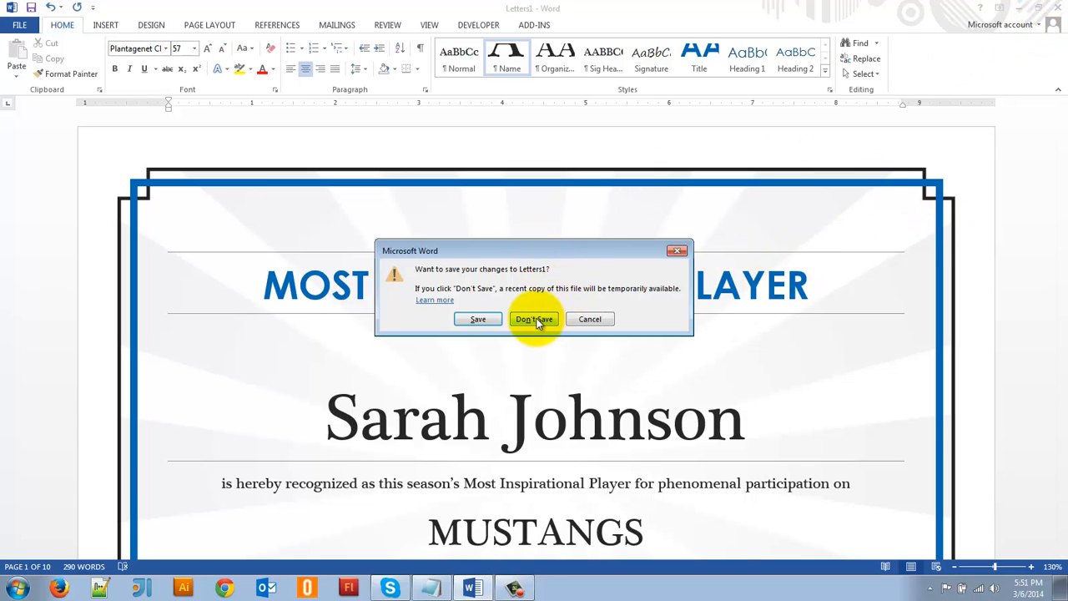
click(534, 319)
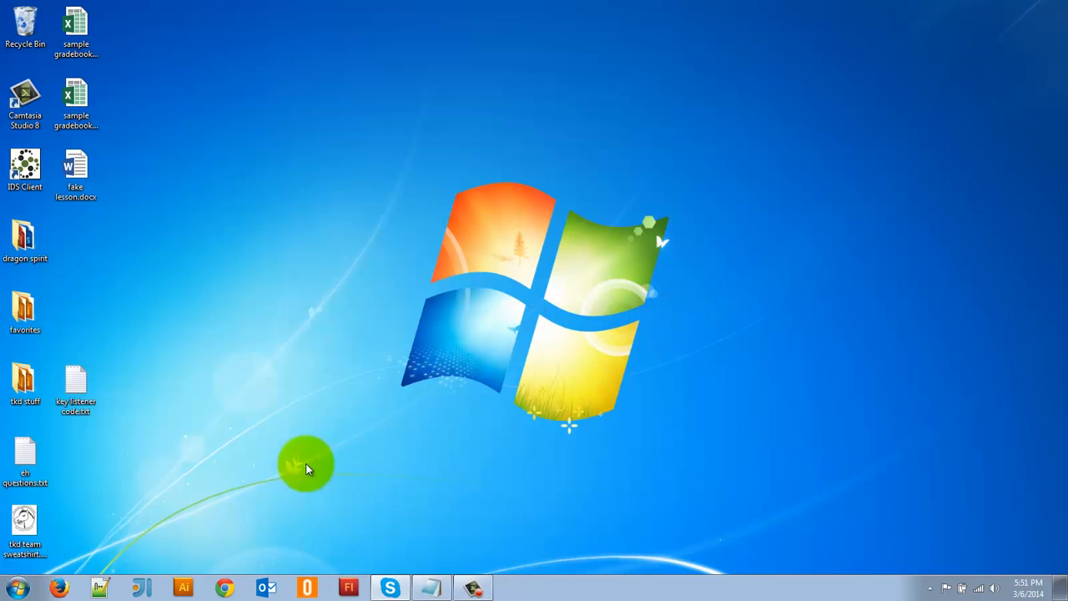
Launch Word 2013 from the Start menu and pick 'my certs.docx' from Recent files
click(13, 587)
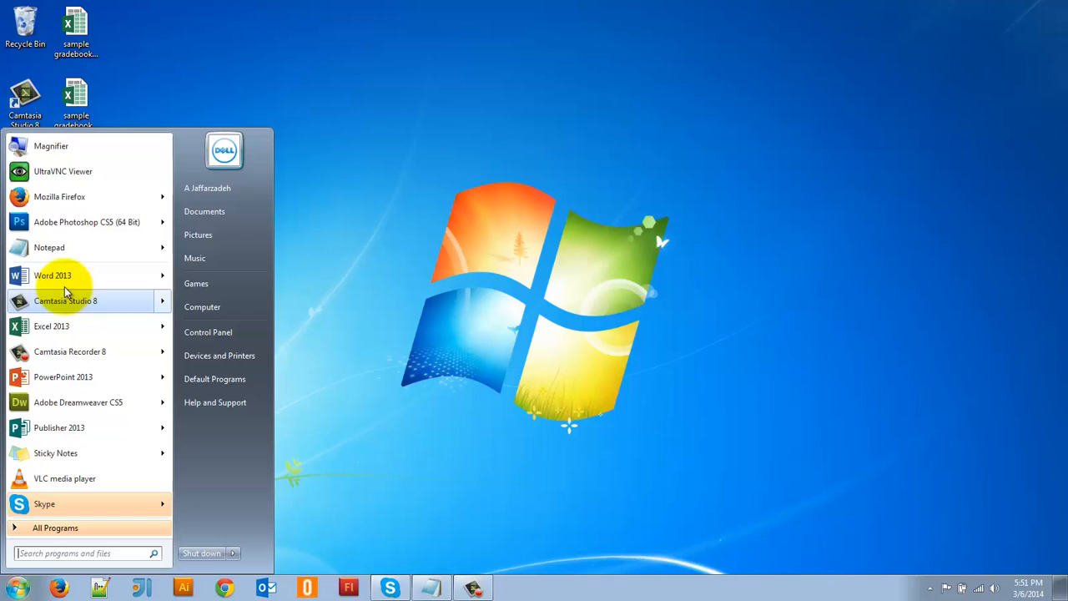
click(53, 275)
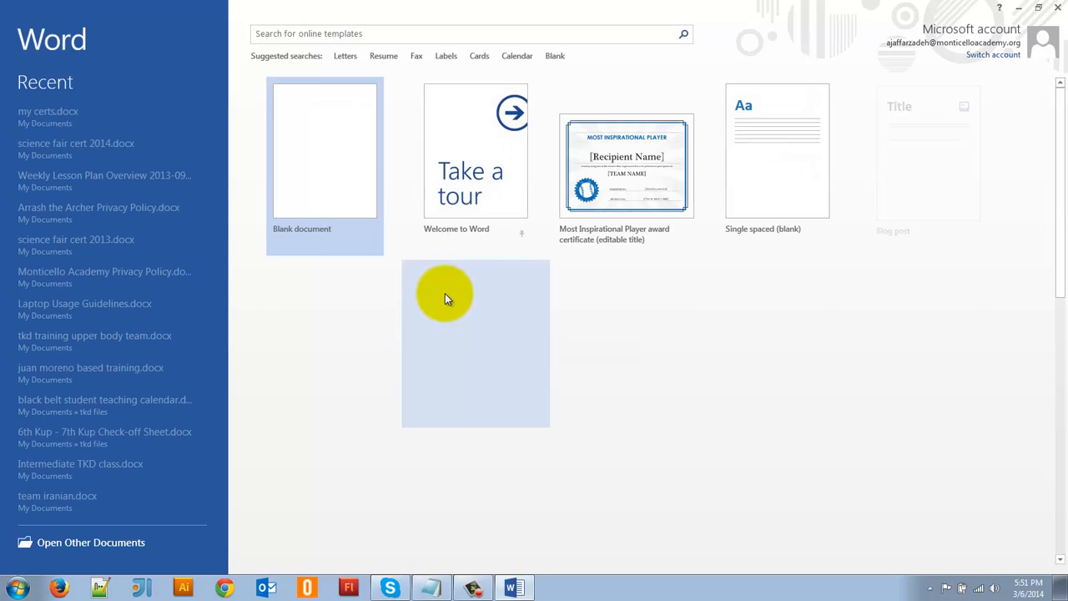
scroll(down, 3)
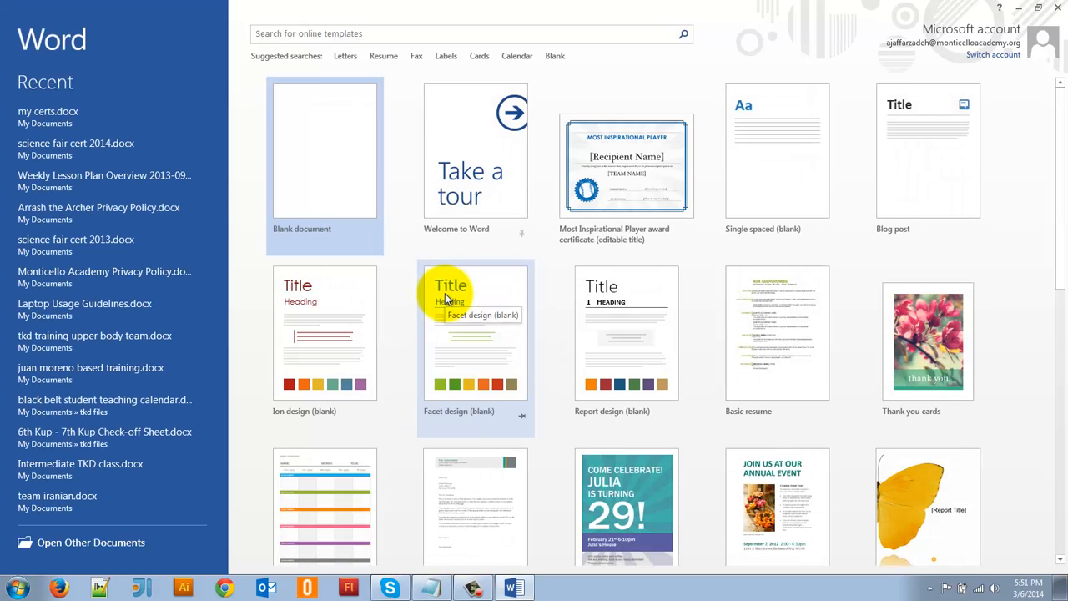
mouse_move(46, 110)
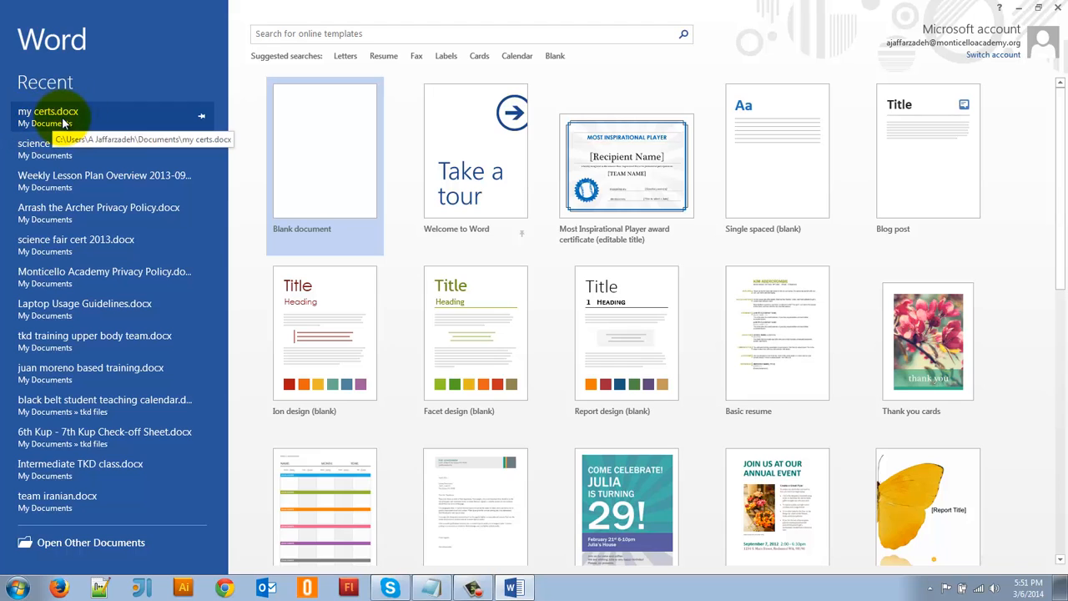
click(47, 110)
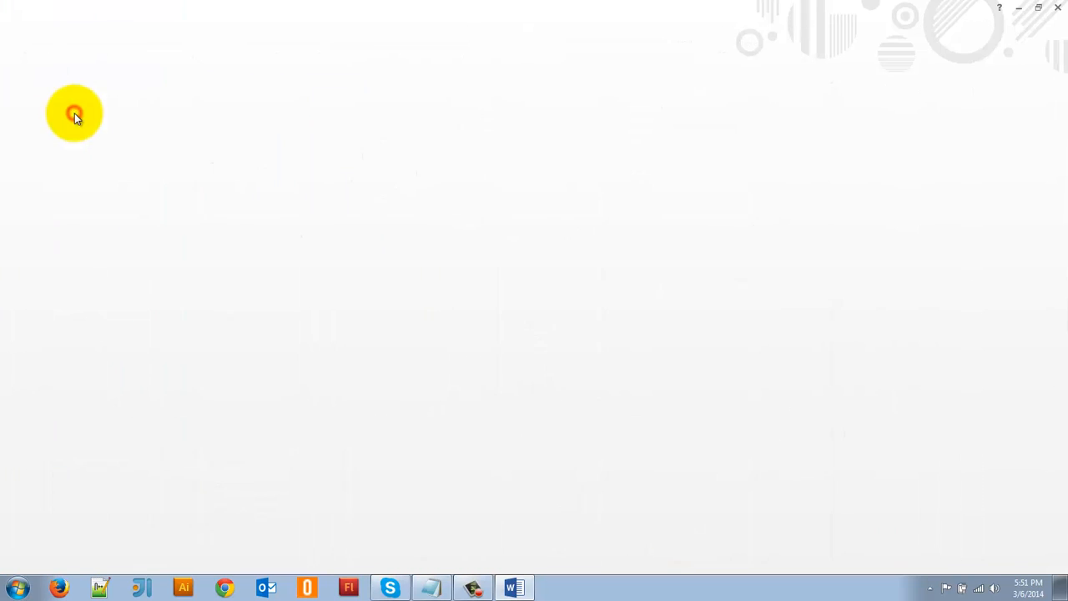
Accept the SQL warning so 'my certs' runs SELECT * FROM 'Sheet1$' and loads its data
click(514, 587)
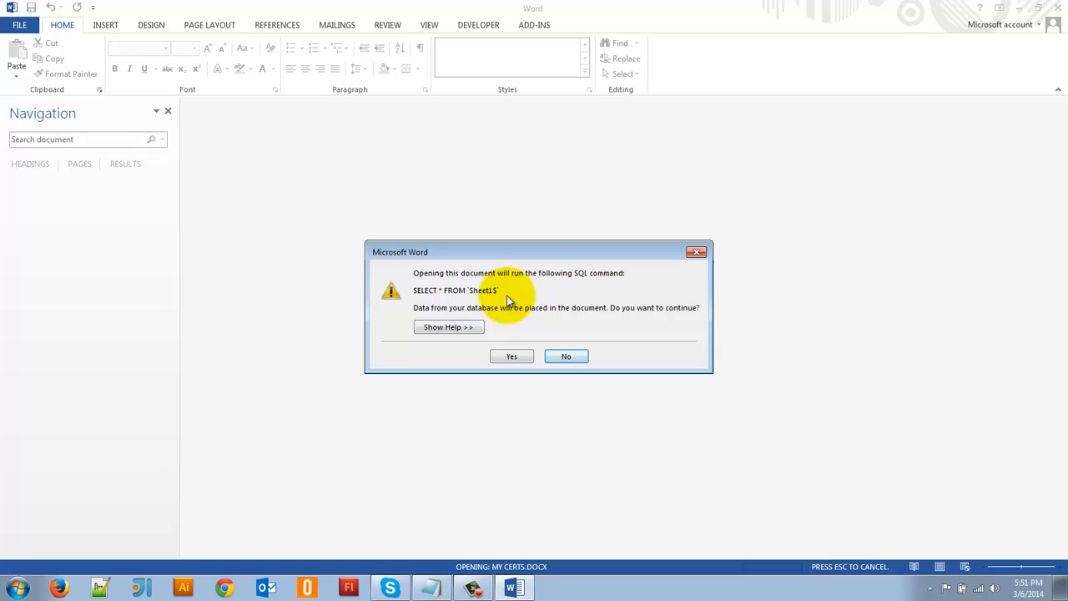
mouse_move(418, 287)
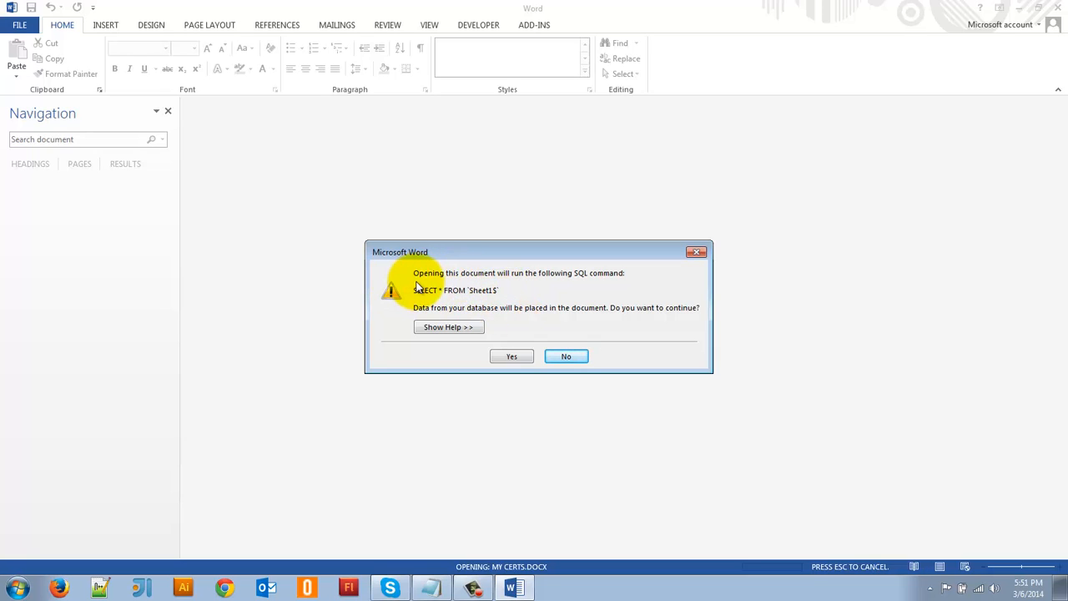
mouse_move(577, 287)
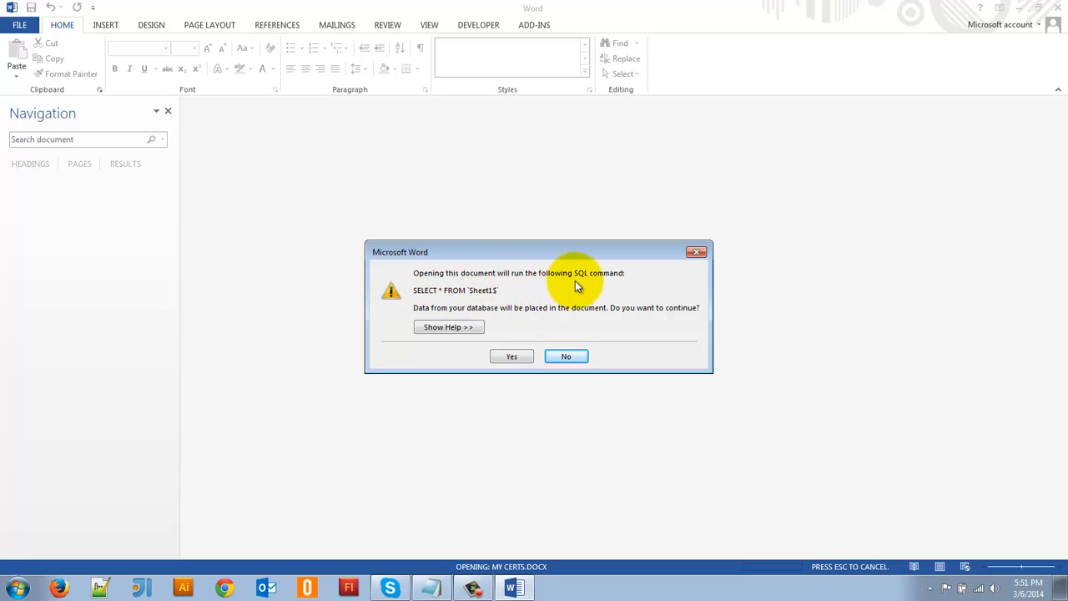
mouse_move(548, 276)
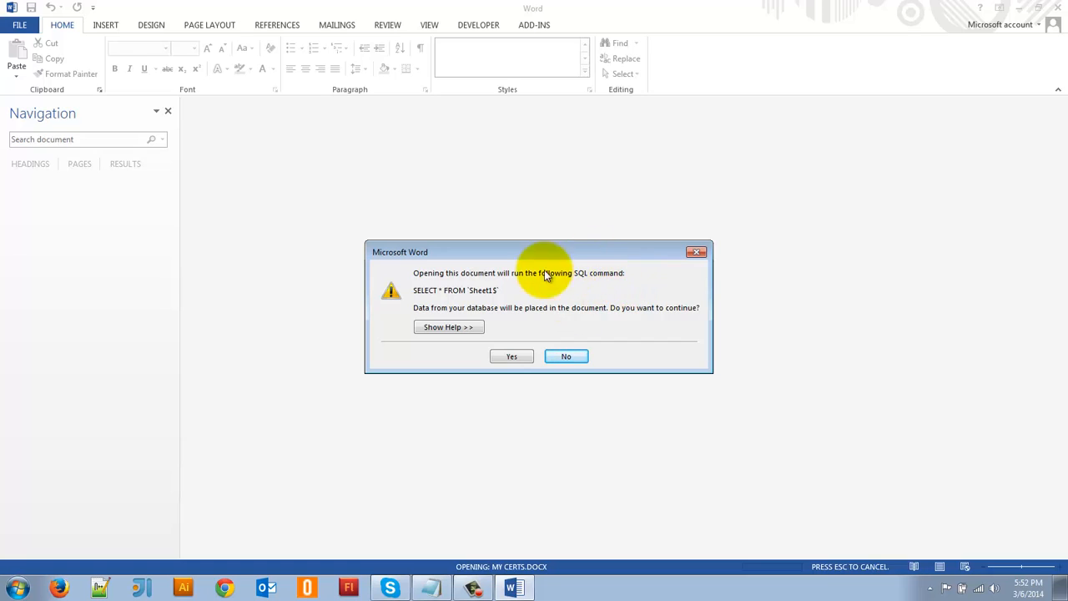
mouse_move(441, 300)
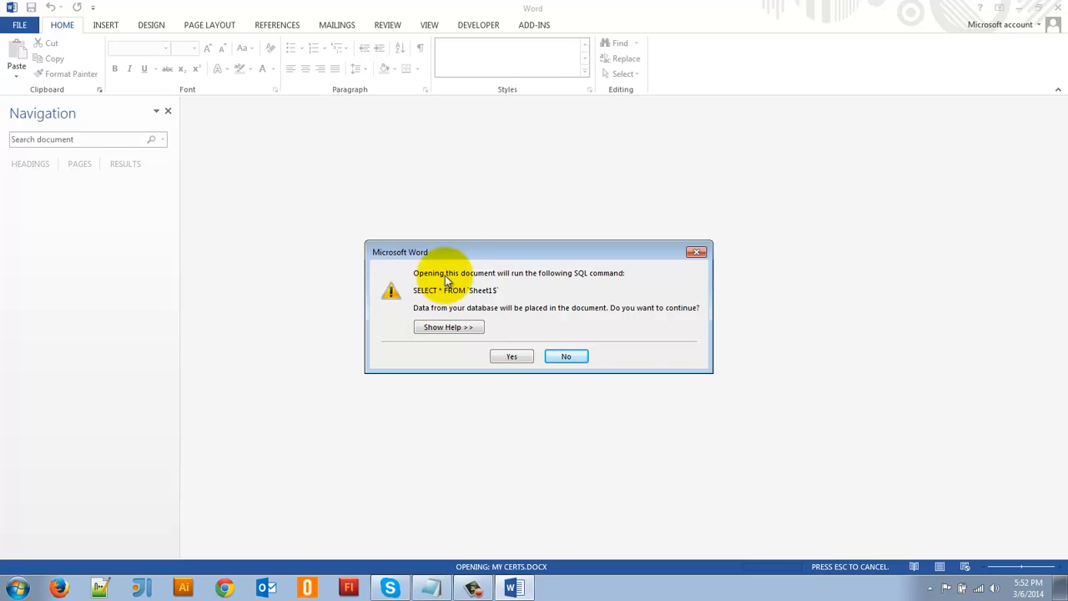
mouse_move(435, 310)
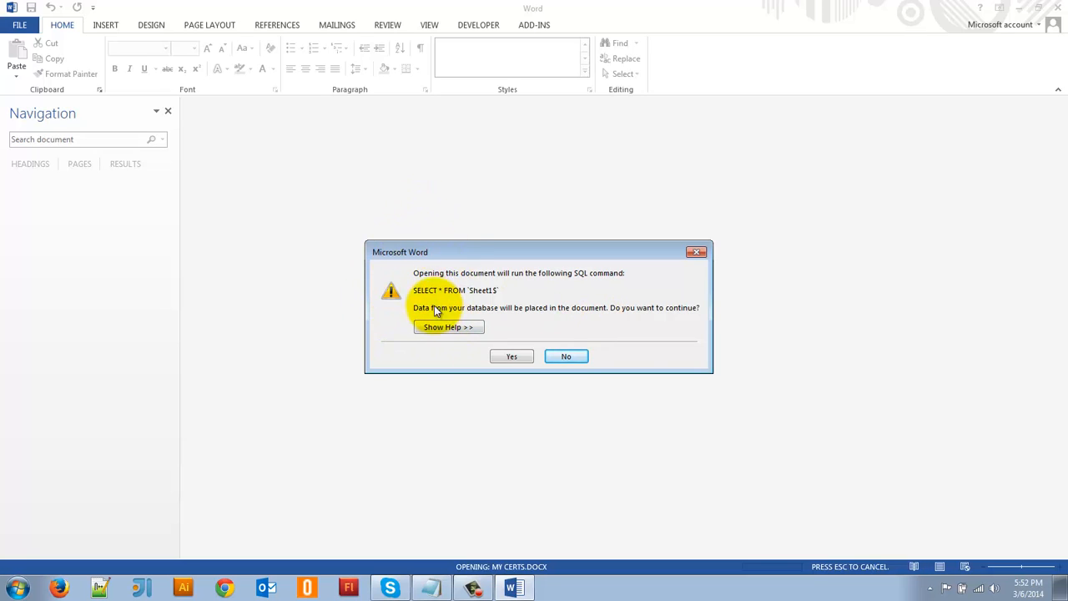
mouse_move(434, 297)
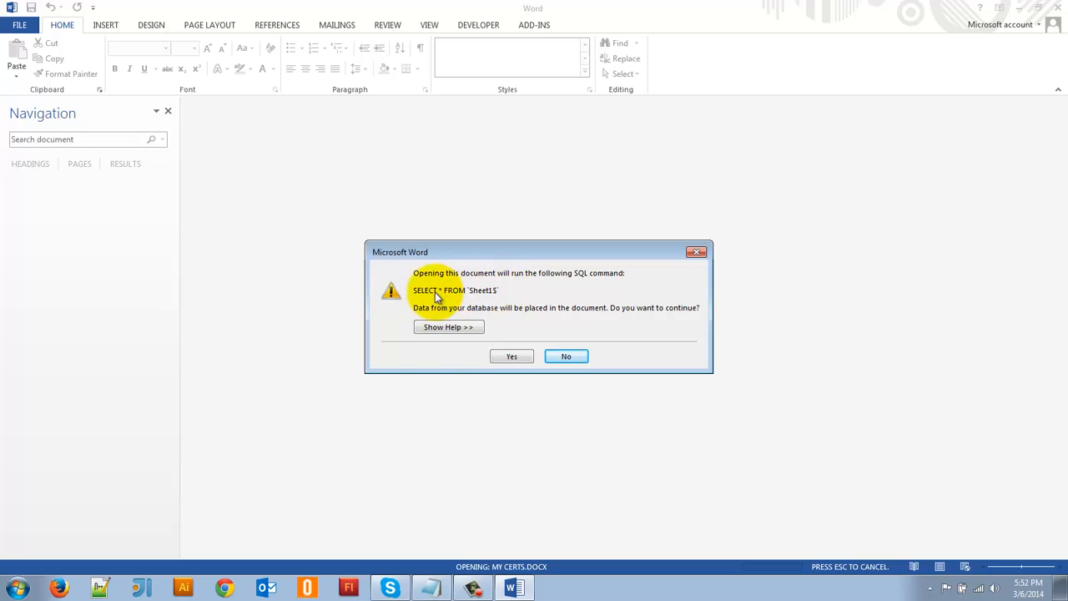
mouse_move(482, 307)
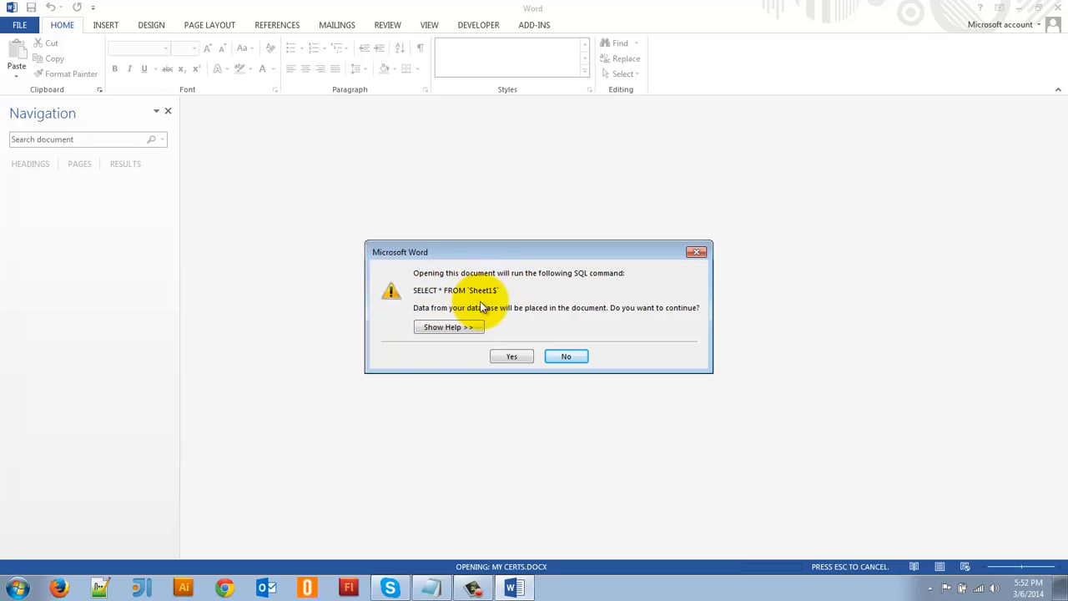
mouse_move(464, 299)
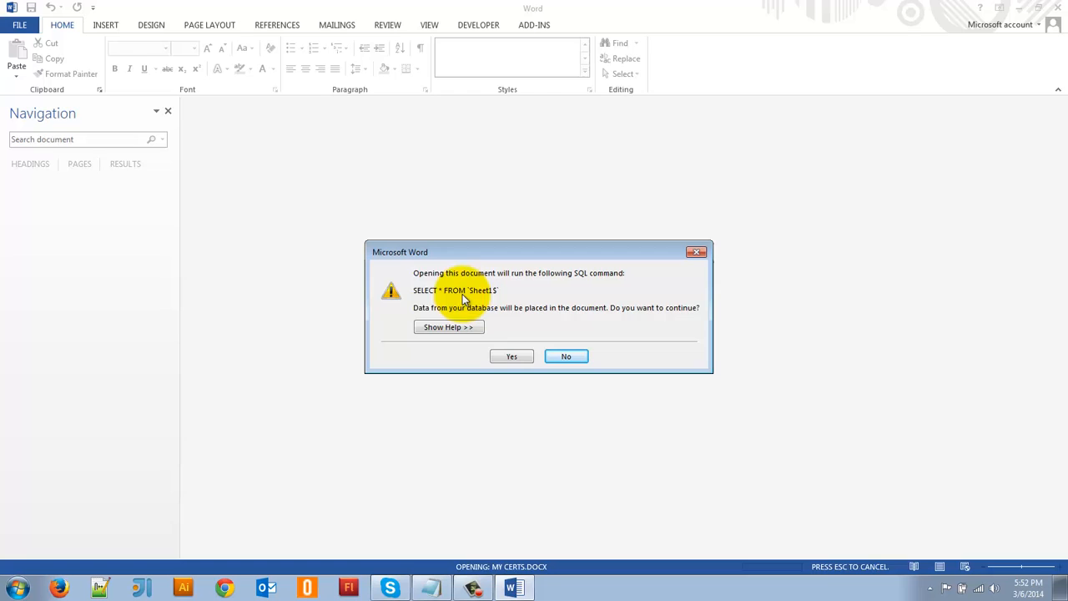
mouse_move(427, 297)
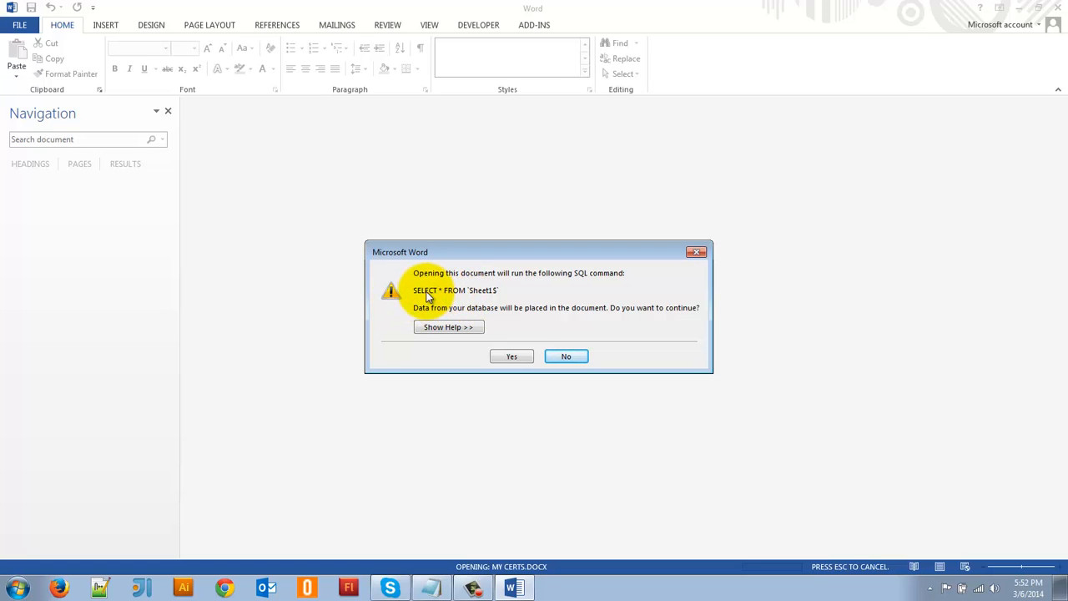
mouse_move(467, 299)
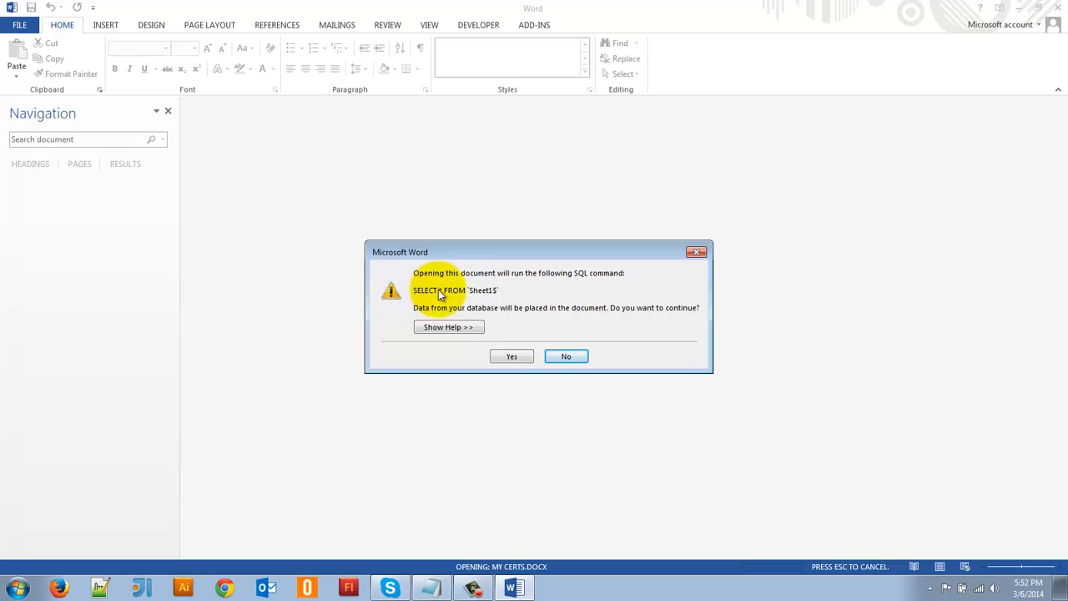
mouse_move(466, 294)
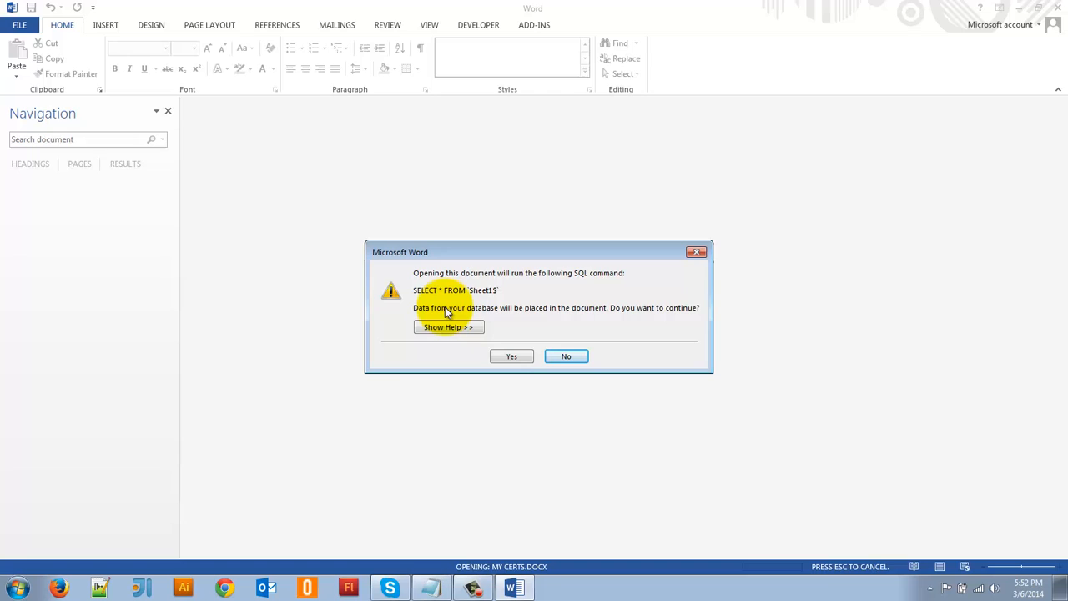
mouse_move(493, 313)
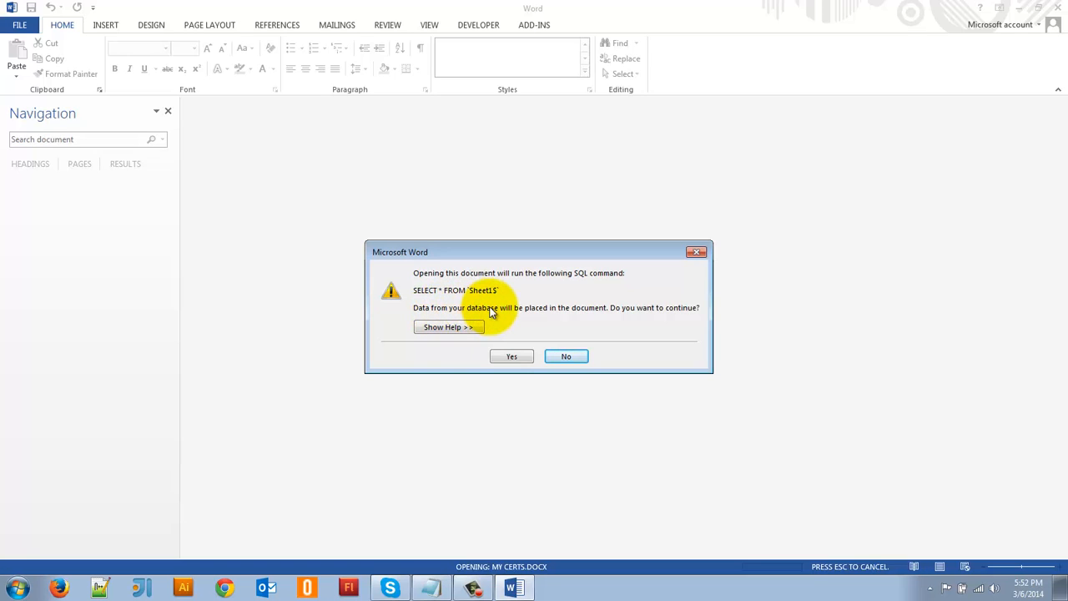
mouse_move(619, 320)
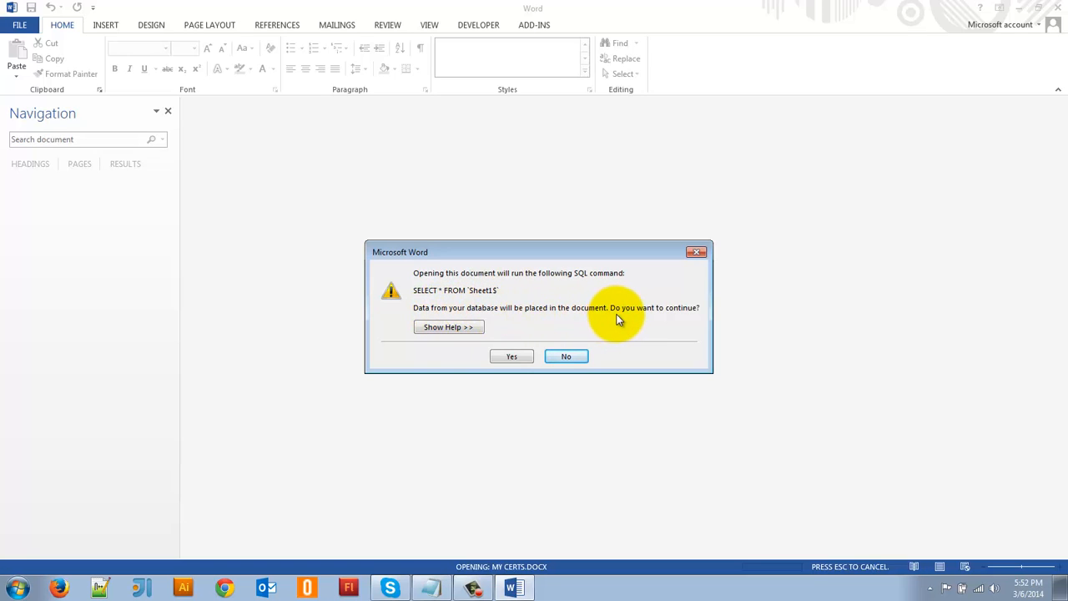
mouse_move(587, 334)
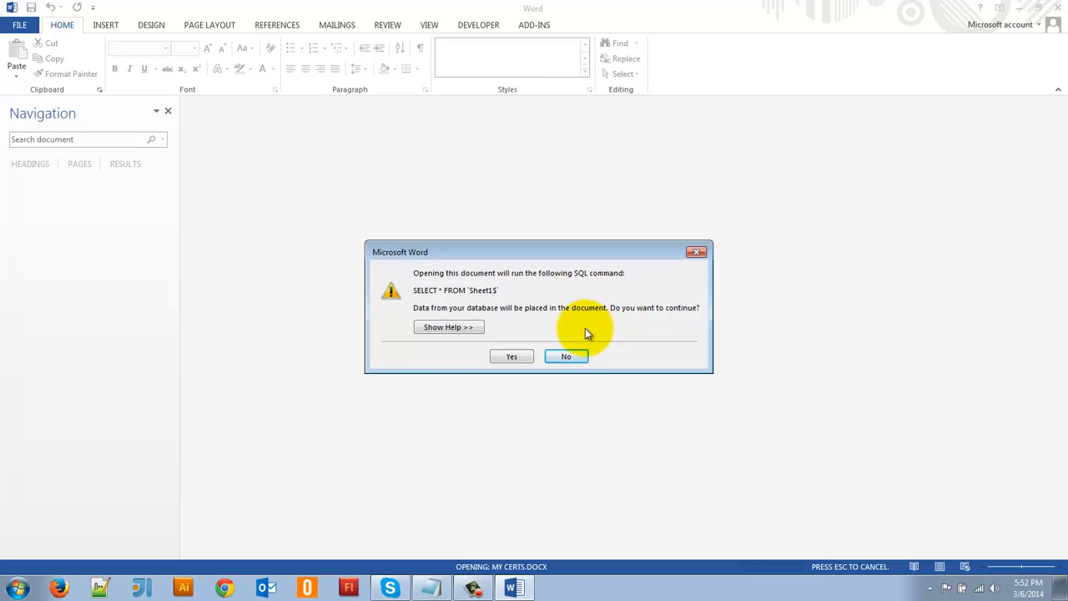
mouse_move(511, 357)
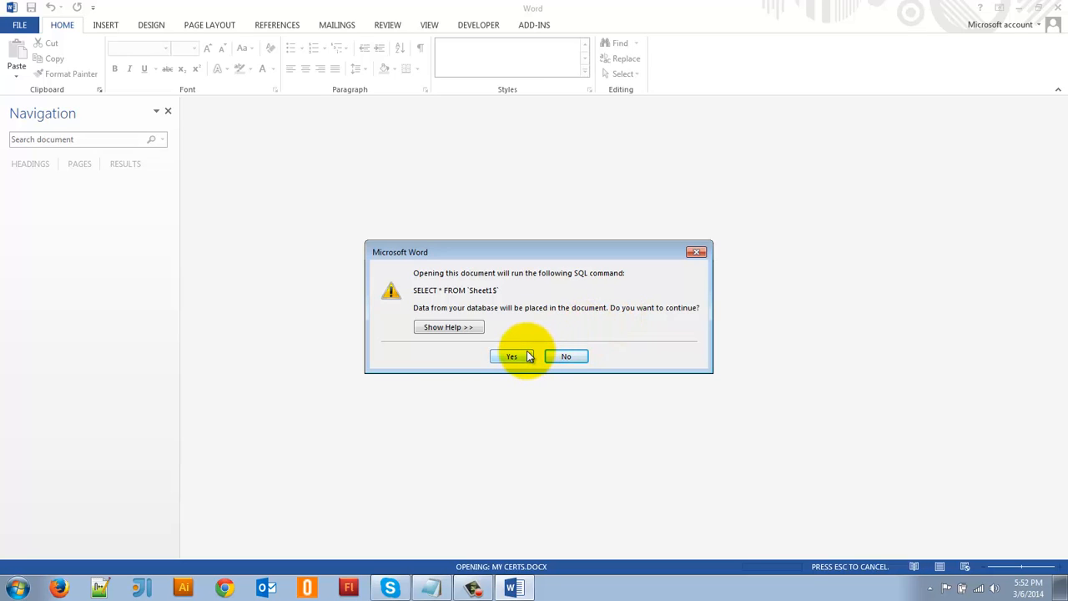
click(510, 357)
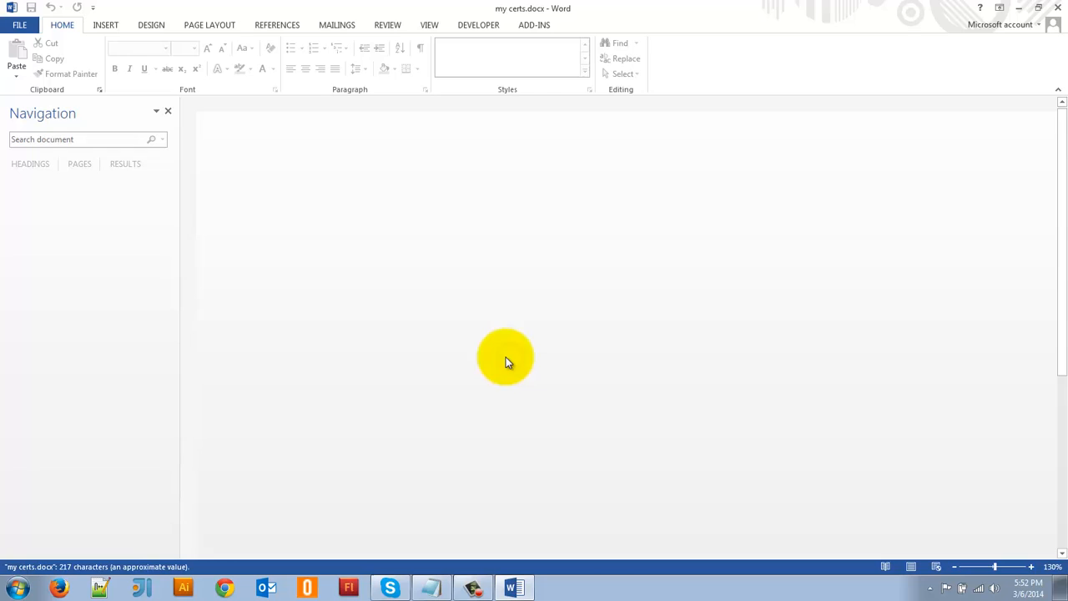
mouse_move(536, 344)
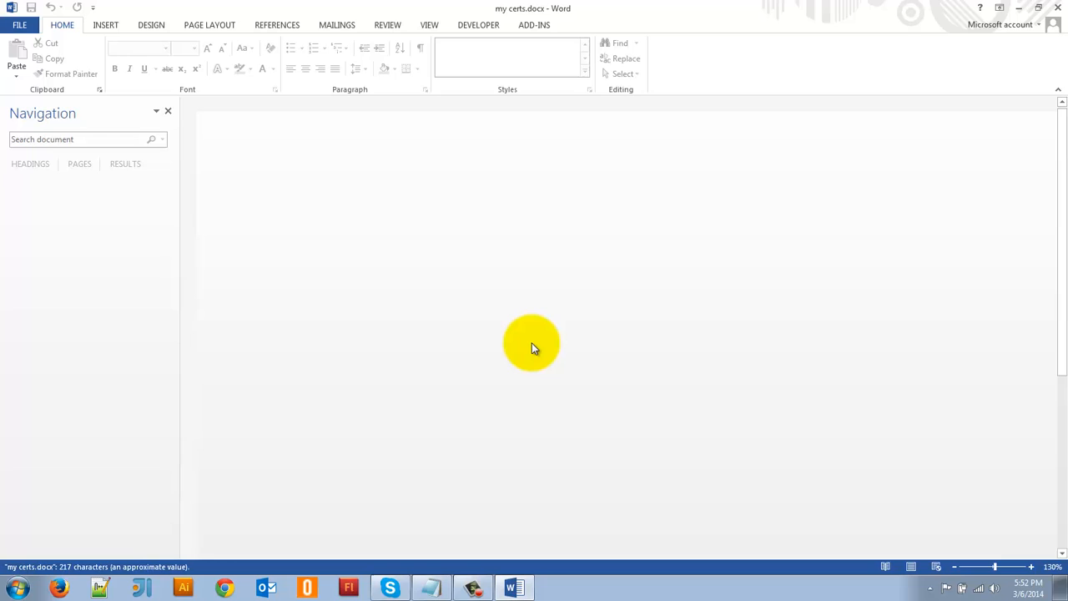
mouse_move(544, 337)
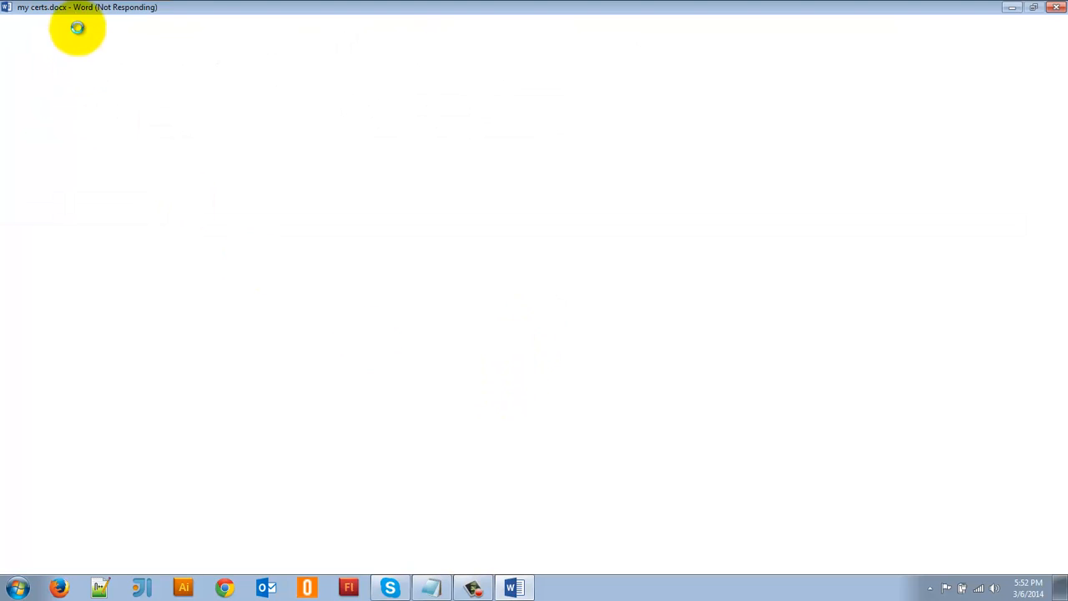
mouse_move(569, 327)
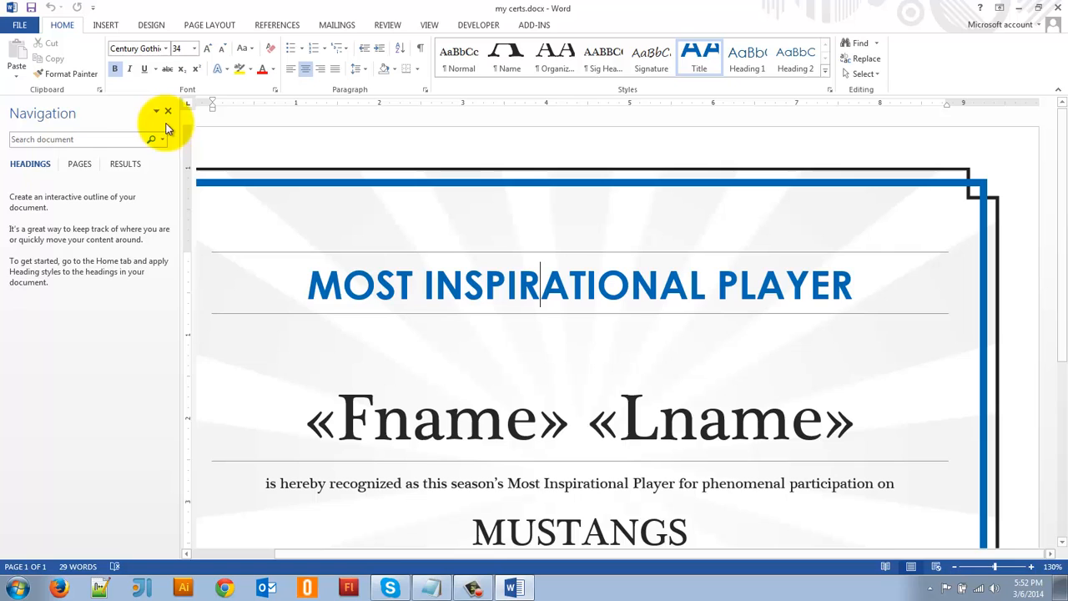
Close the Navigation pane to view the certificate with its «Fname» «Lname» fields
click(167, 110)
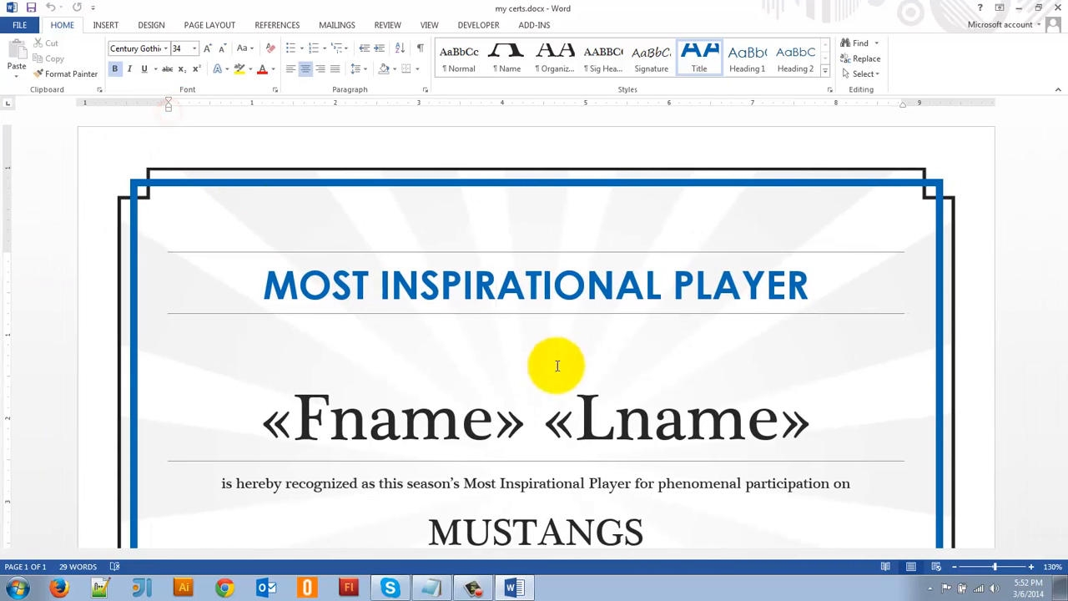
mouse_move(584, 359)
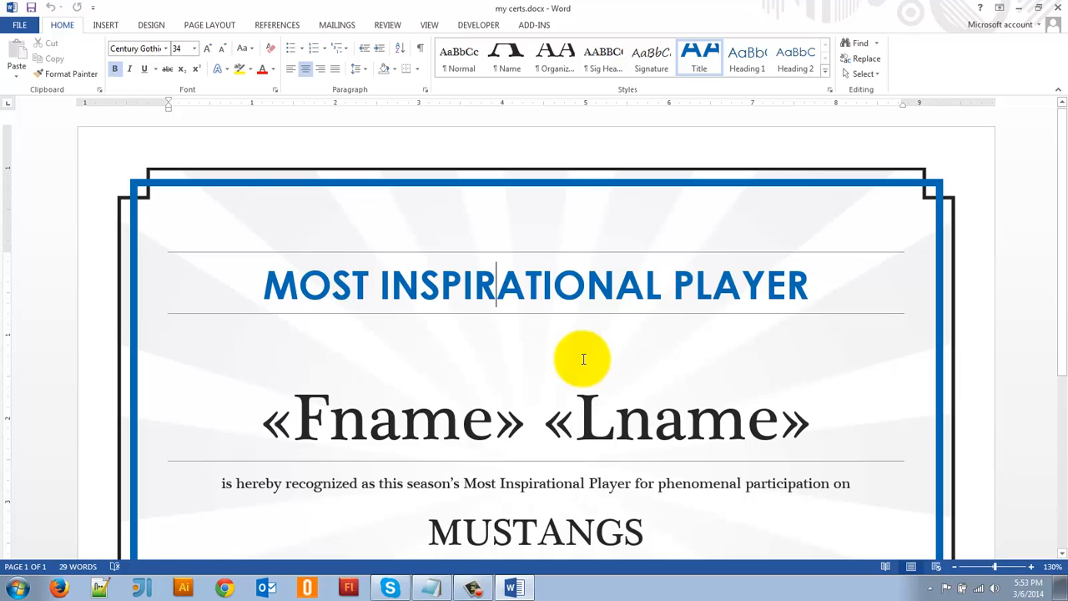
mouse_move(616, 344)
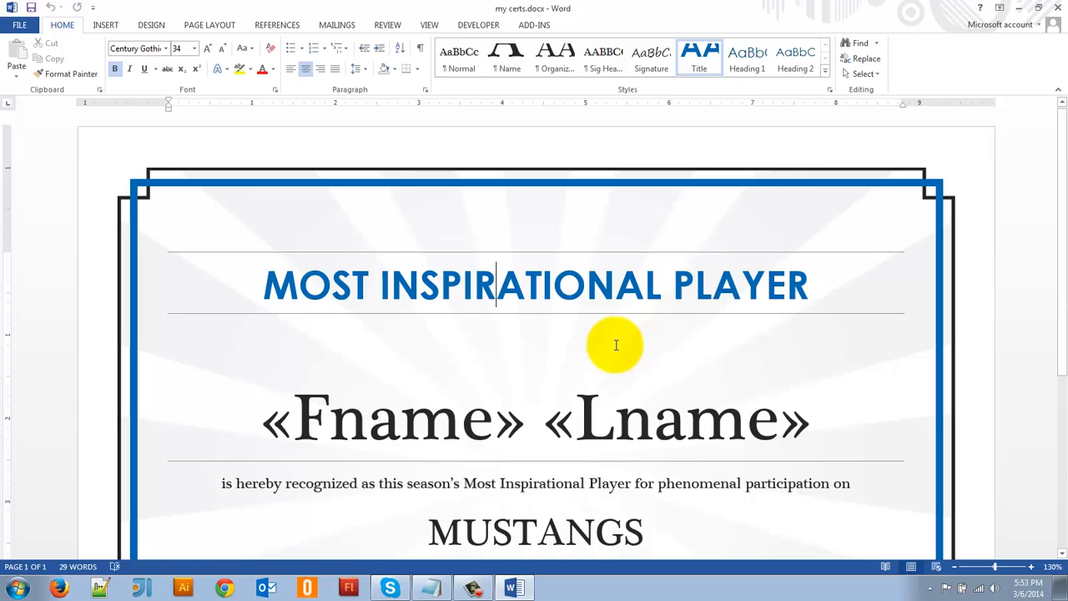